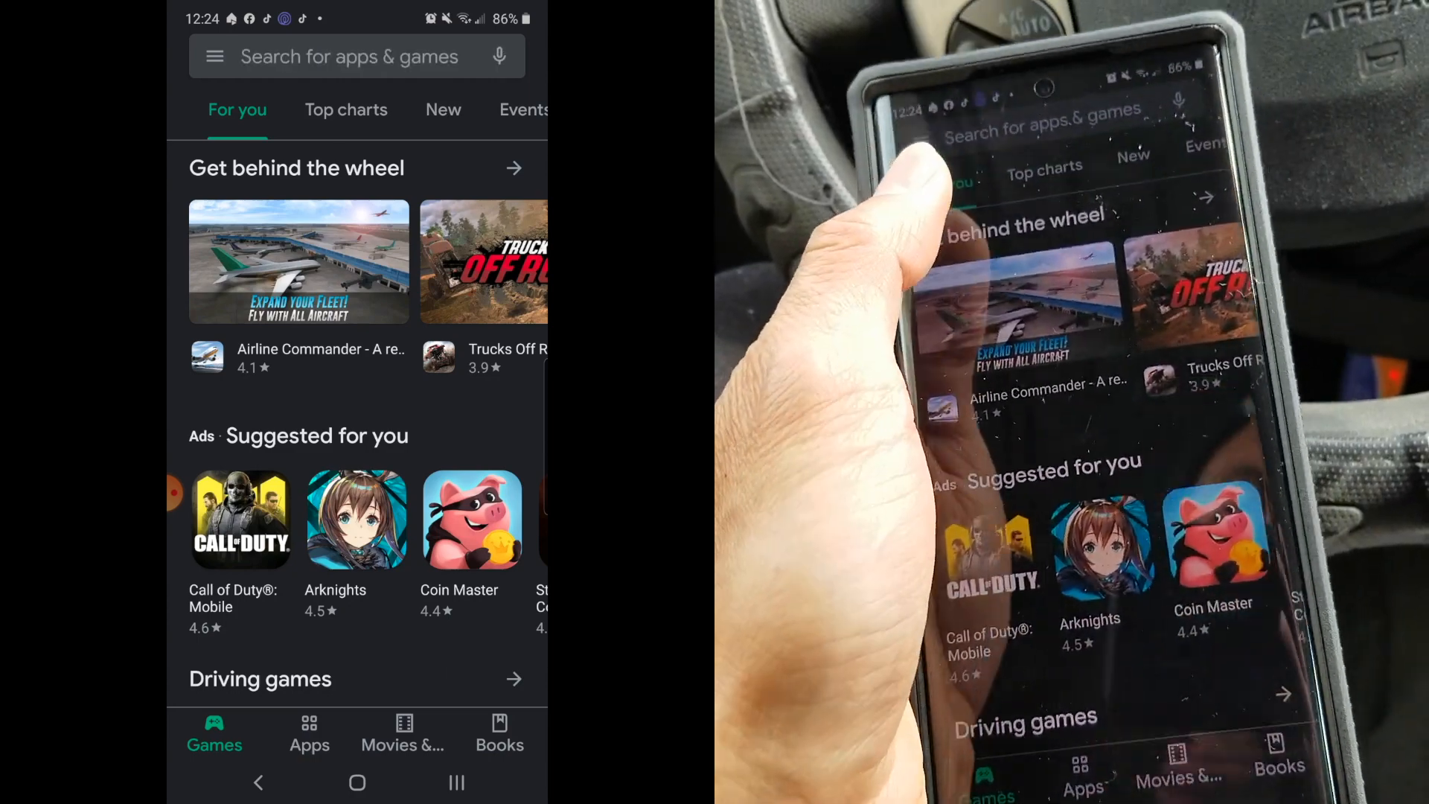
- Search the Play Store for 'torque' and open the Torque Pro (OBD 2 & Car) listing
{"action": "left_click", "coordinate": [348, 55]}
{"action": "type", "text": "torque"}
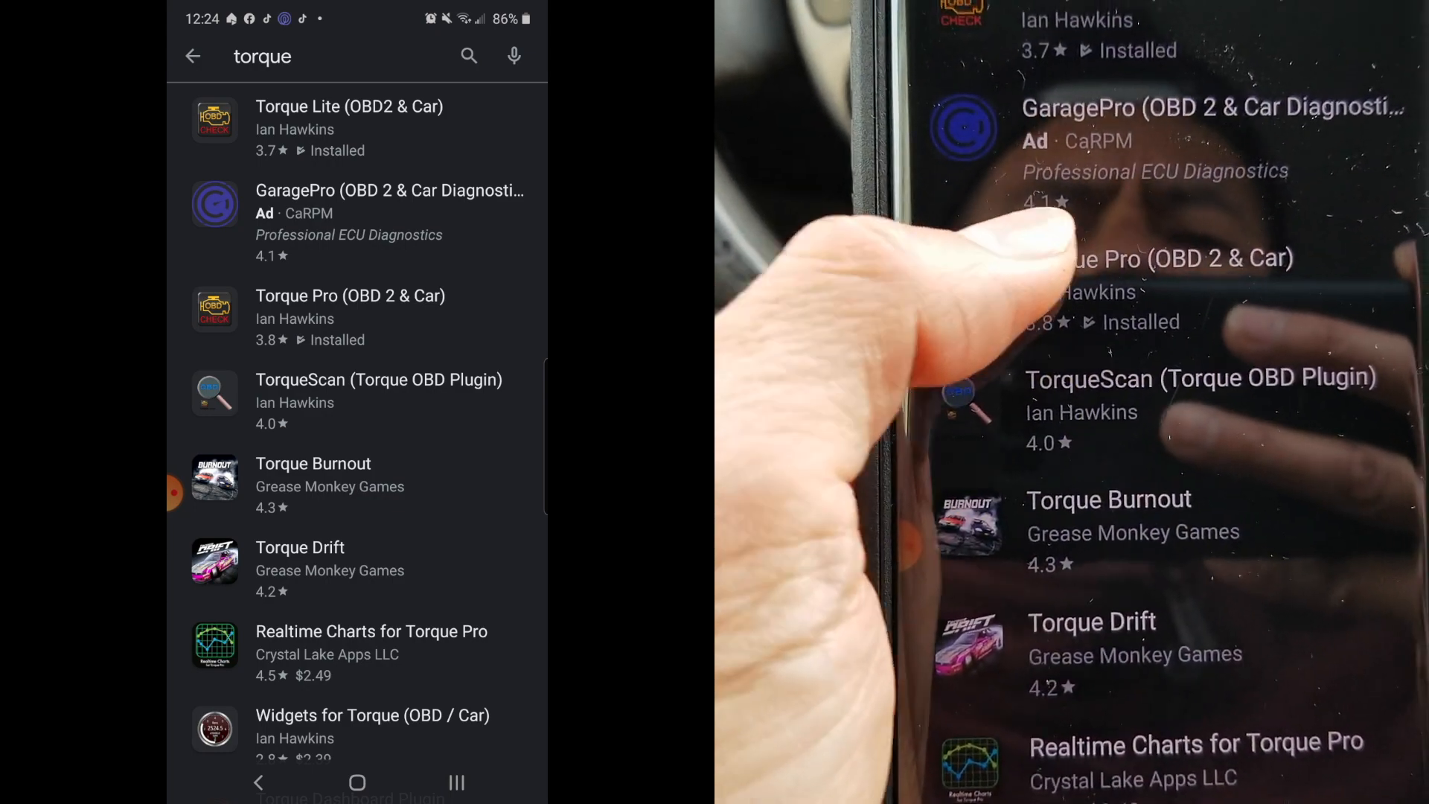
{"action": "left_click", "coordinate": [350, 295]}
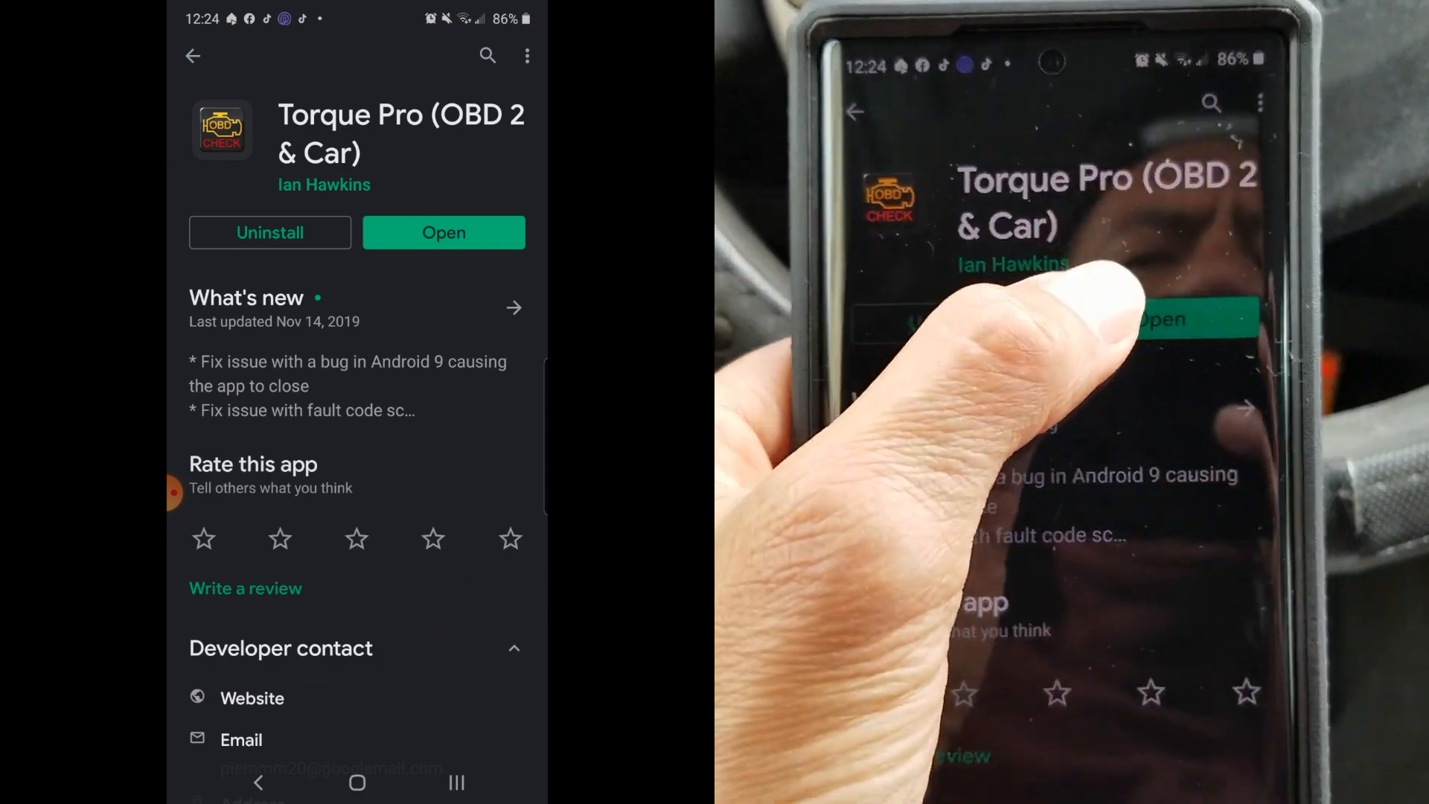
- Launch Torque Pro and allow its access to photos, media and files
{"action": "left_click", "coordinate": [444, 233]}
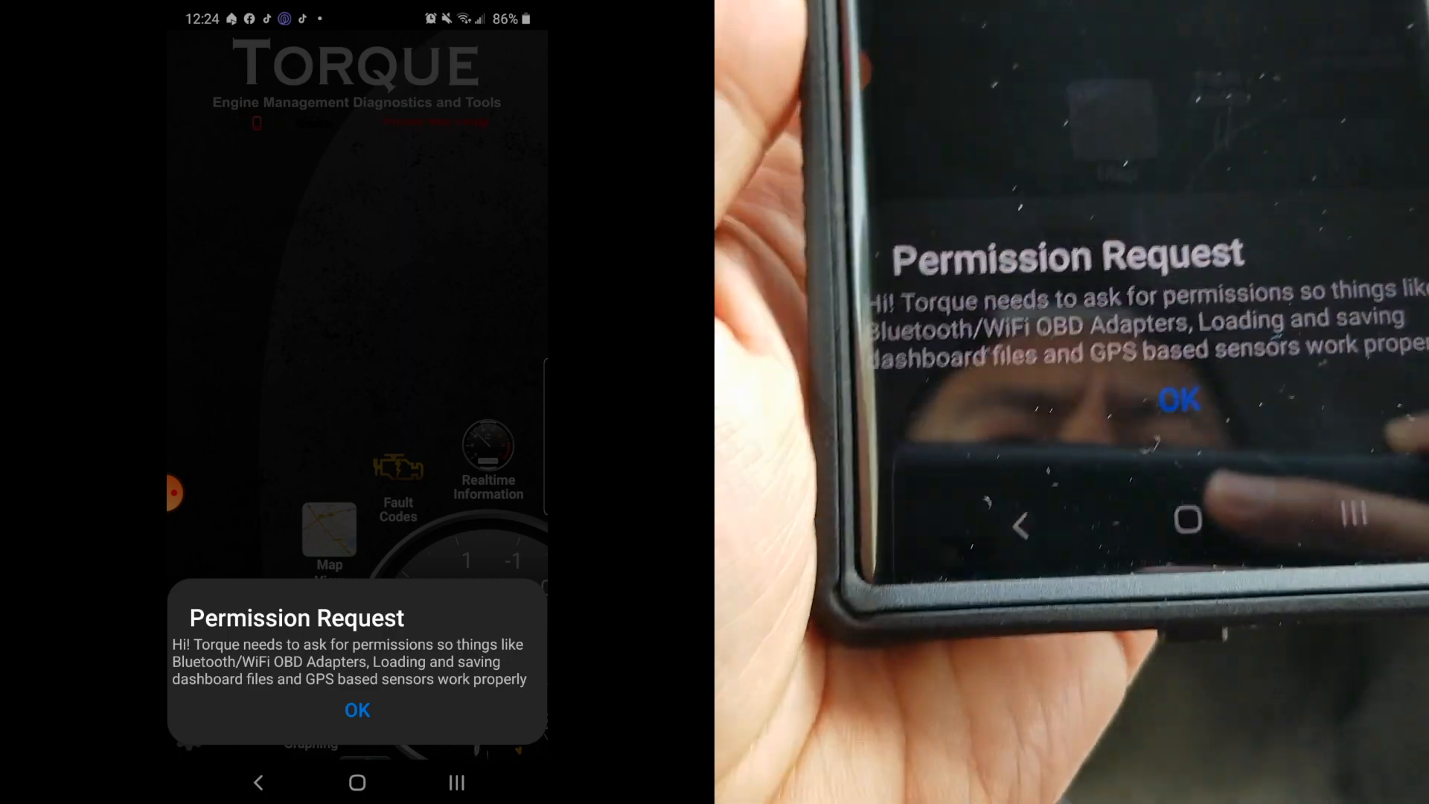
{"action": "left_click", "coordinate": [356, 710]}
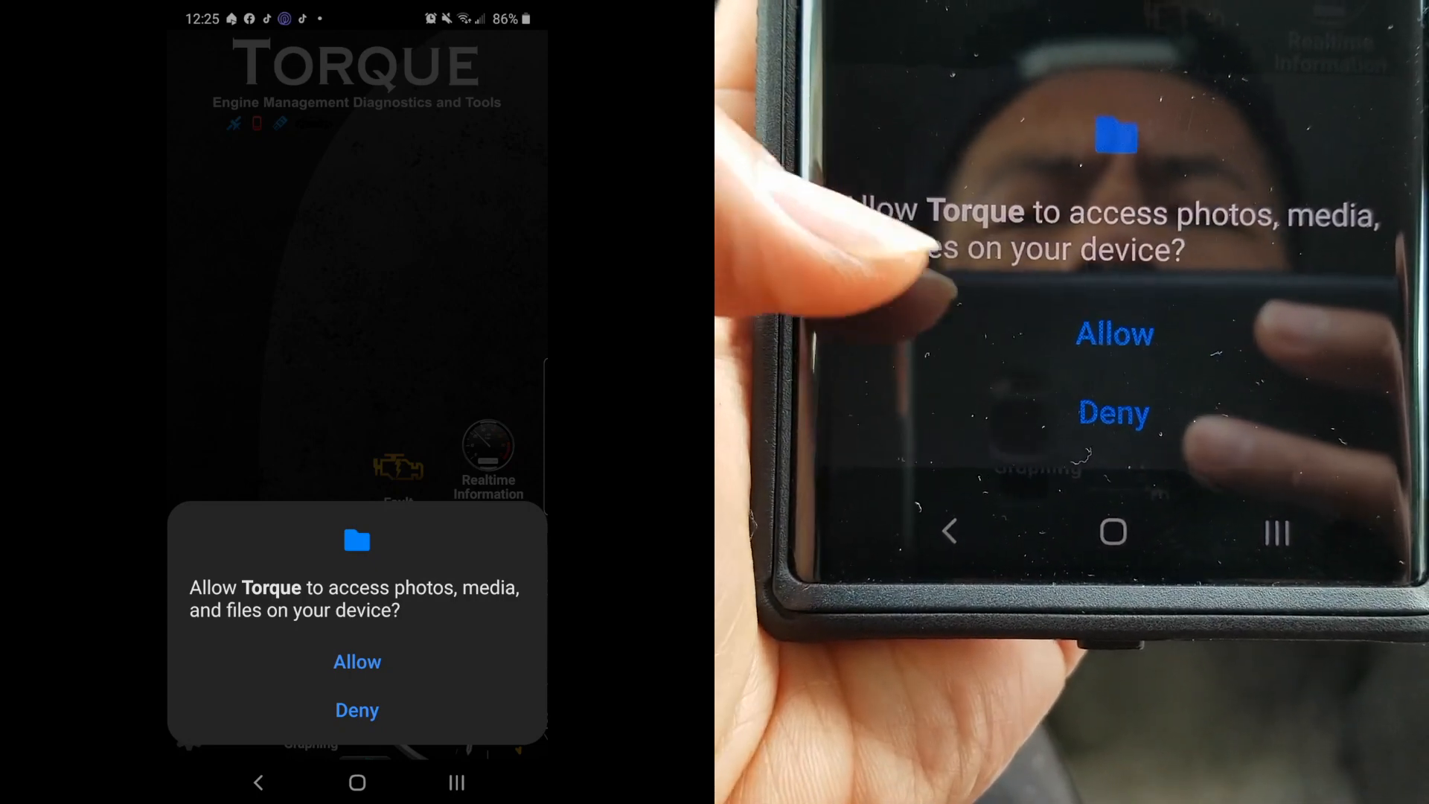
{"action": "left_click", "coordinate": [356, 661]}
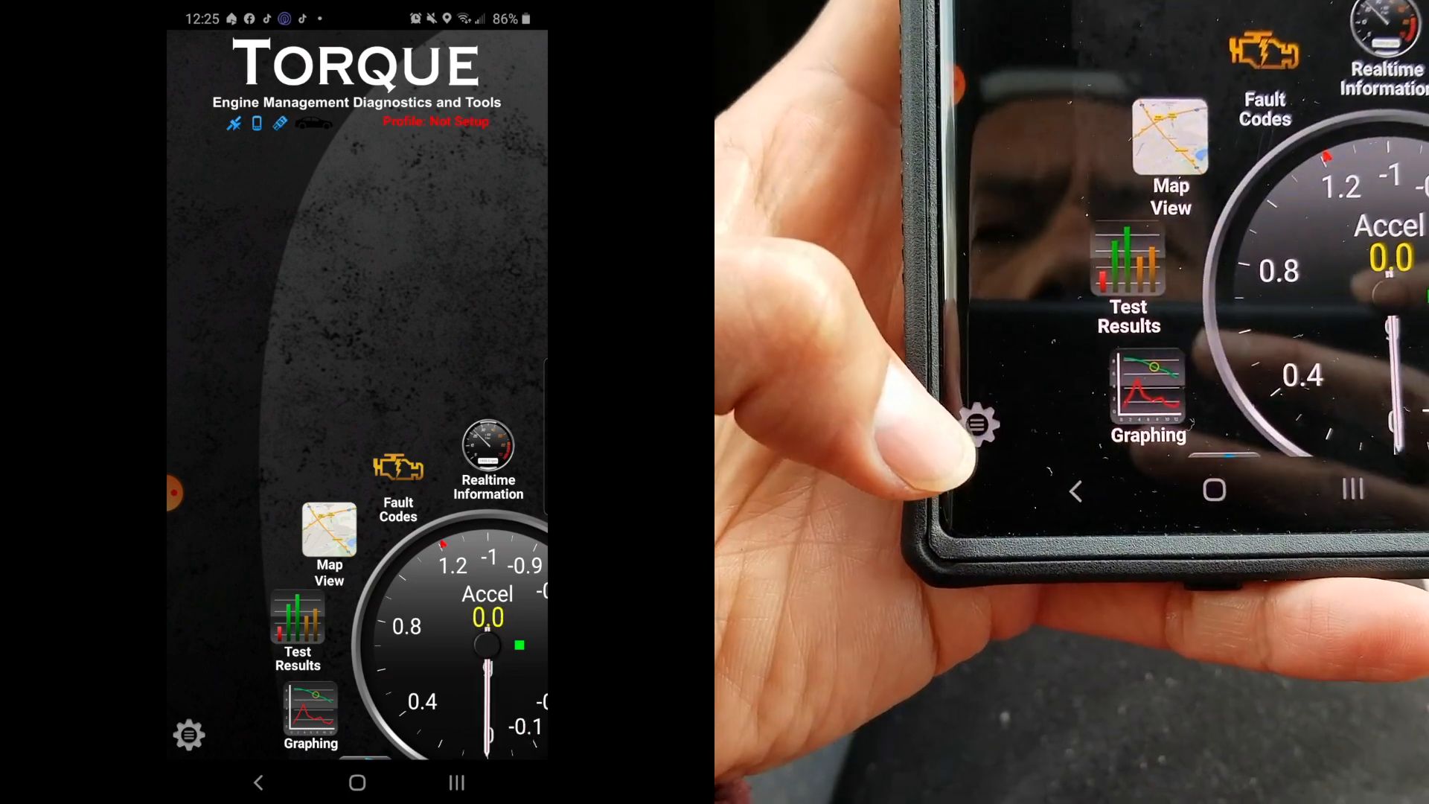
- Review the OBD2 Adapter Settings under Torque settings, then return to the home screen
{"action": "left_click", "coordinate": [189, 734]}
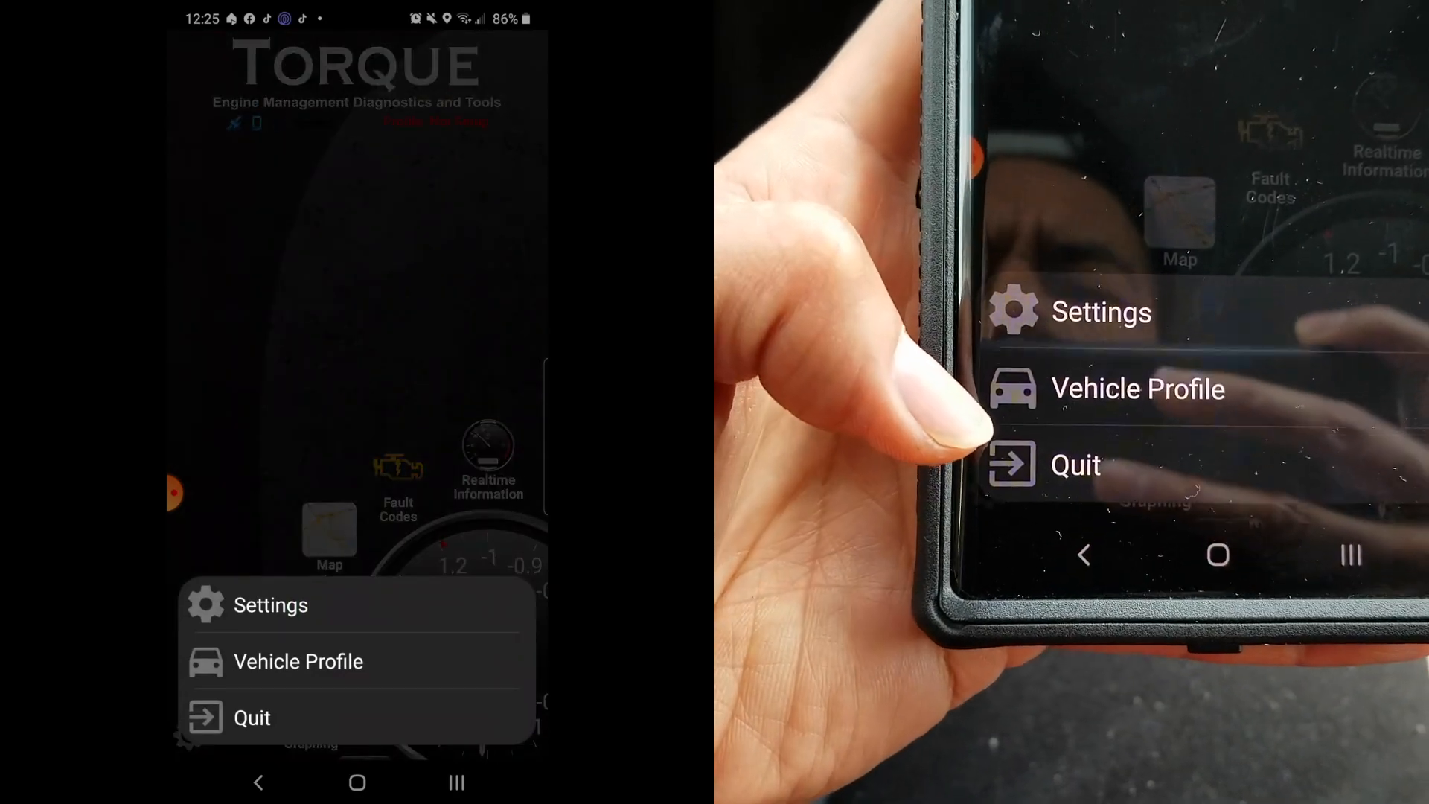
{"action": "left_click", "coordinate": [271, 605]}
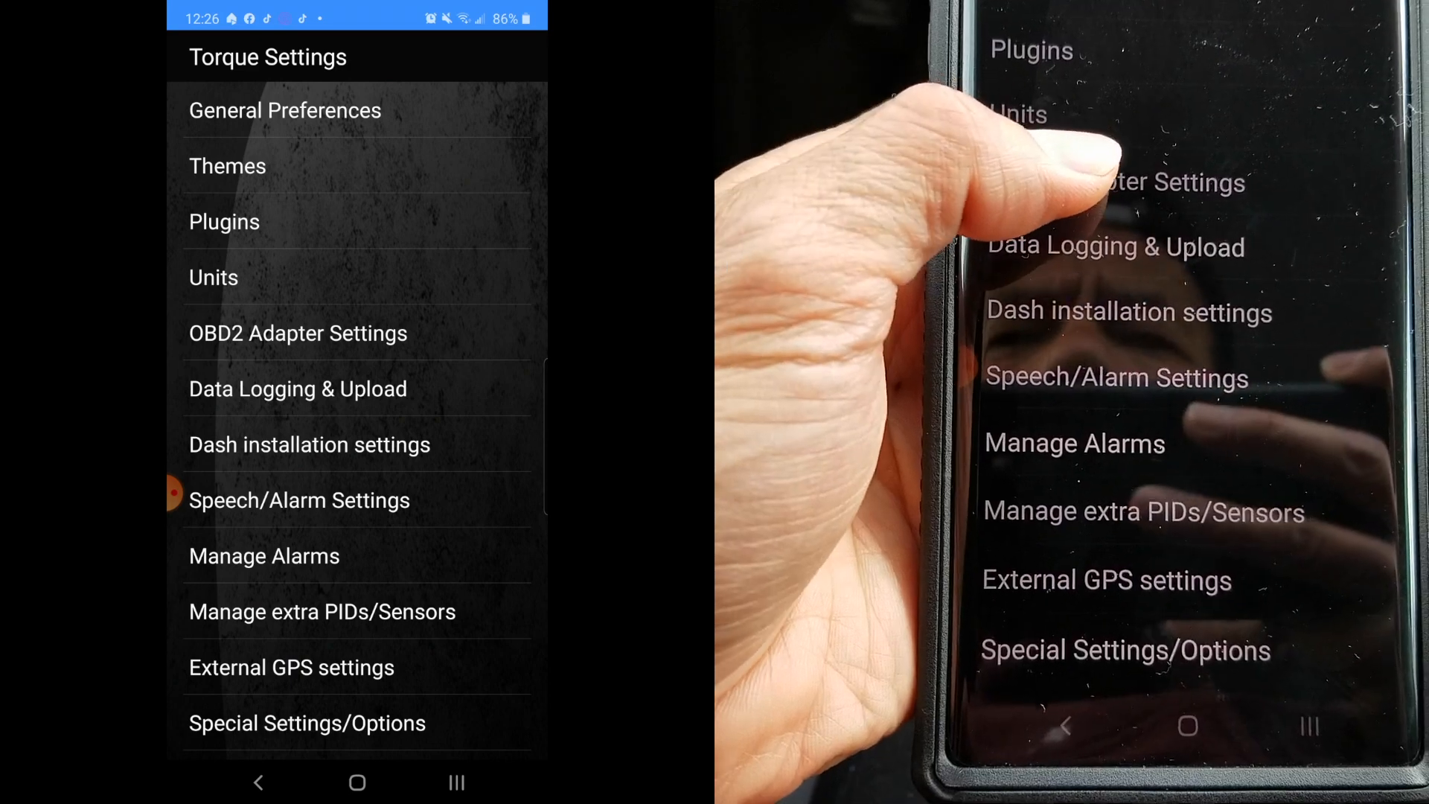
{"action": "left_click", "coordinate": [298, 332]}
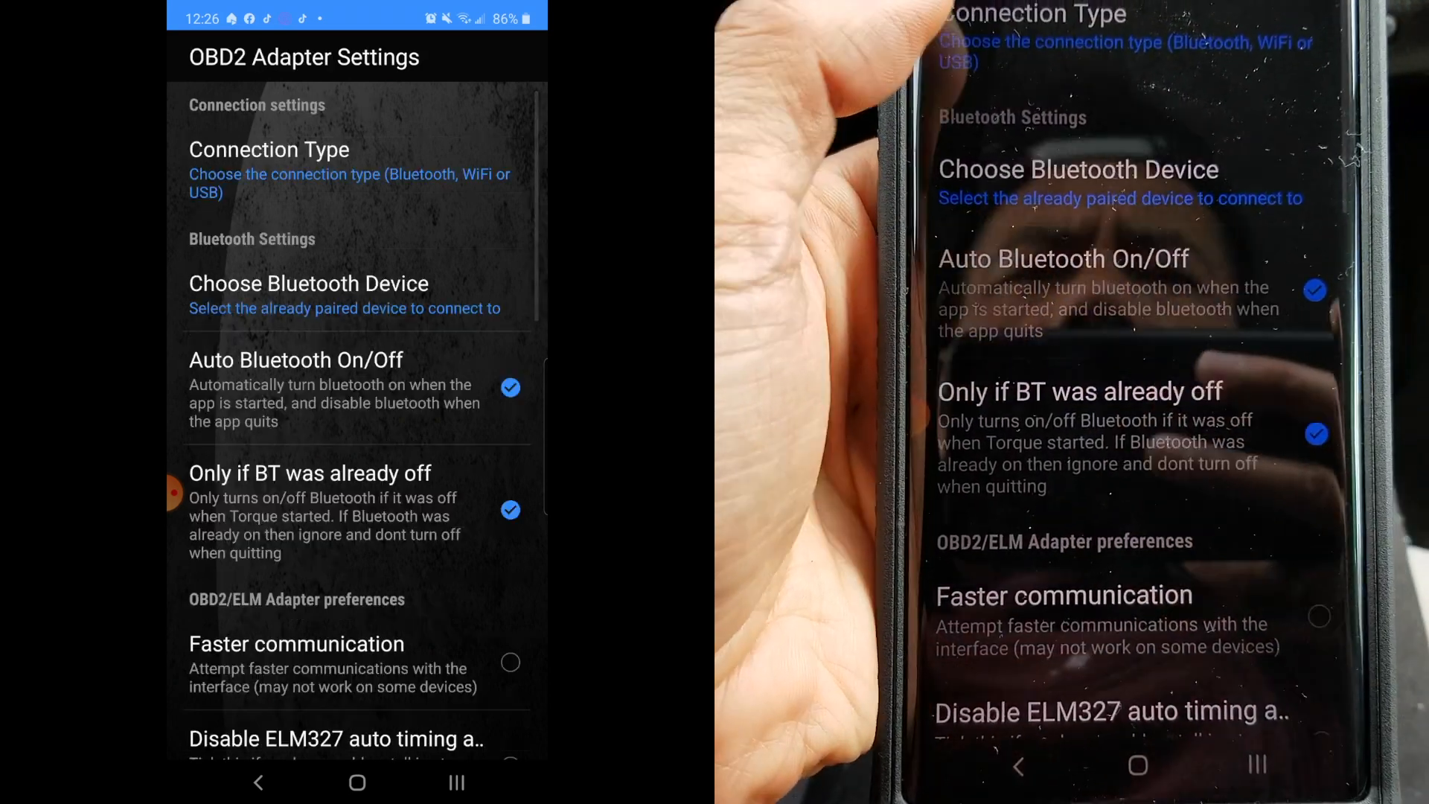
{"action": "left_click", "coordinate": [269, 149]}
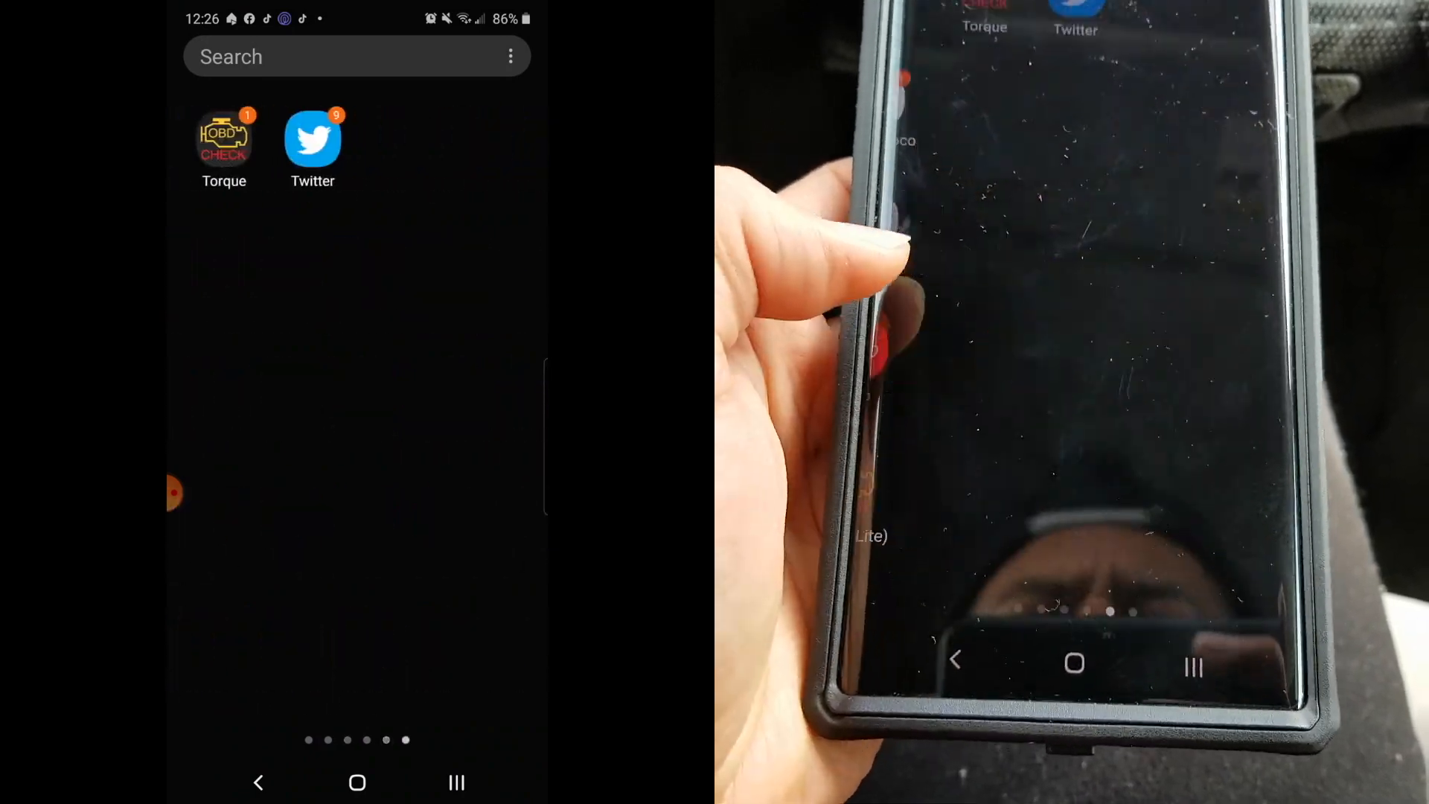
- Connect the phone to the WiFi_OBDII adapter network from Android Wi-Fi settings
{"action": "scroll", "scroll_direction": "left", "scroll_amount": 3}
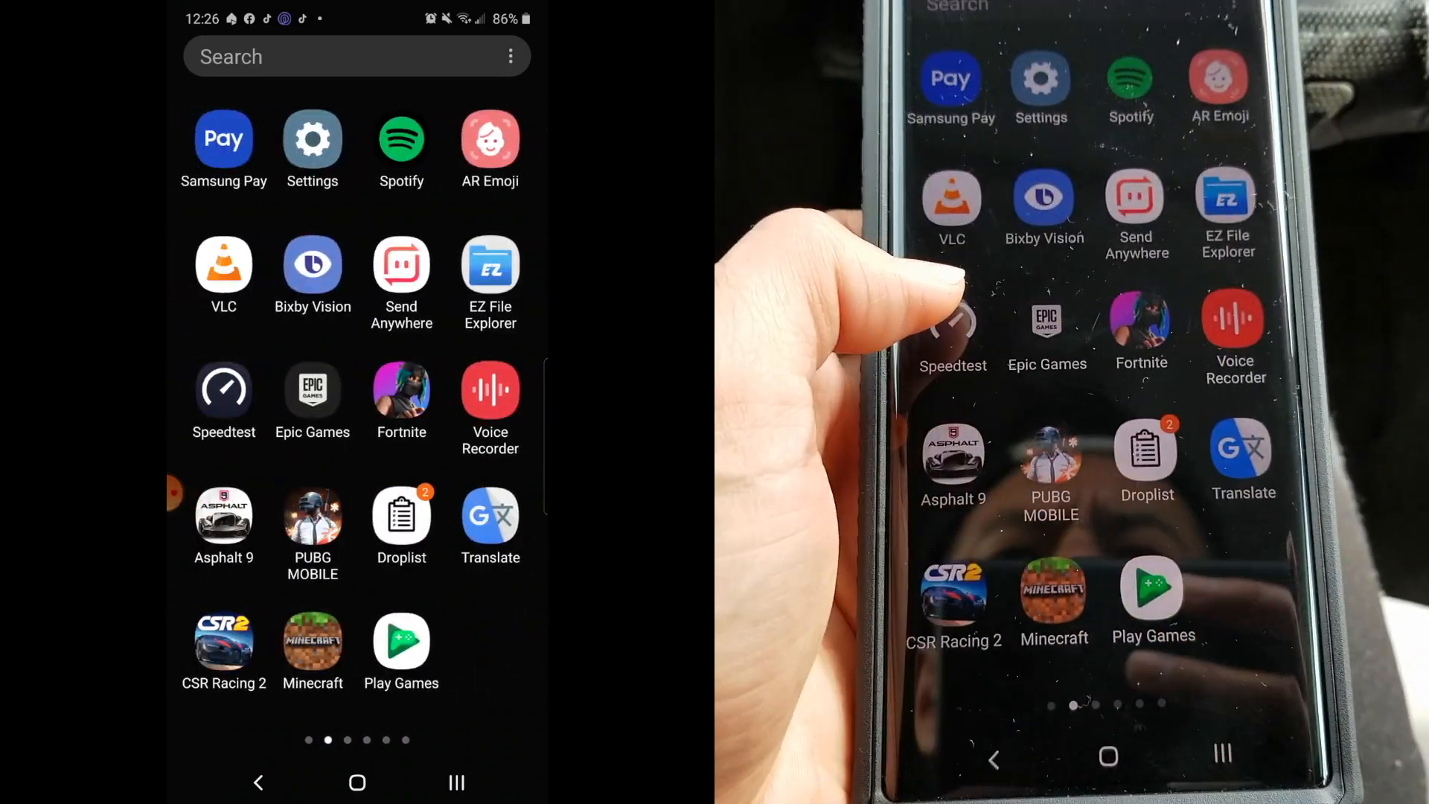
{"action": "left_click", "coordinate": [312, 138]}
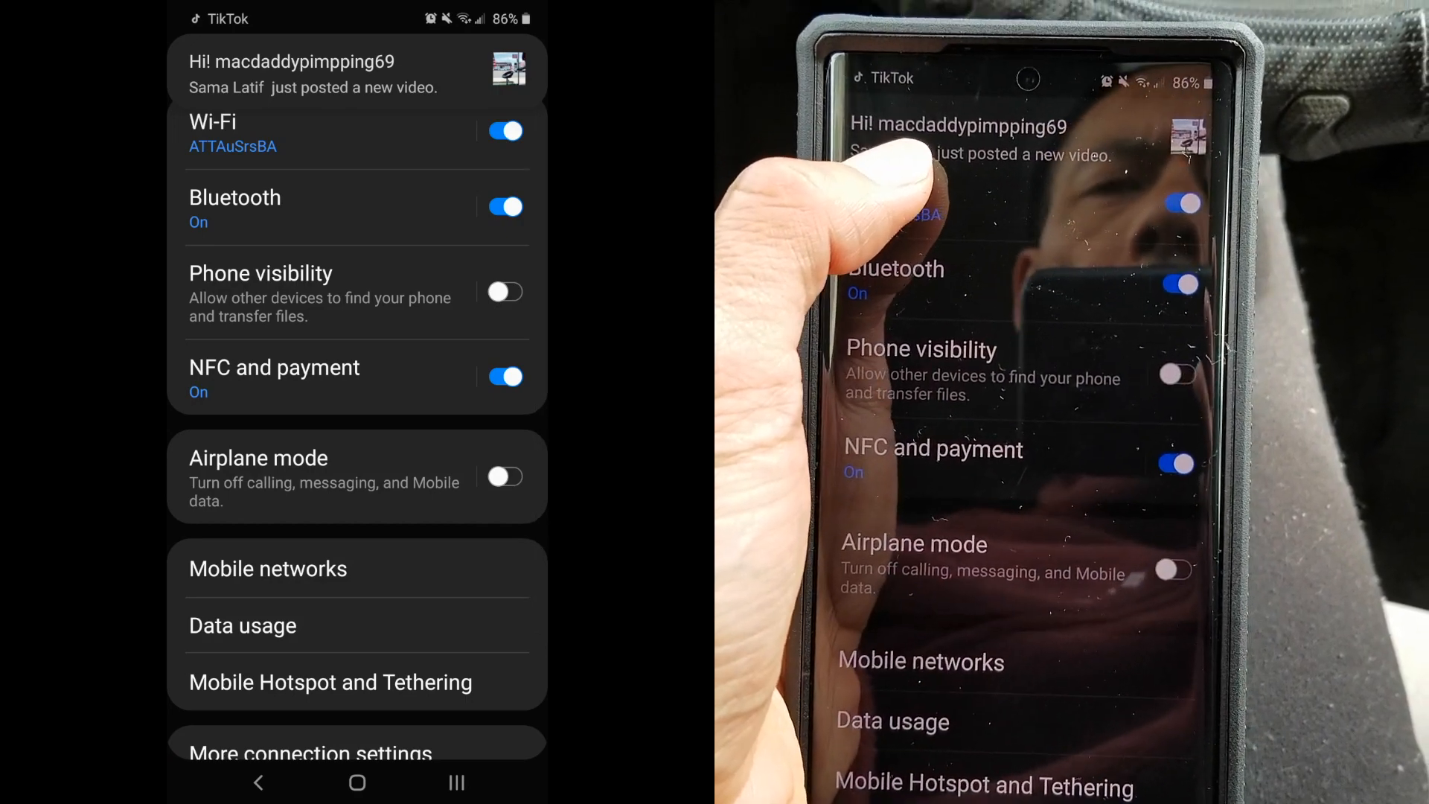
{"action": "left_click", "coordinate": [213, 120]}
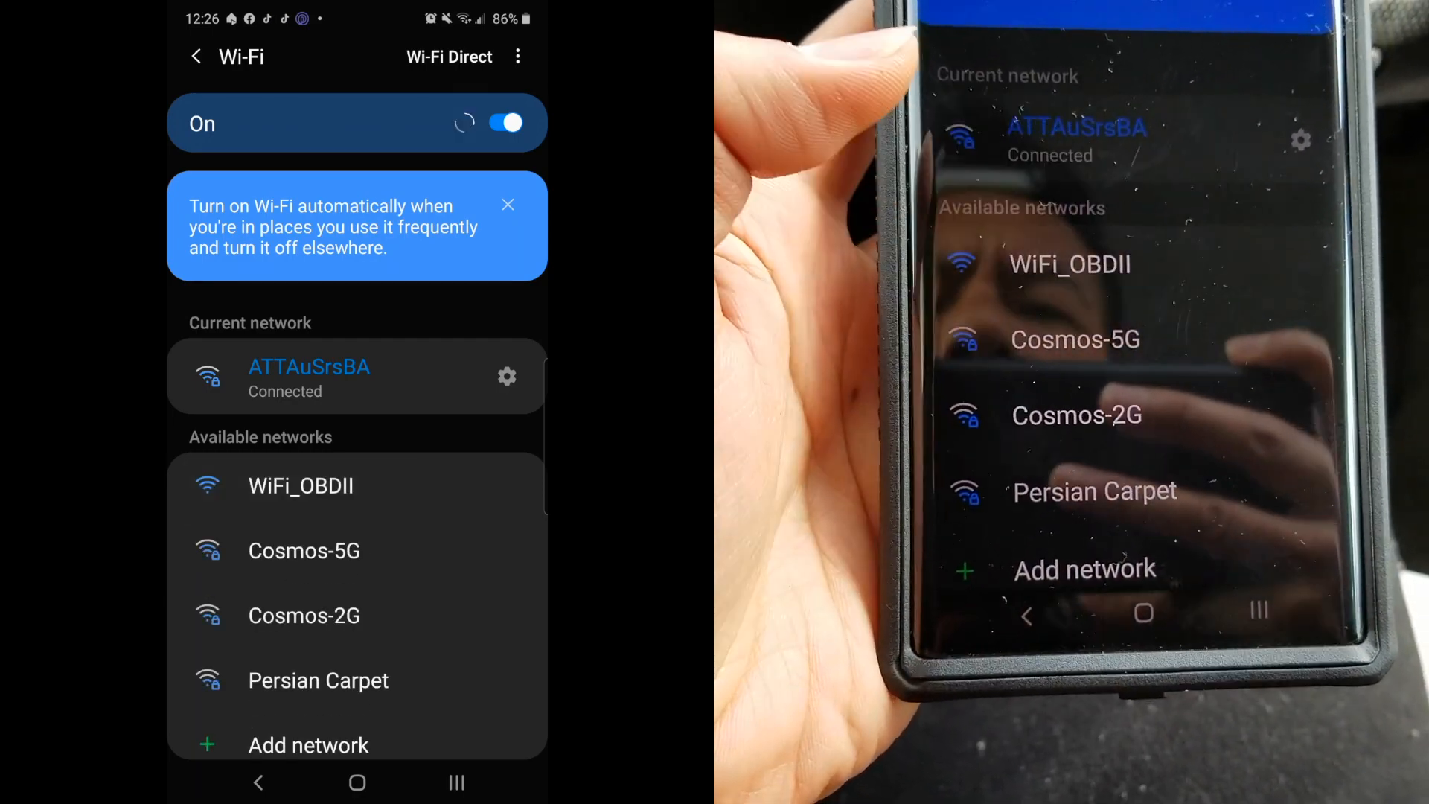
{"action": "left_click", "coordinate": [301, 485]}
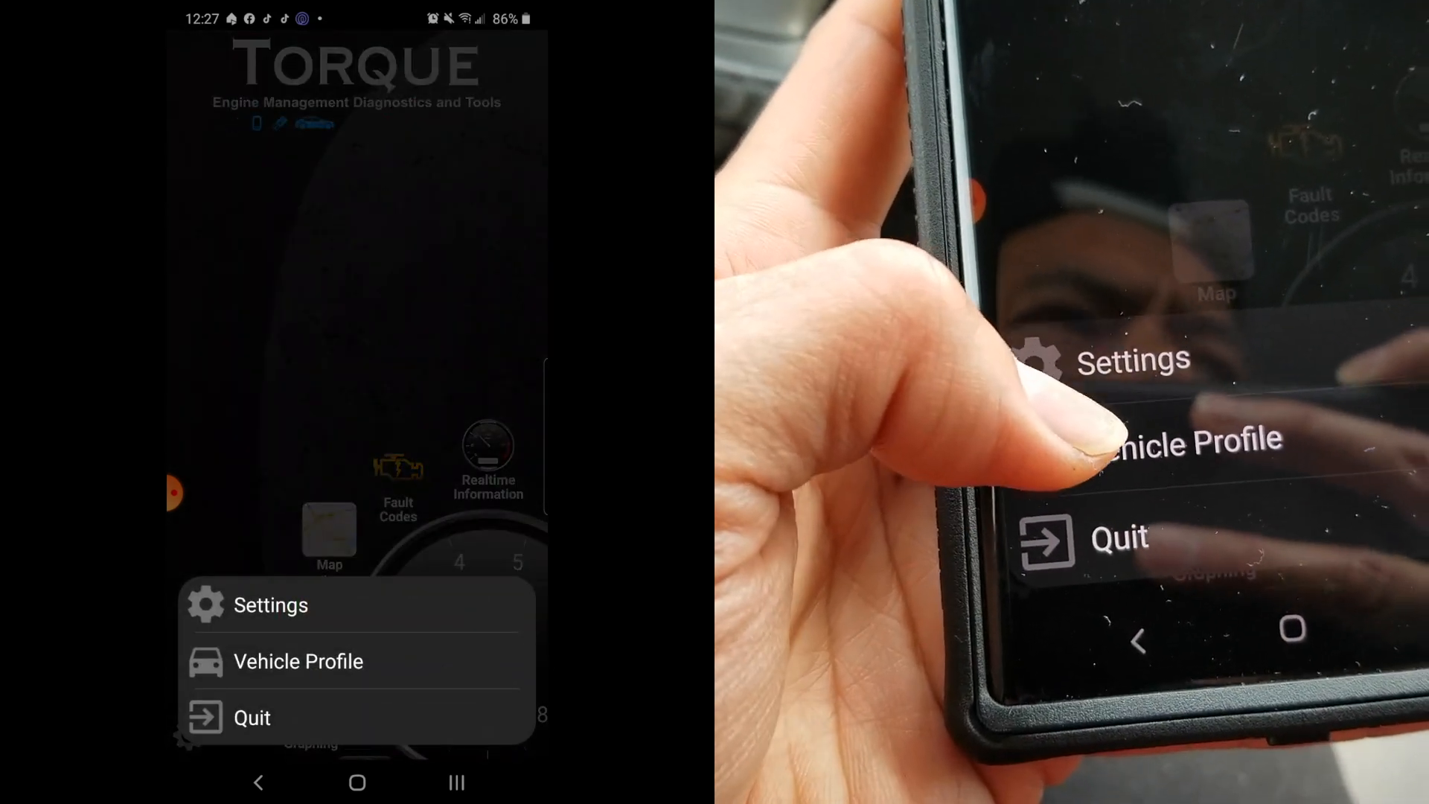
- Reach Manage extra PIDs/Sensors and show its overflow options for adding PIDs
{"action": "left_click", "coordinate": [271, 604]}
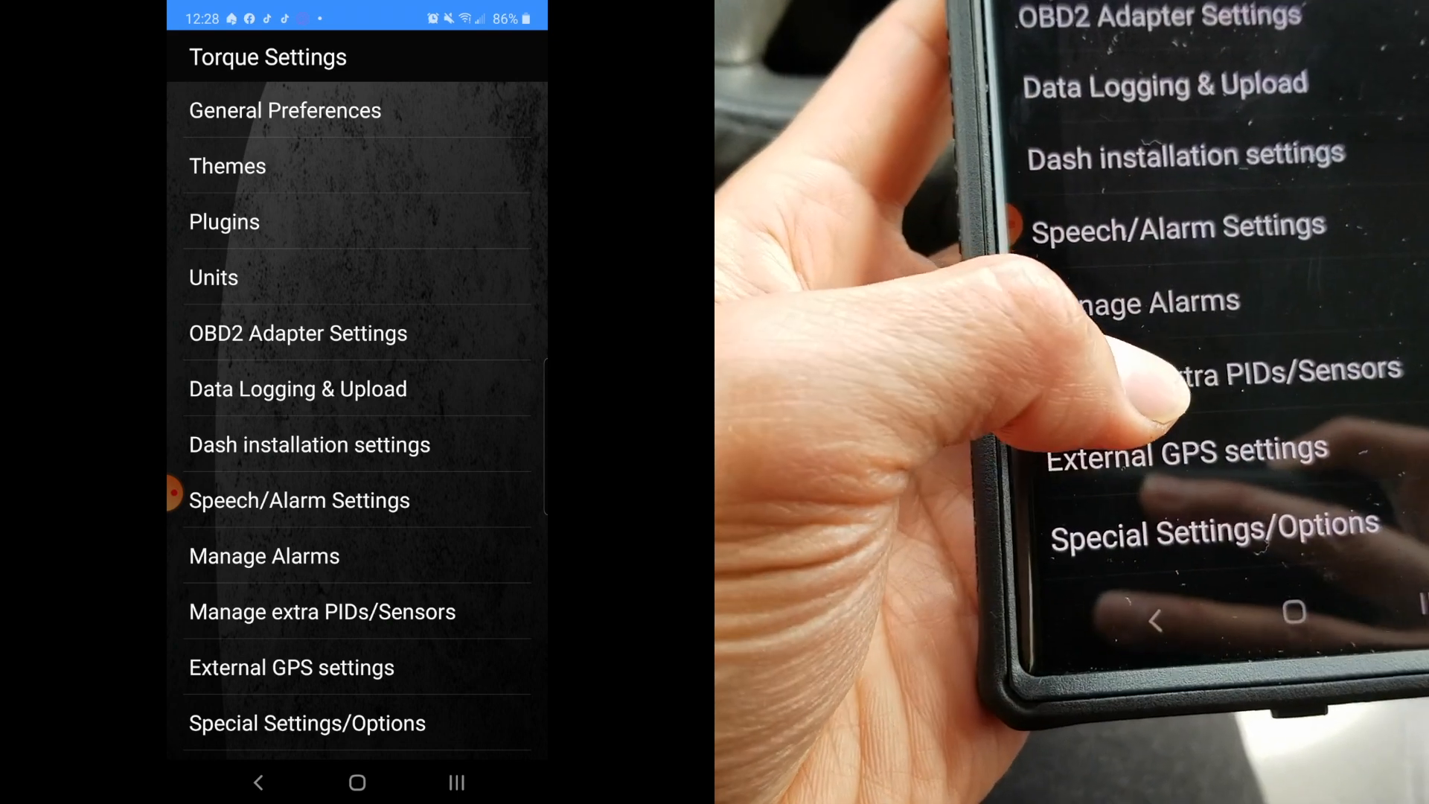
{"action": "left_click", "coordinate": [322, 612]}
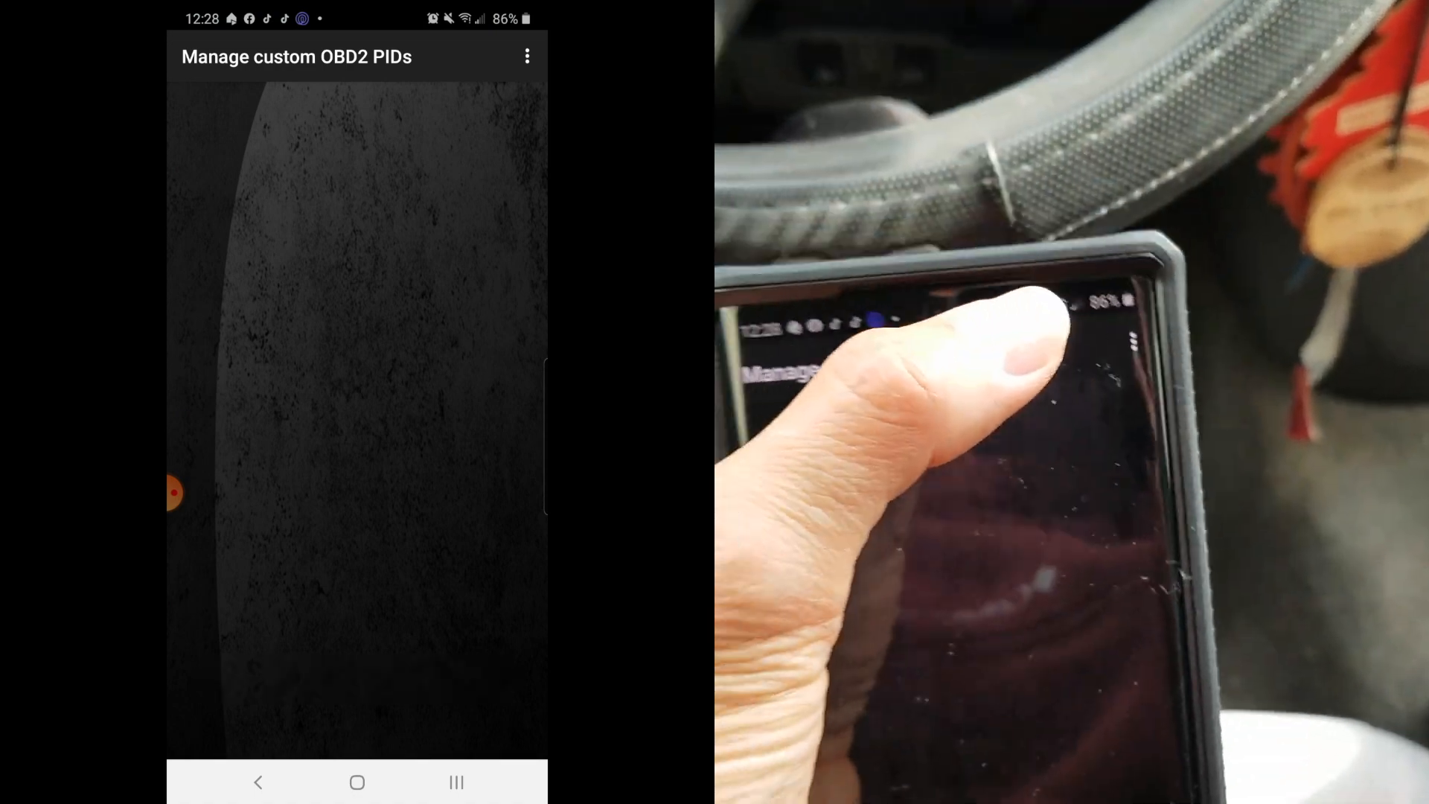
{"action": "left_click", "coordinate": [527, 57]}
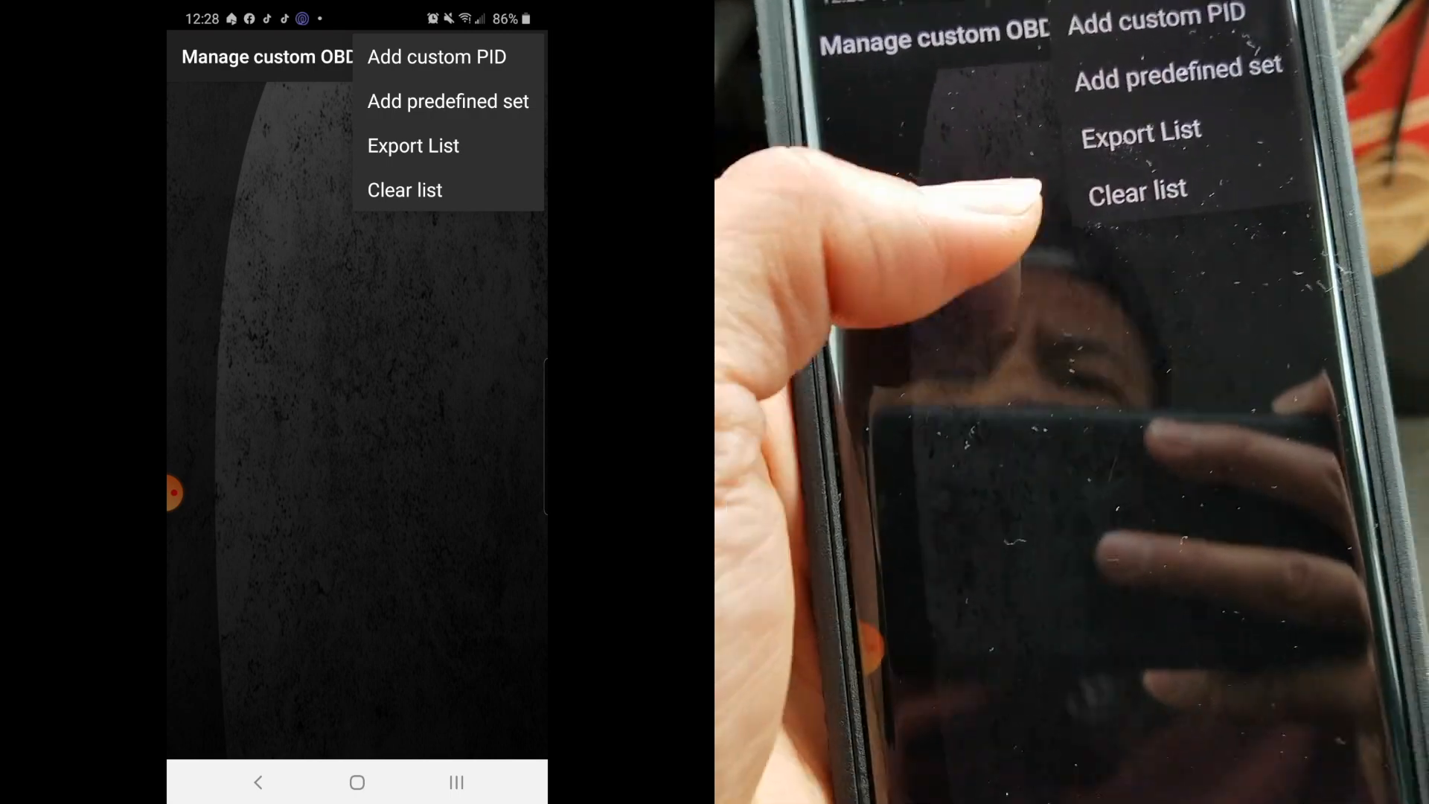
- Add the predefined Prius PID set to the custom OBD2 PID list
{"action": "left_click", "coordinate": [448, 100]}
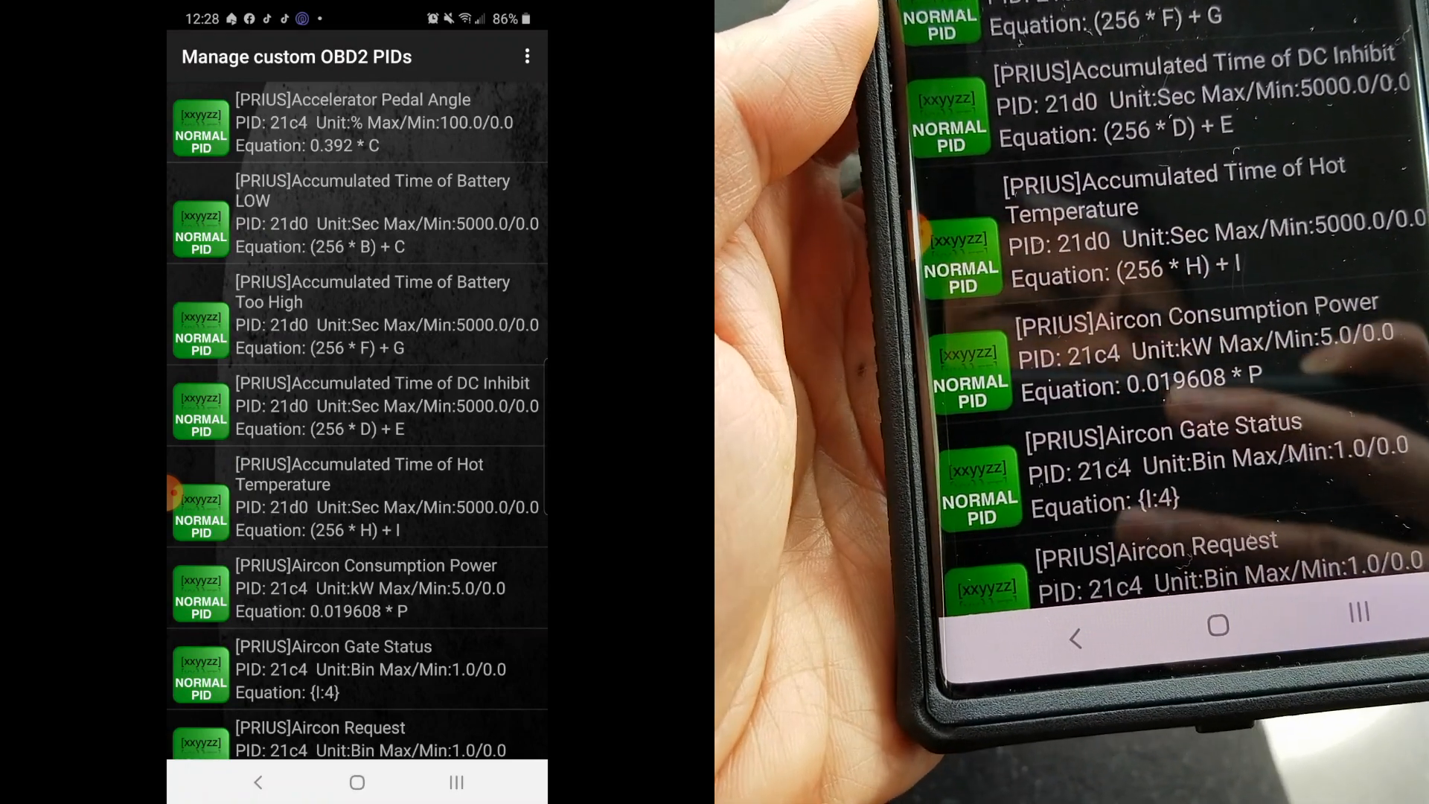
{"action": "scroll", "scroll_direction": "down", "scroll_amount": 3}
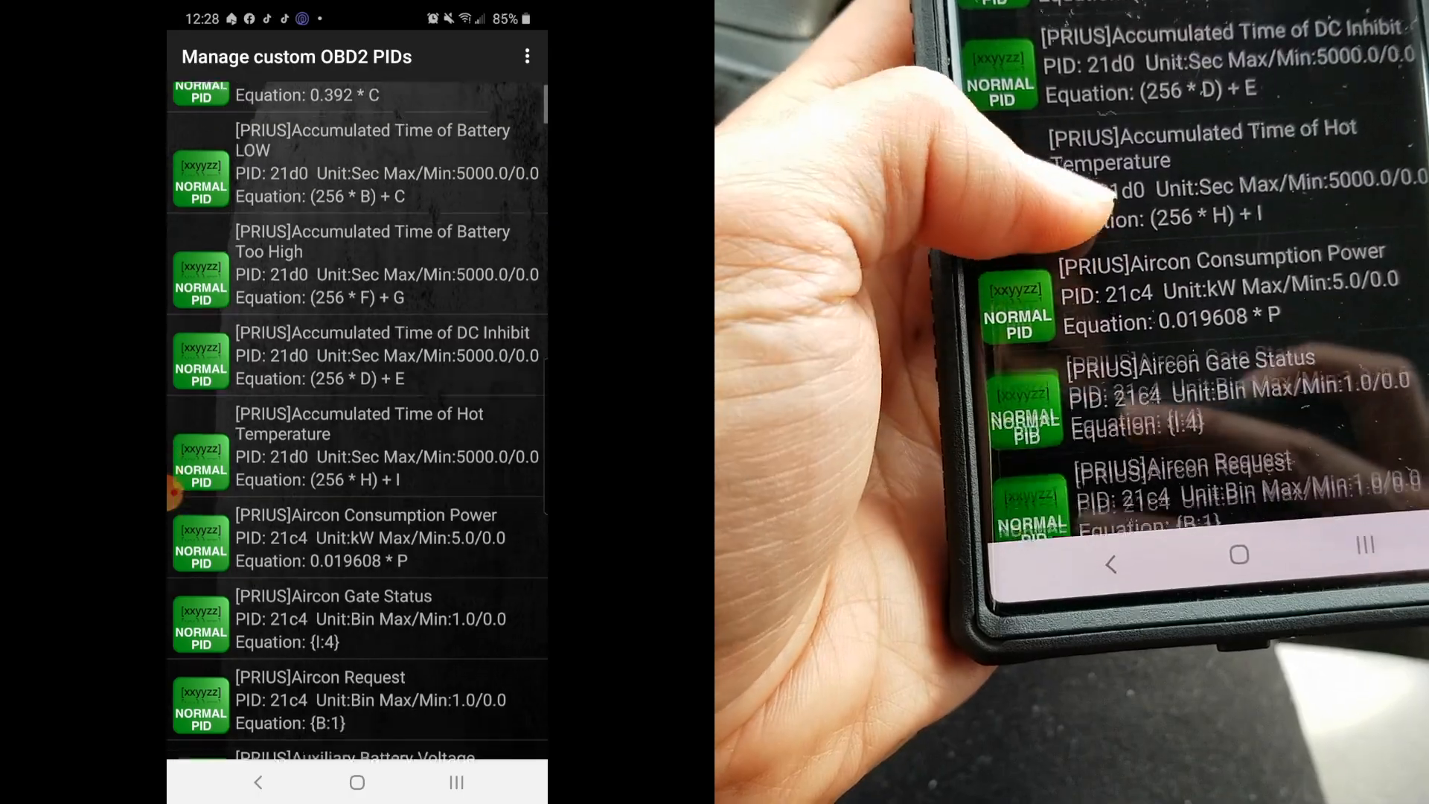
{"action": "scroll", "scroll_direction": "down", "scroll_amount": 3}
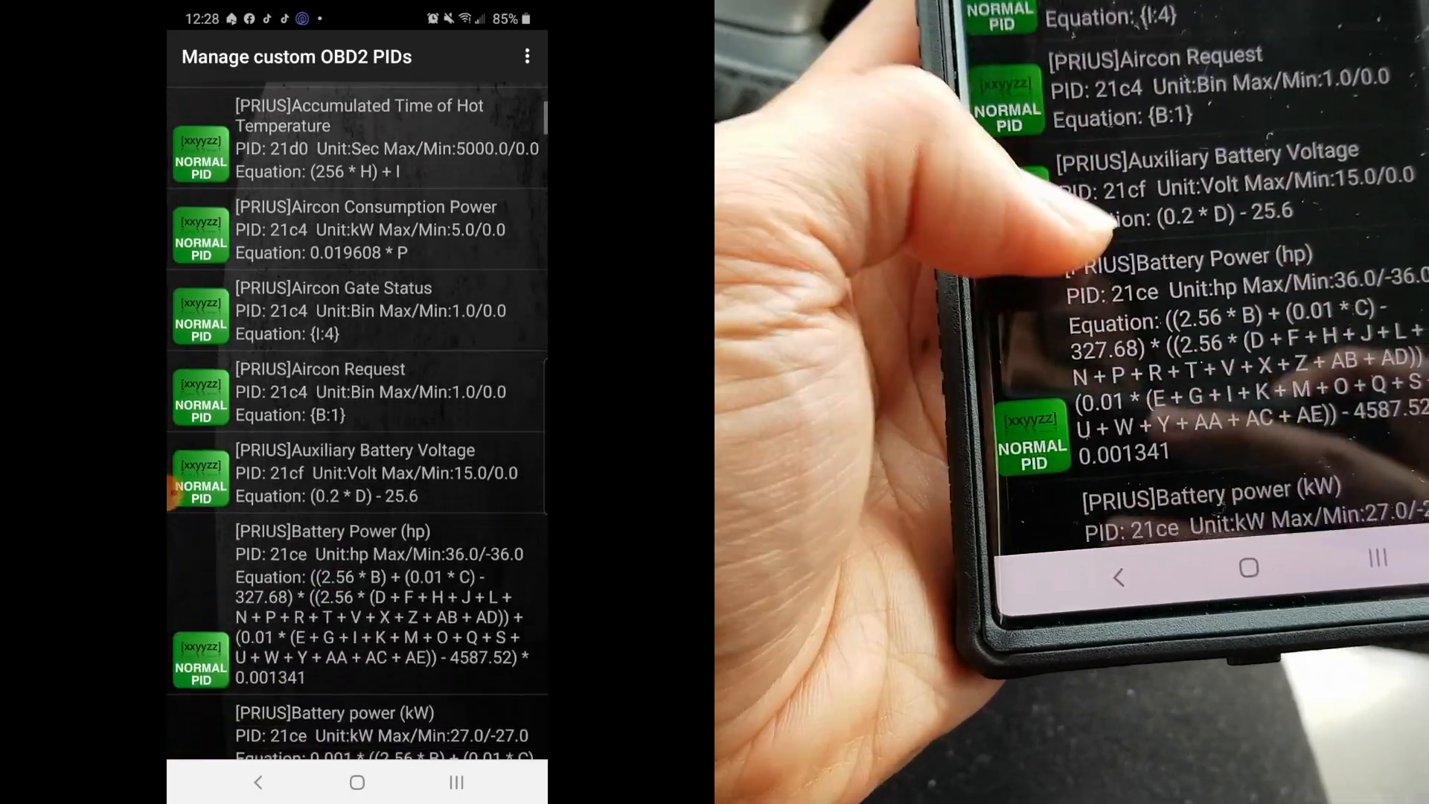
{"action": "scroll", "scroll_direction": "down", "scroll_amount": 3}
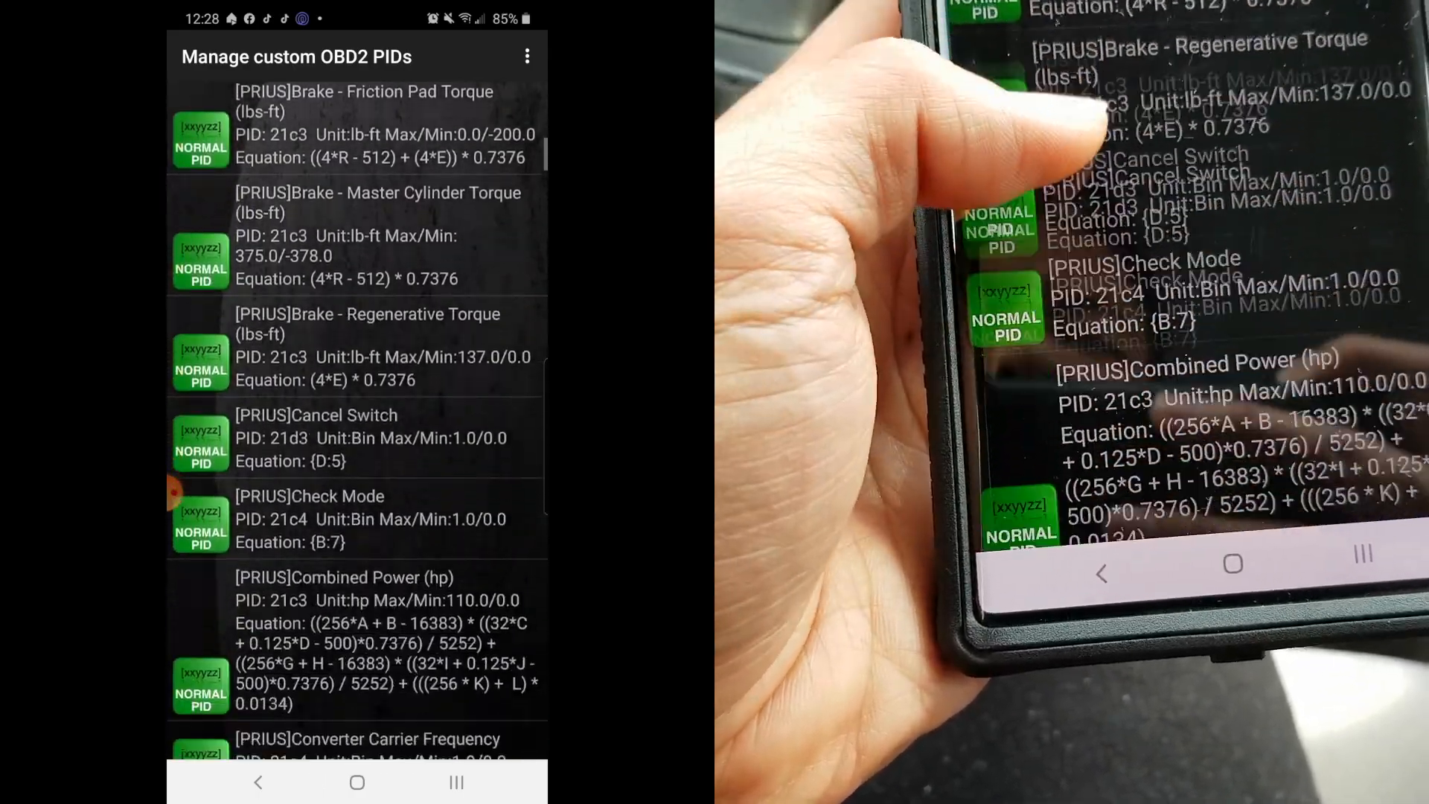
{"action": "scroll", "scroll_direction": "down", "scroll_amount": 3}
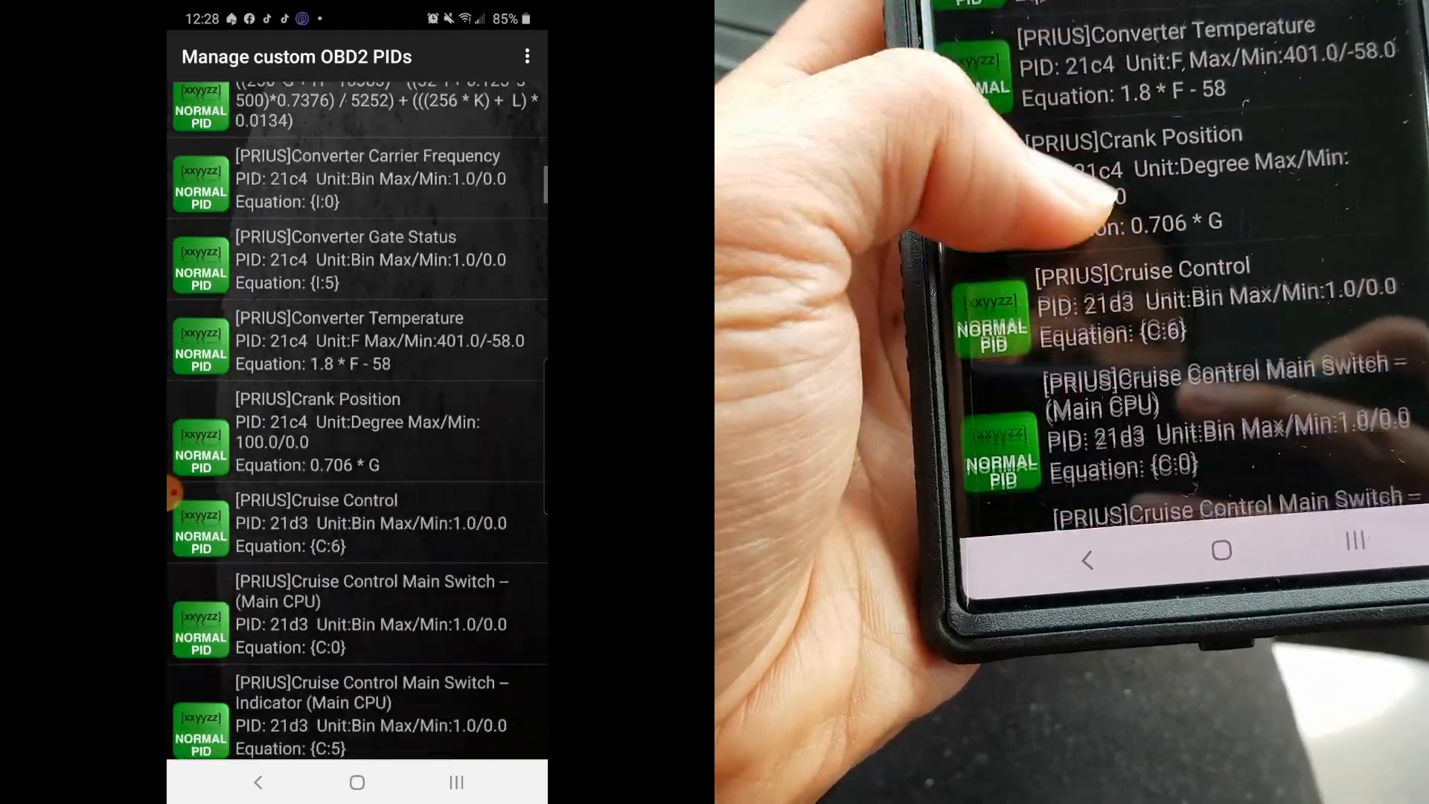
{"action": "scroll", "scroll_direction": "down", "scroll_amount": 3}
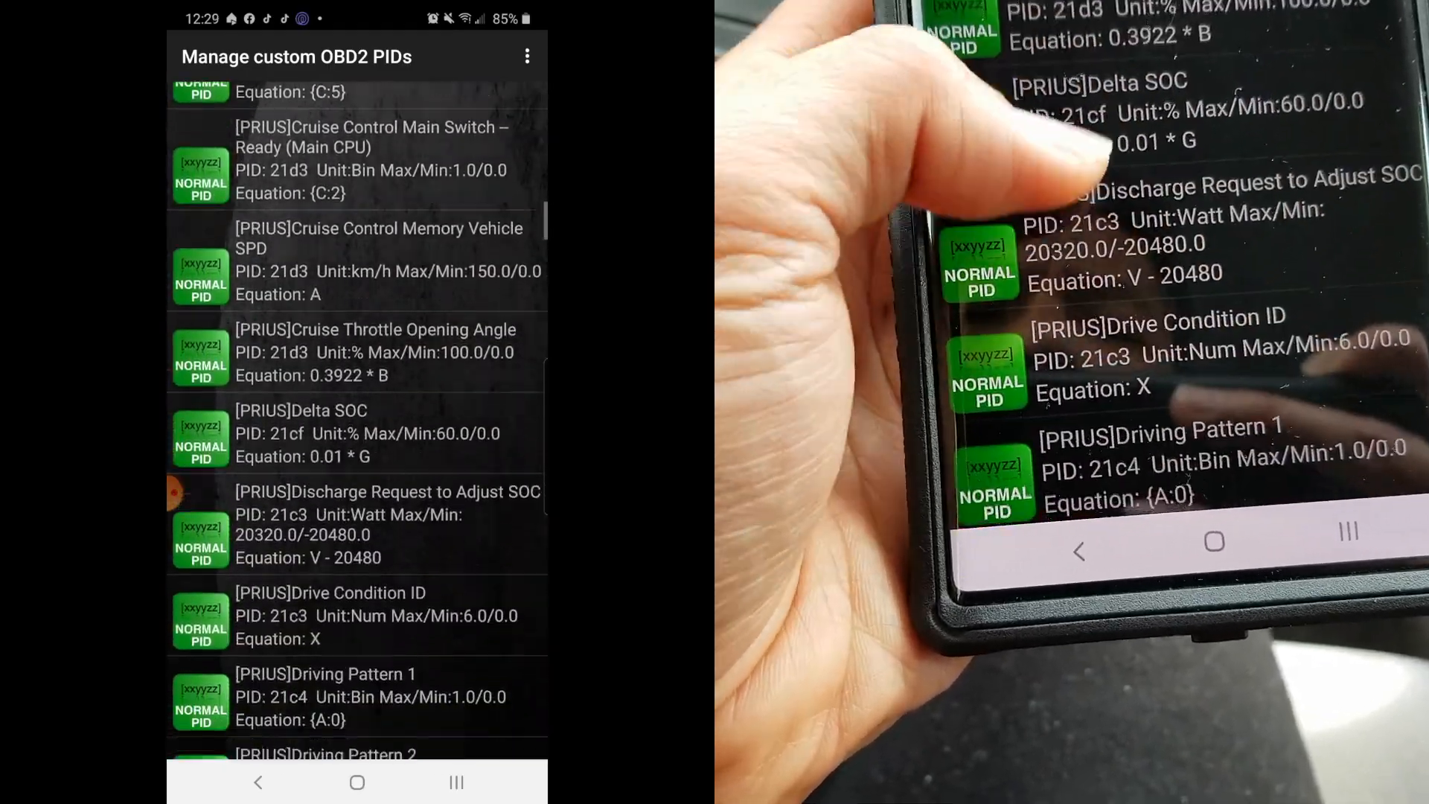
{"action": "scroll", "scroll_direction": "down", "scroll_amount": 3}
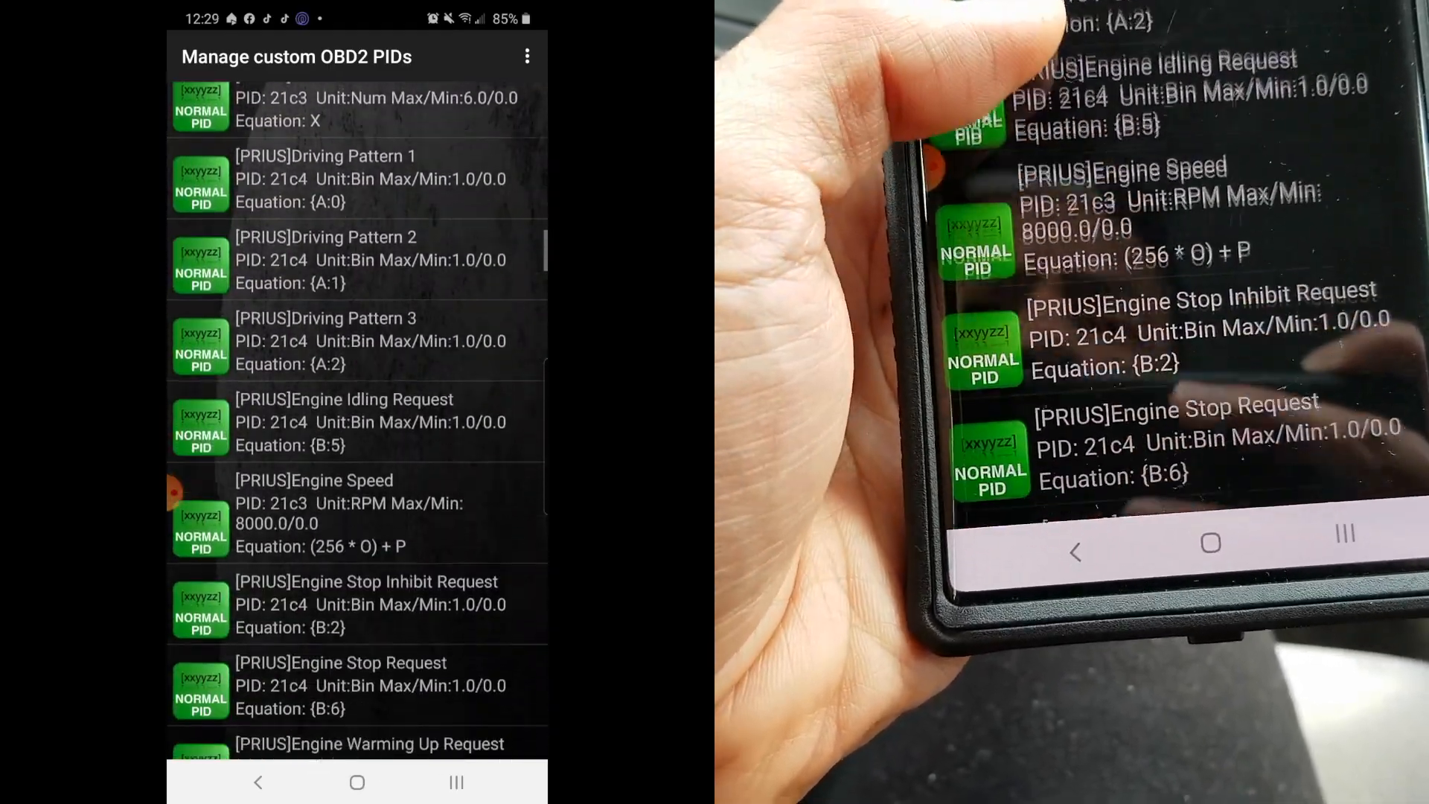
{"action": "scroll", "scroll_direction": "down", "scroll_amount": 3}
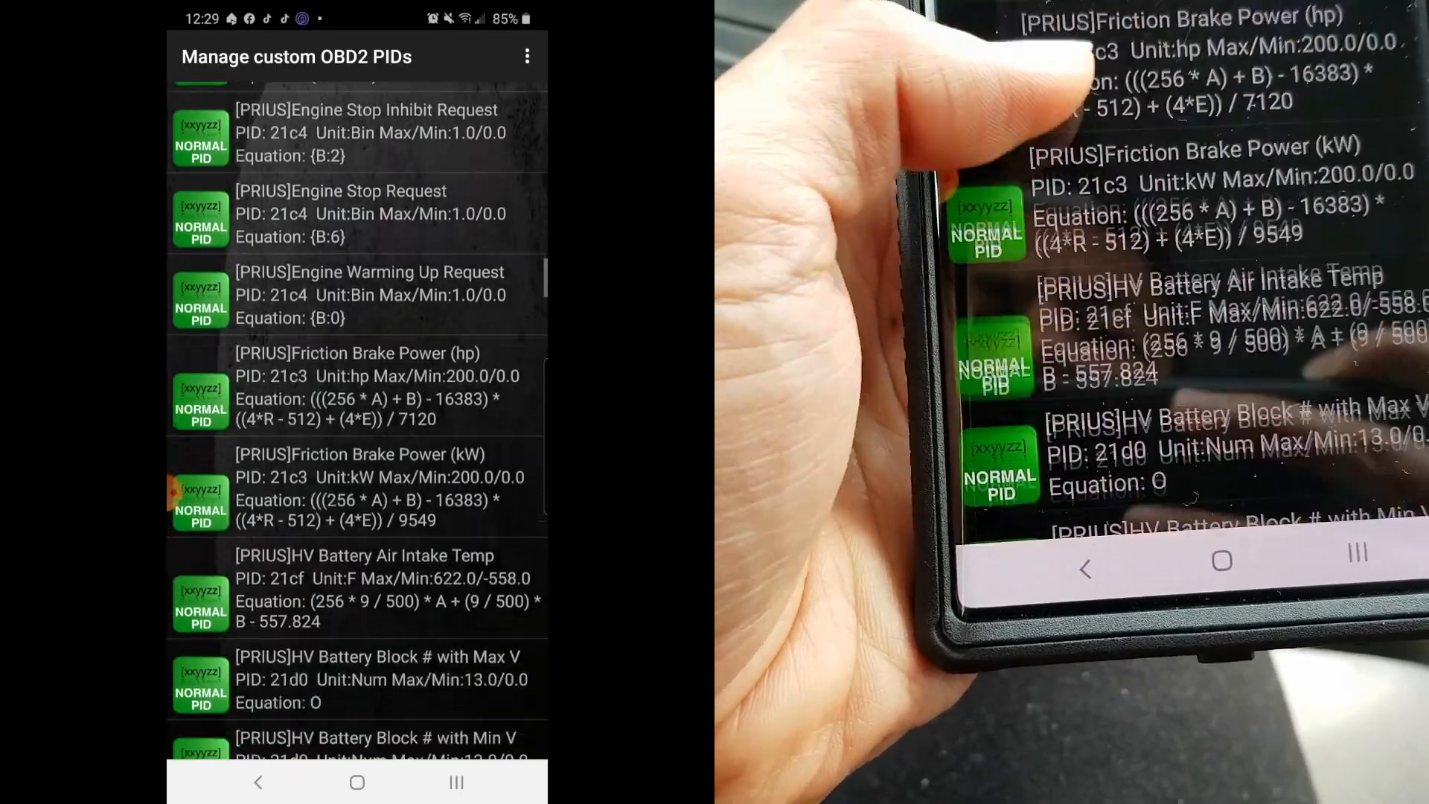
{"action": "scroll", "scroll_direction": "down", "scroll_amount": 3}
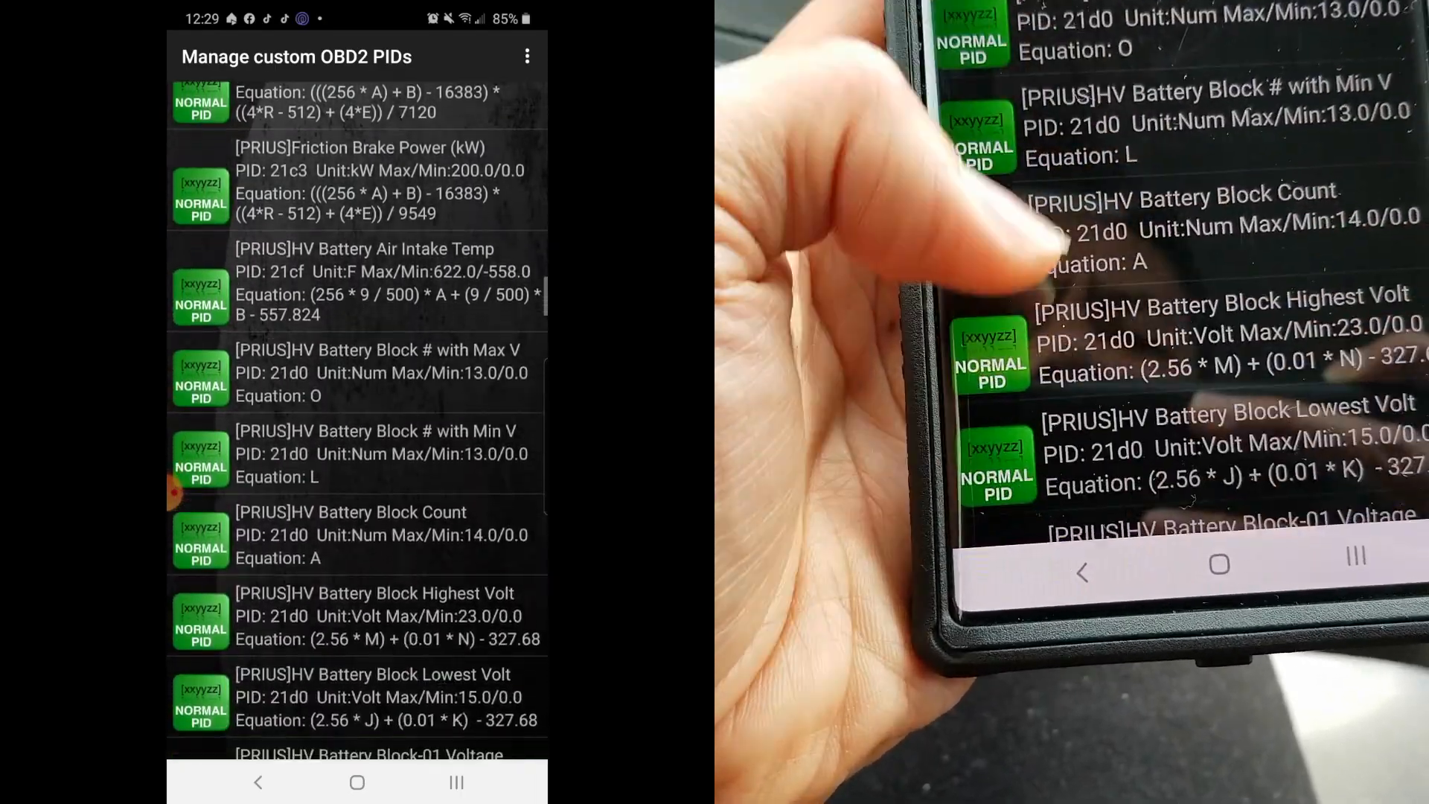
{"action": "scroll", "scroll_direction": "down", "scroll_amount": 3}
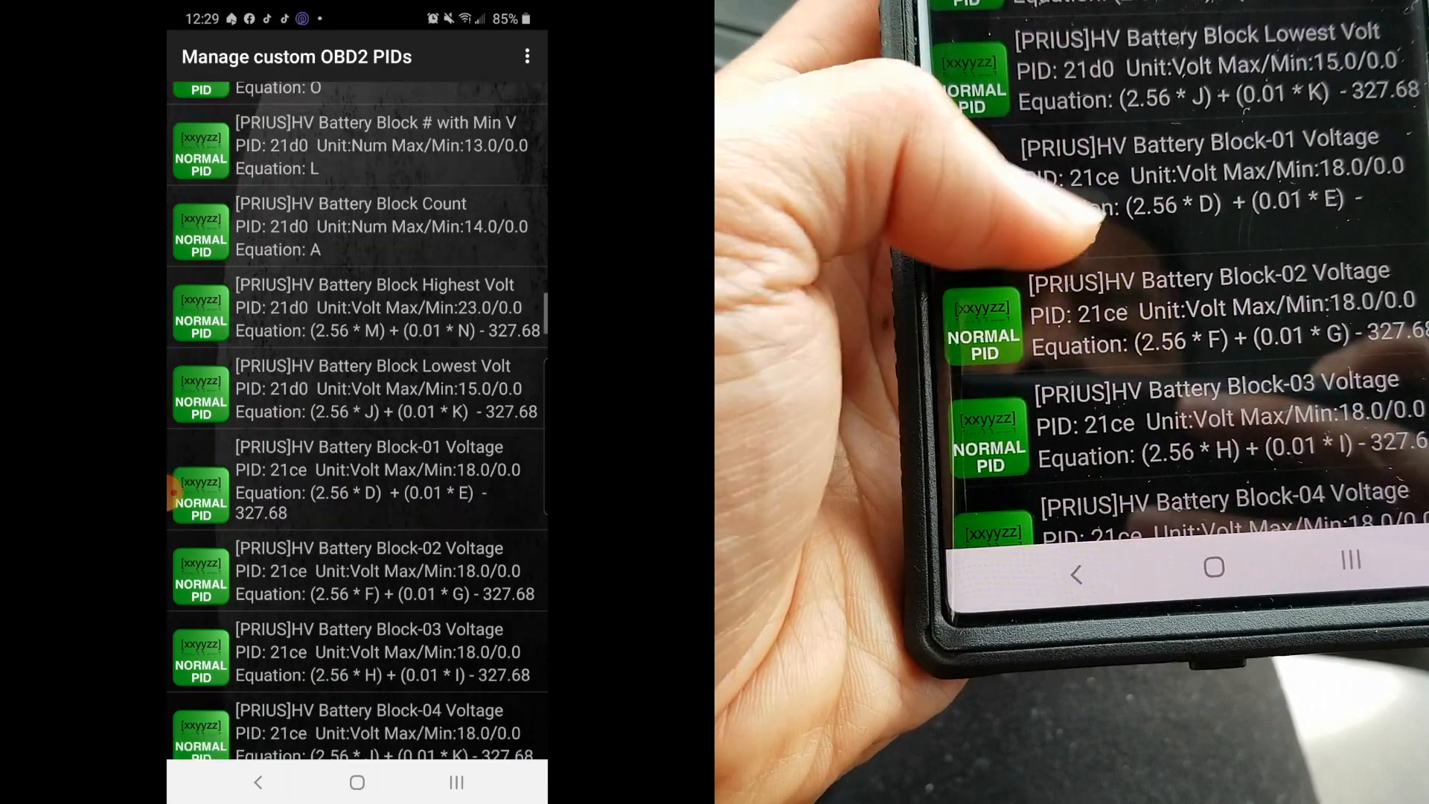
{"action": "scroll", "scroll_direction": "down", "scroll_amount": 3}
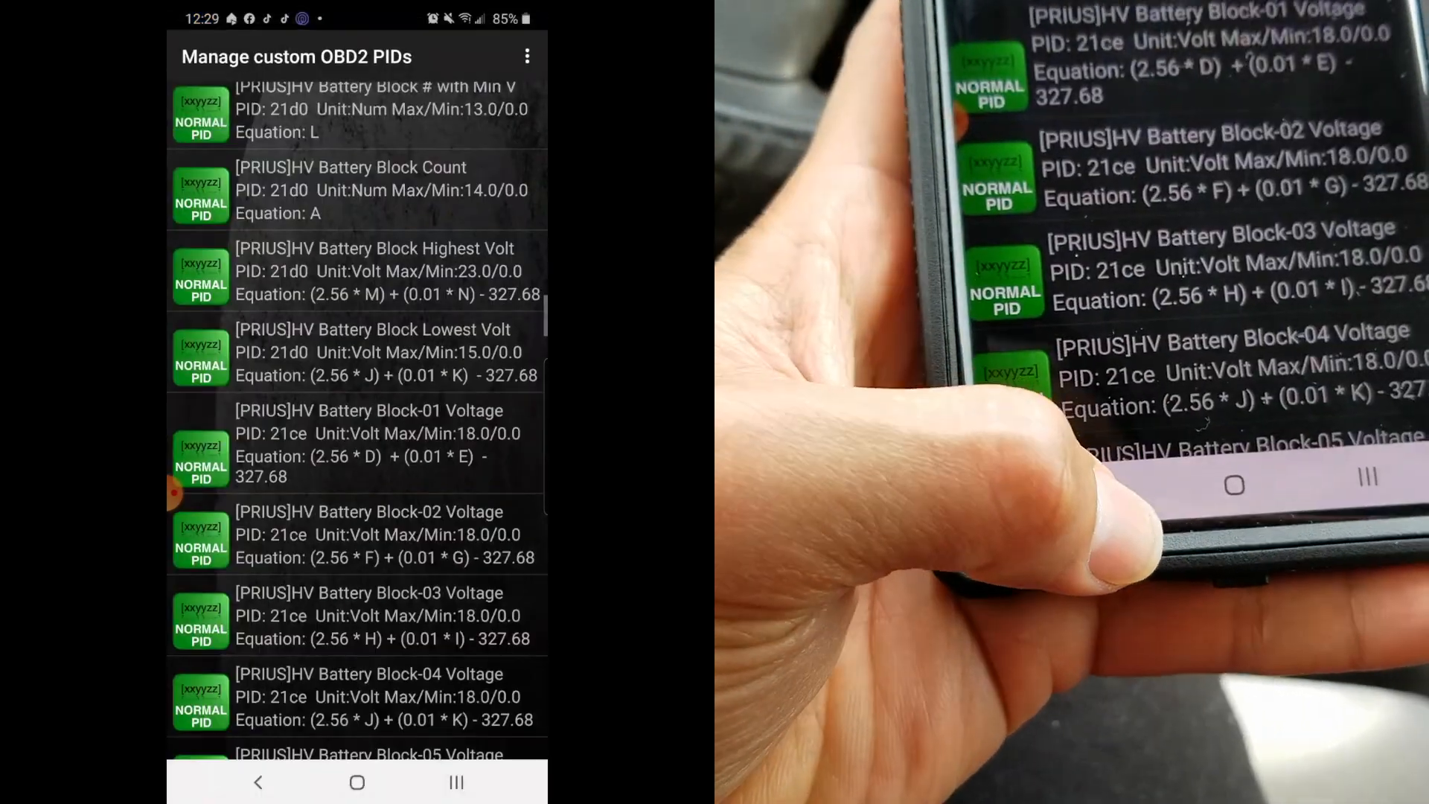
{"action": "scroll", "scroll_direction": "down", "scroll_amount": 3}
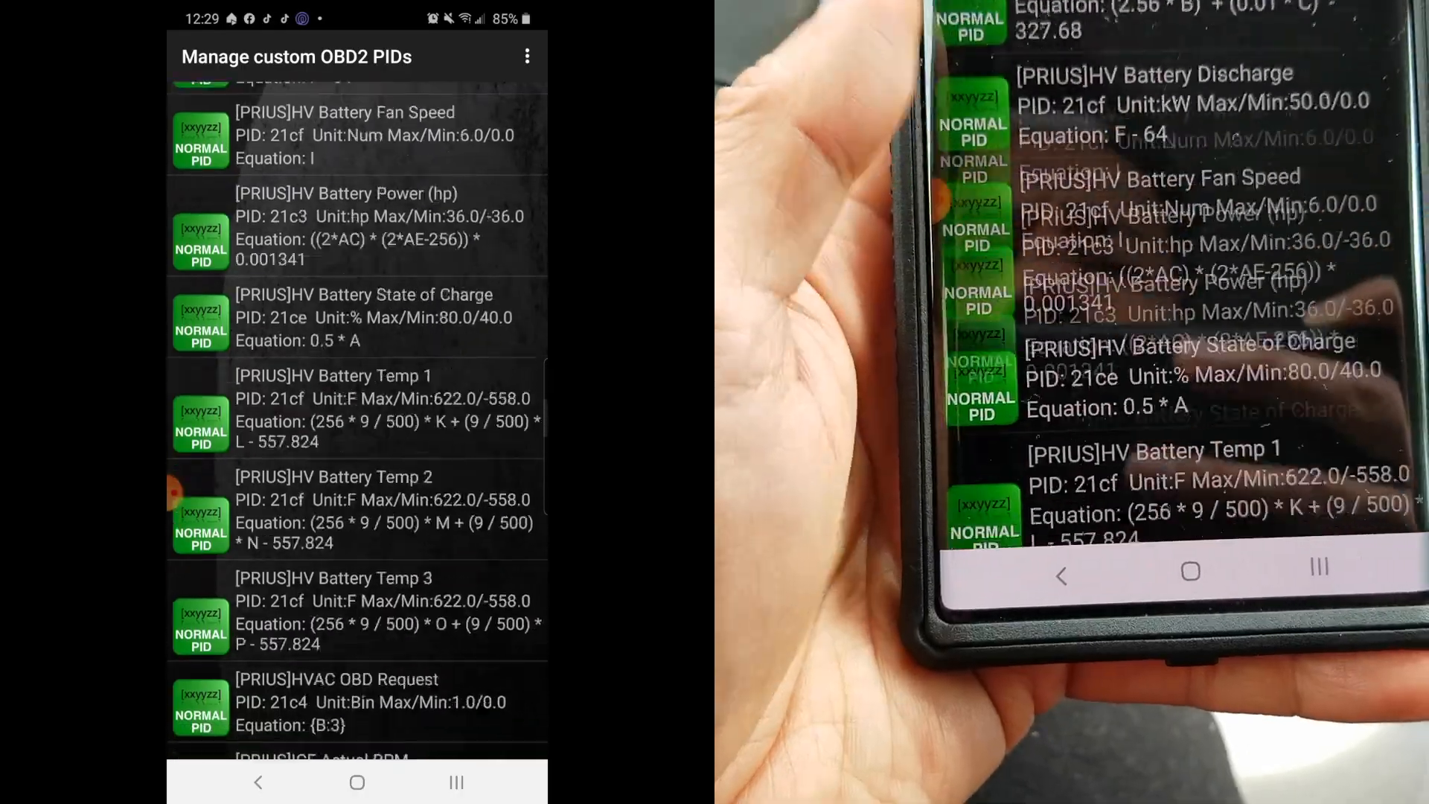
{"action": "scroll", "scroll_direction": "down", "scroll_amount": 3}
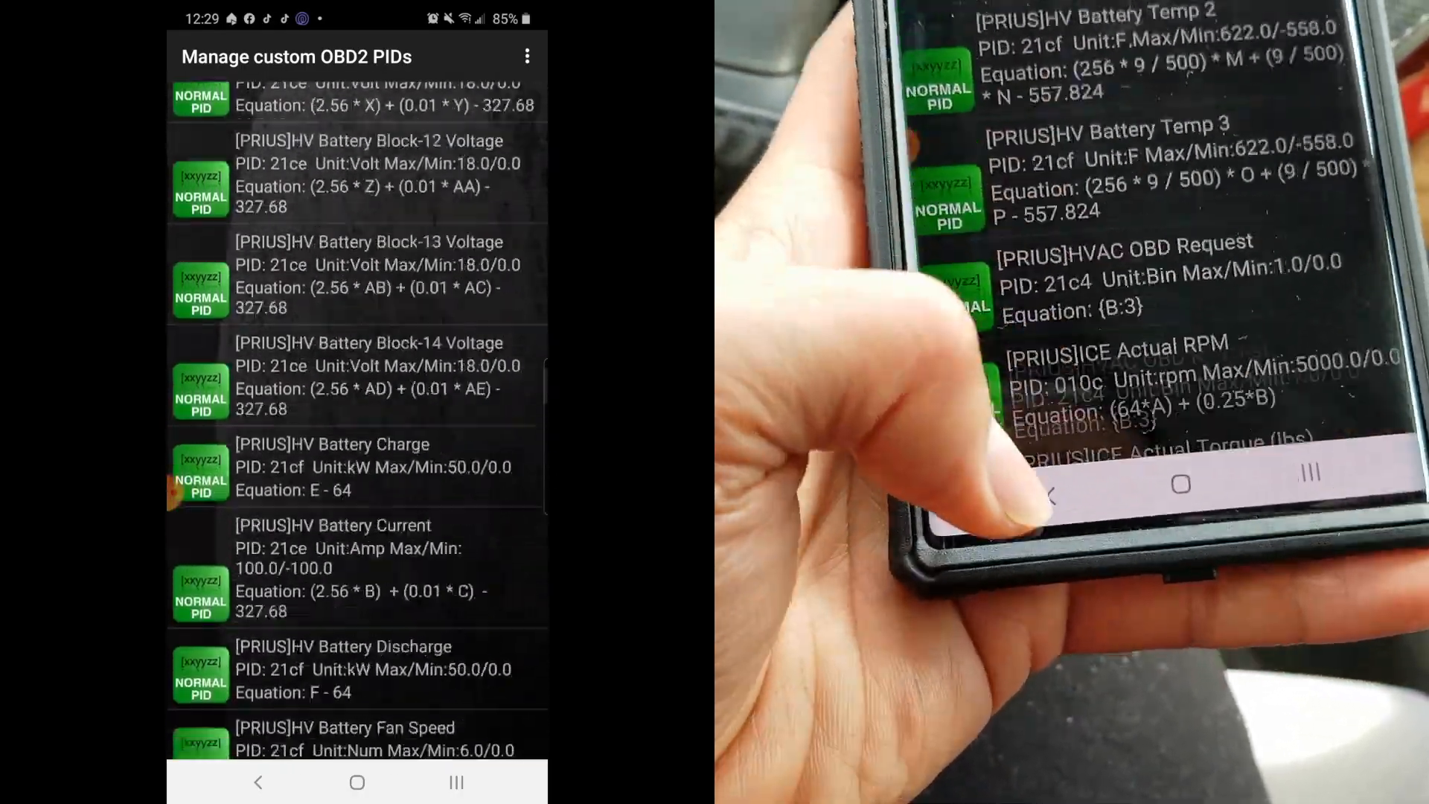
{"action": "scroll", "scroll_direction": "down", "scroll_amount": 3}
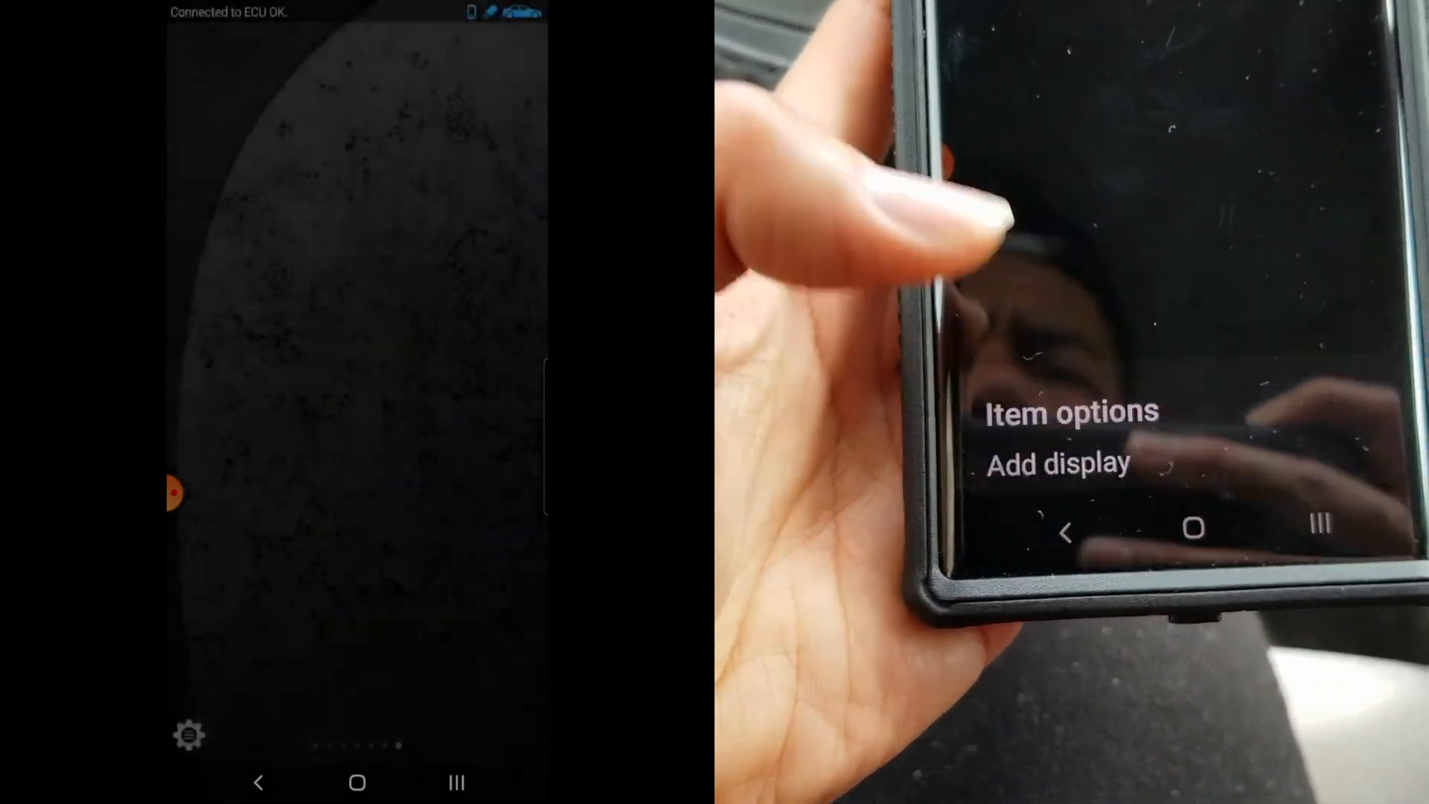
- Add a display and scroll the sensor list down to the HV Battery Block voltages
{"action": "left_click", "coordinate": [1056, 462]}
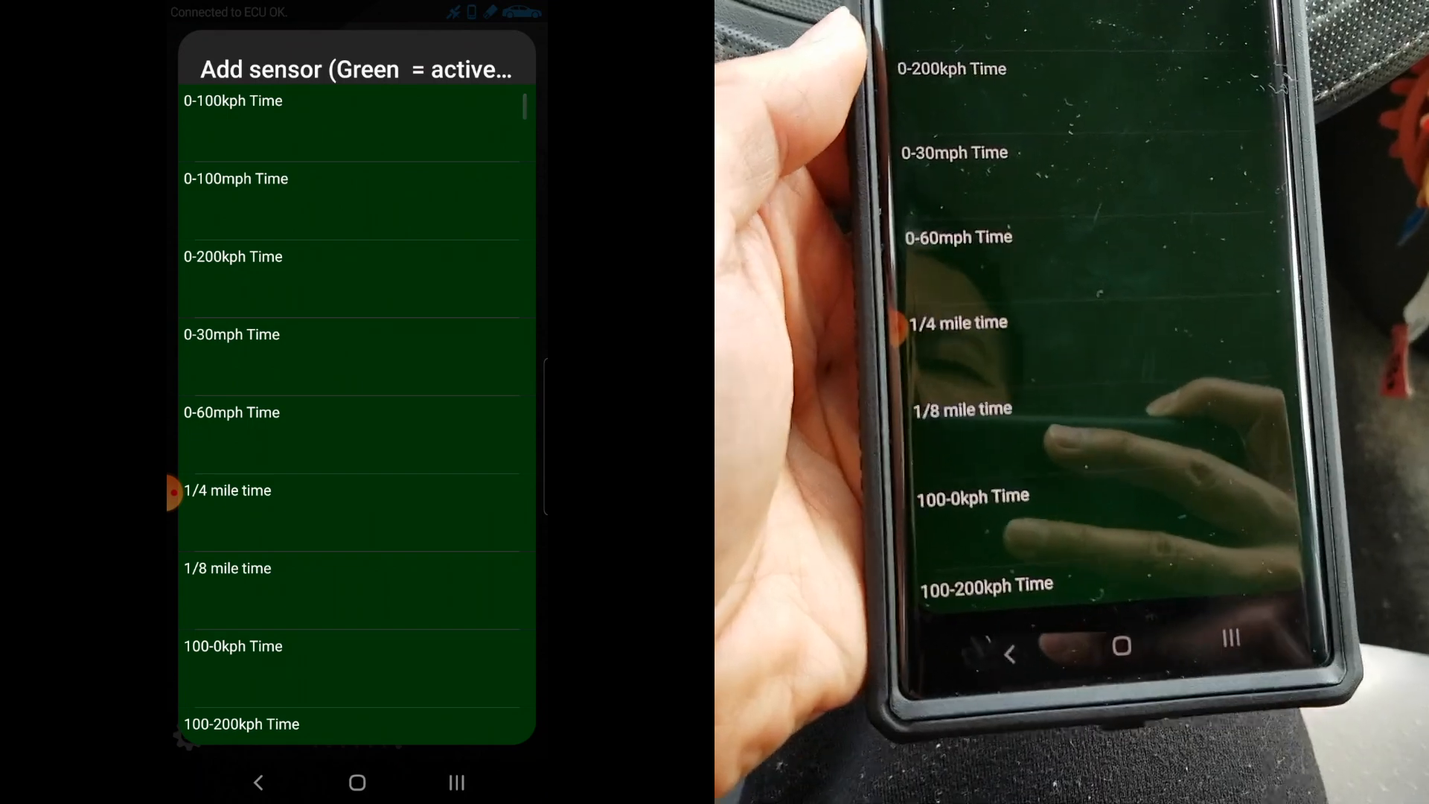
{"action": "scroll", "scroll_direction": "down", "scroll_amount": 3}
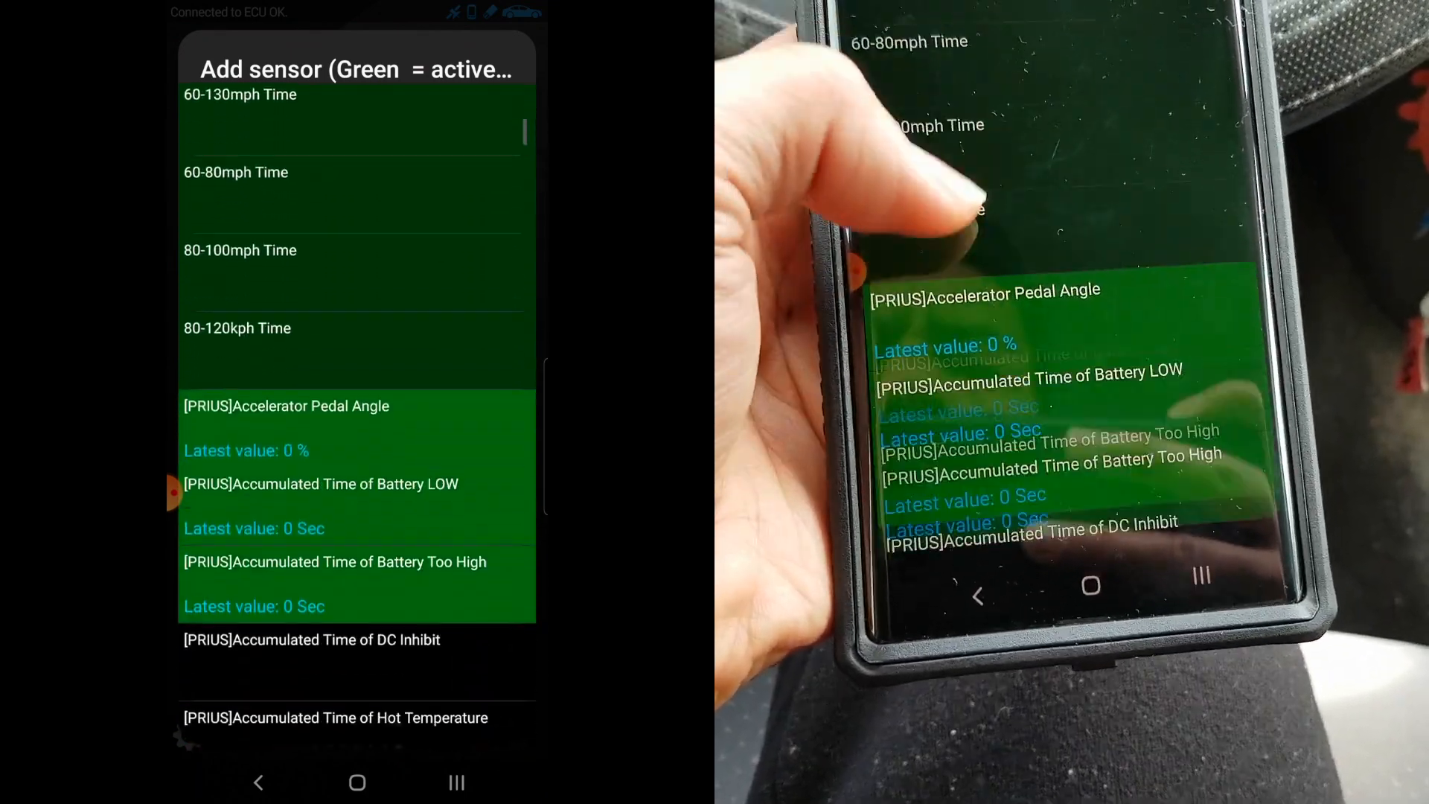
{"action": "scroll", "scroll_direction": "down", "scroll_amount": 3}
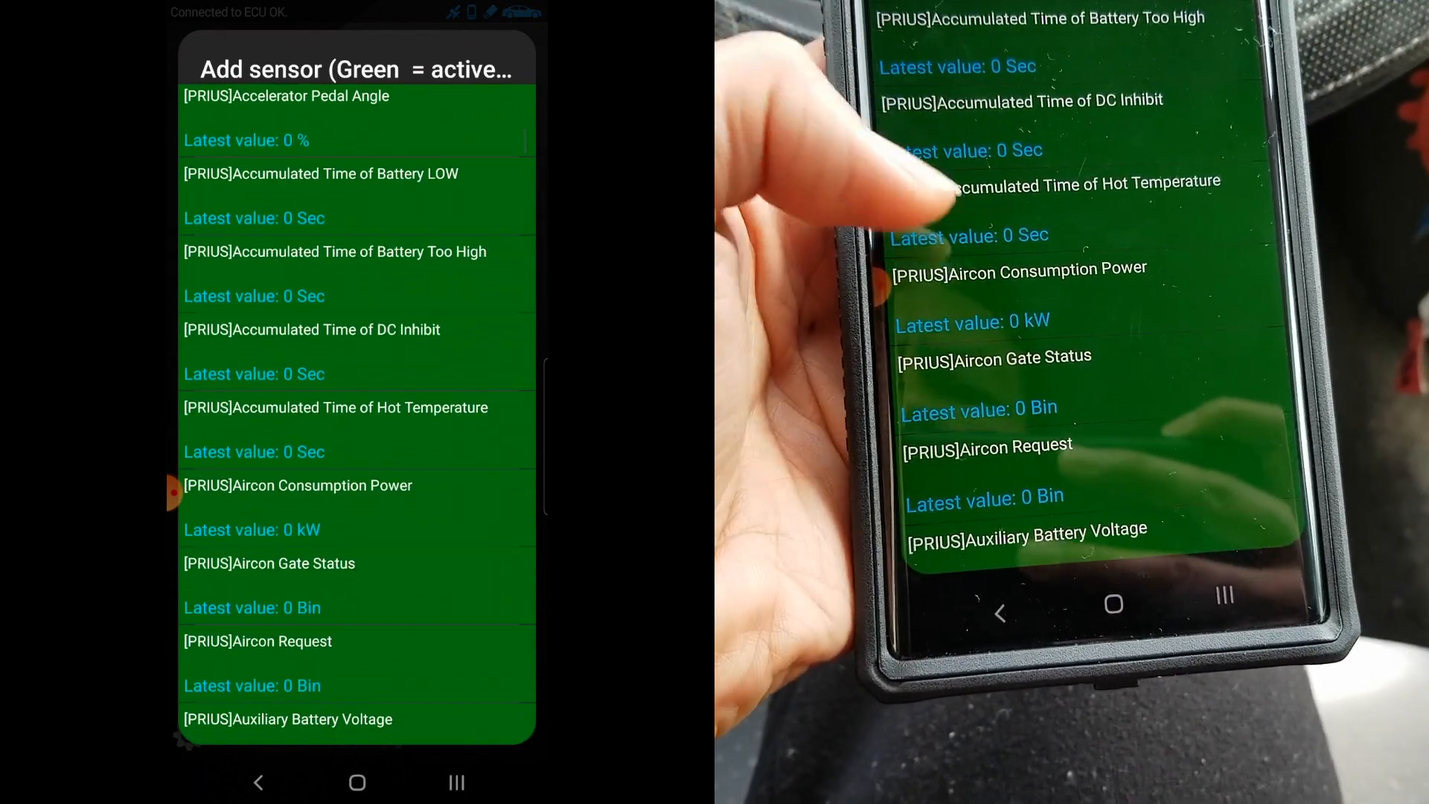
{"action": "scroll", "scroll_direction": "down", "scroll_amount": 3}
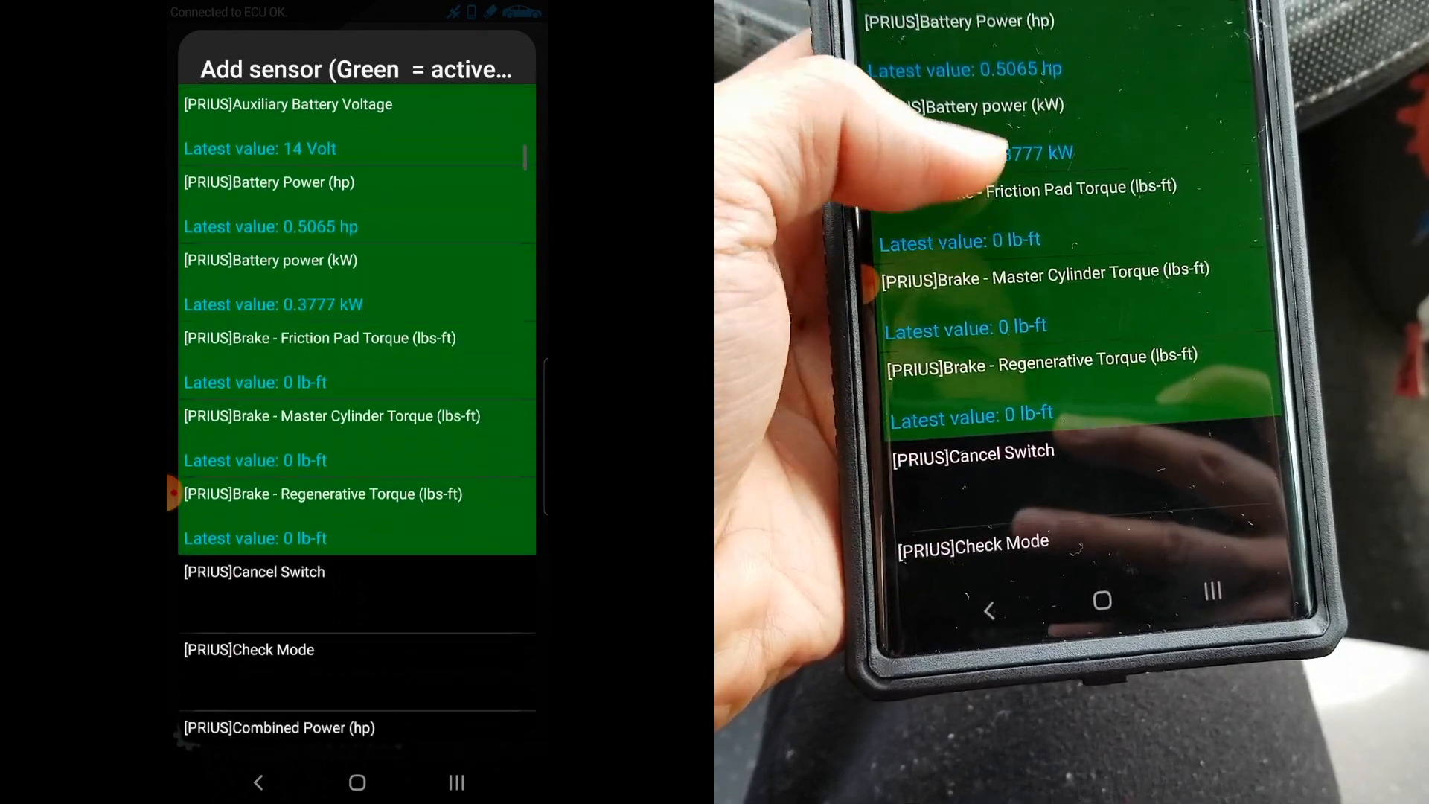
{"action": "scroll", "scroll_direction": "down", "scroll_amount": 3}
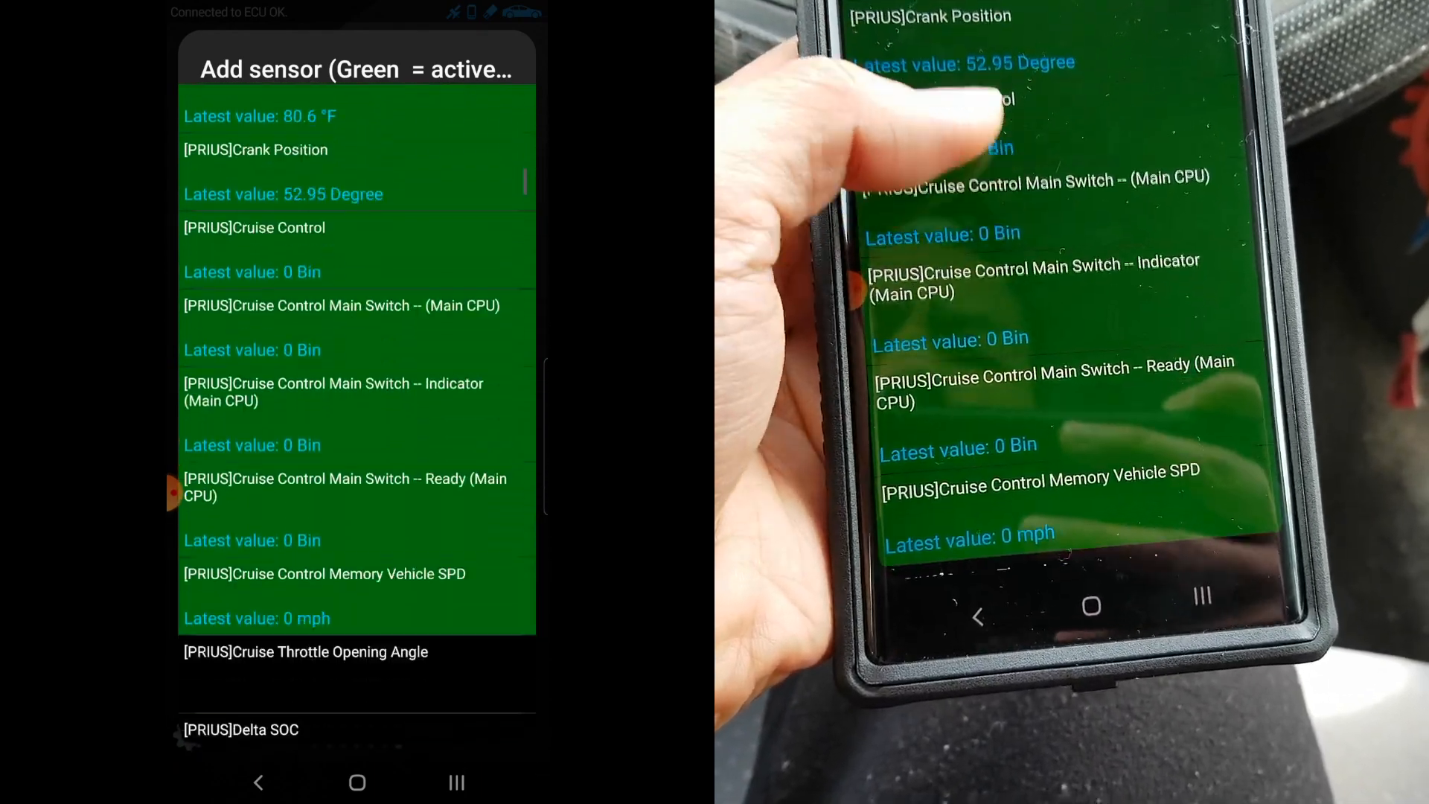
{"action": "scroll", "scroll_direction": "down", "scroll_amount": 3}
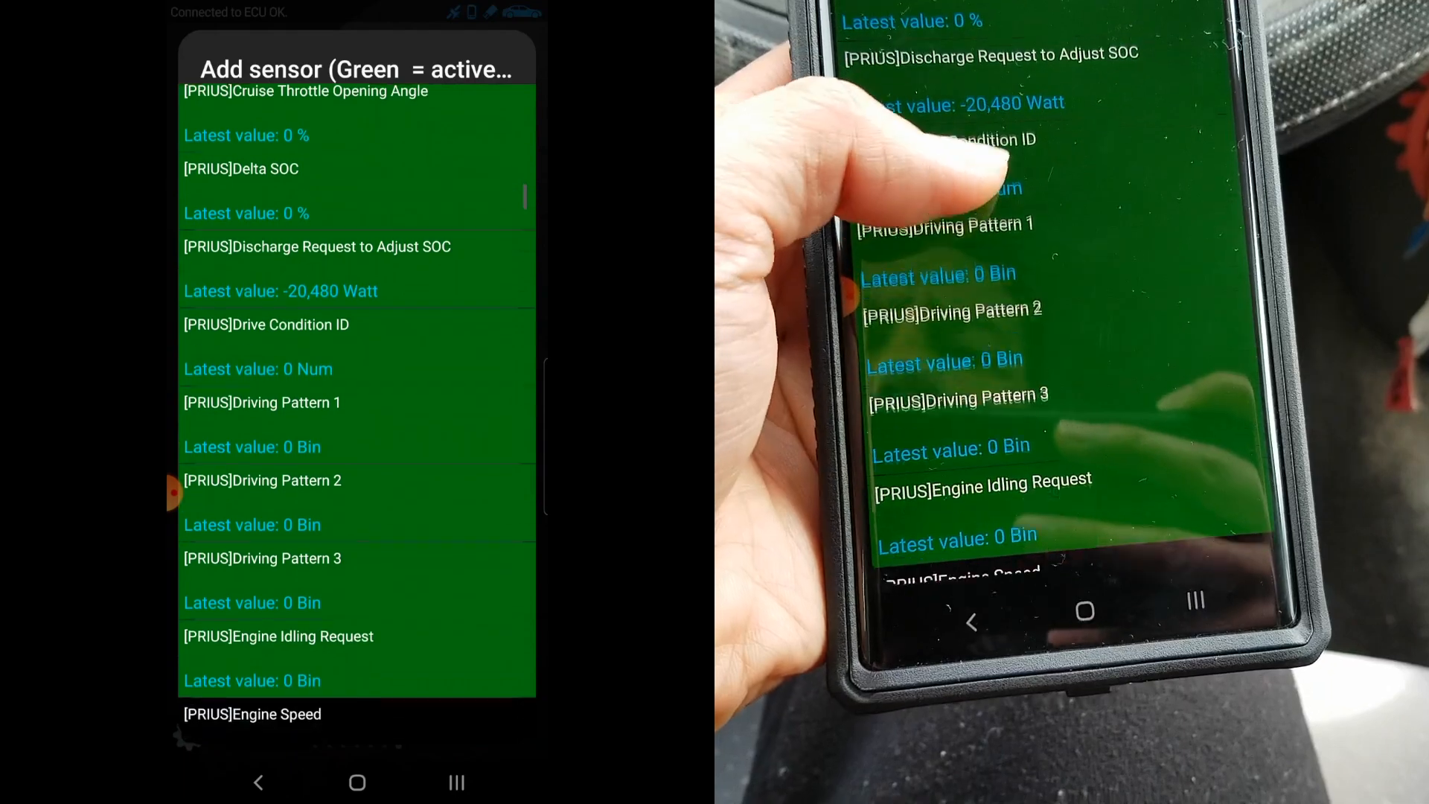
{"action": "scroll", "scroll_direction": "down", "scroll_amount": 3}
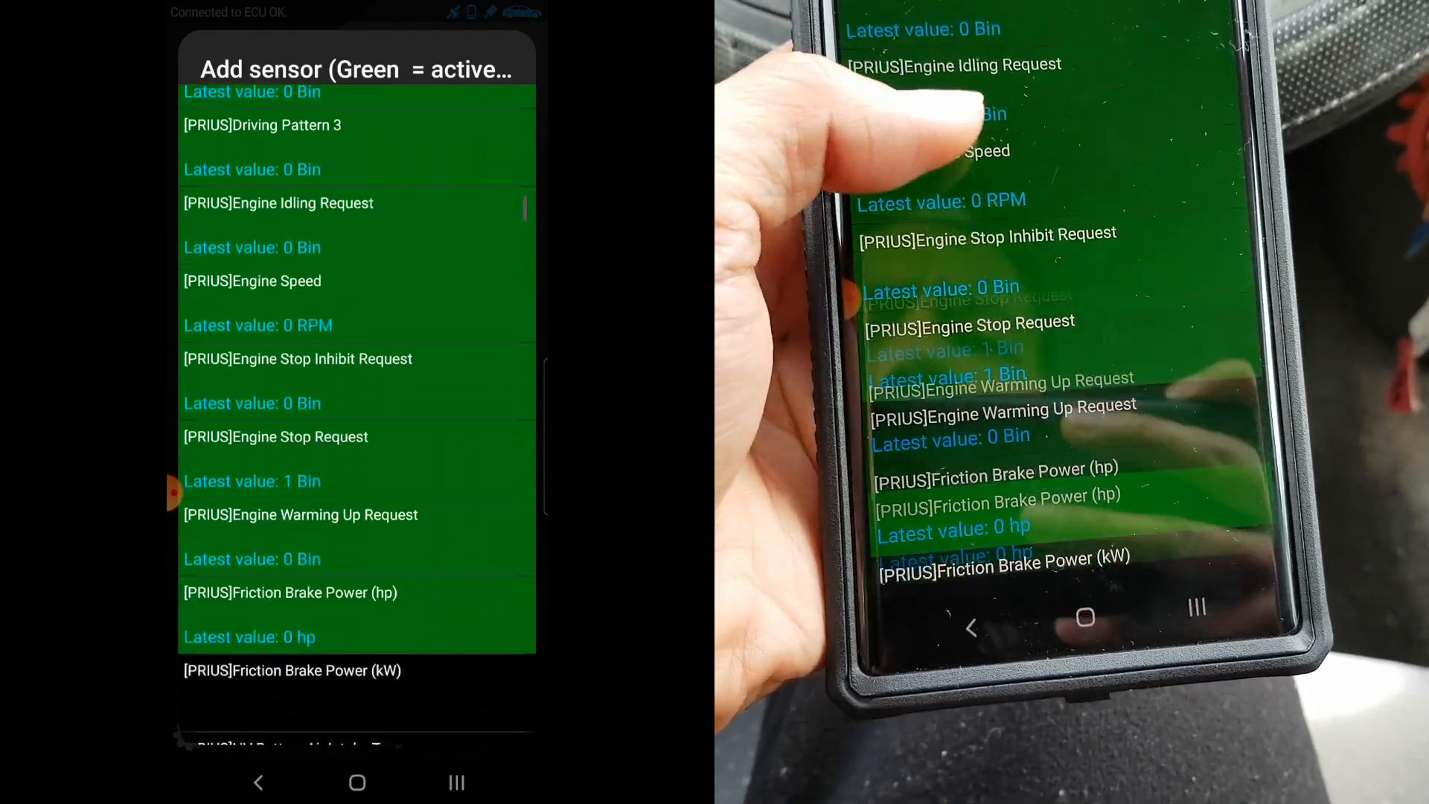
{"action": "scroll", "scroll_direction": "down", "scroll_amount": 3}
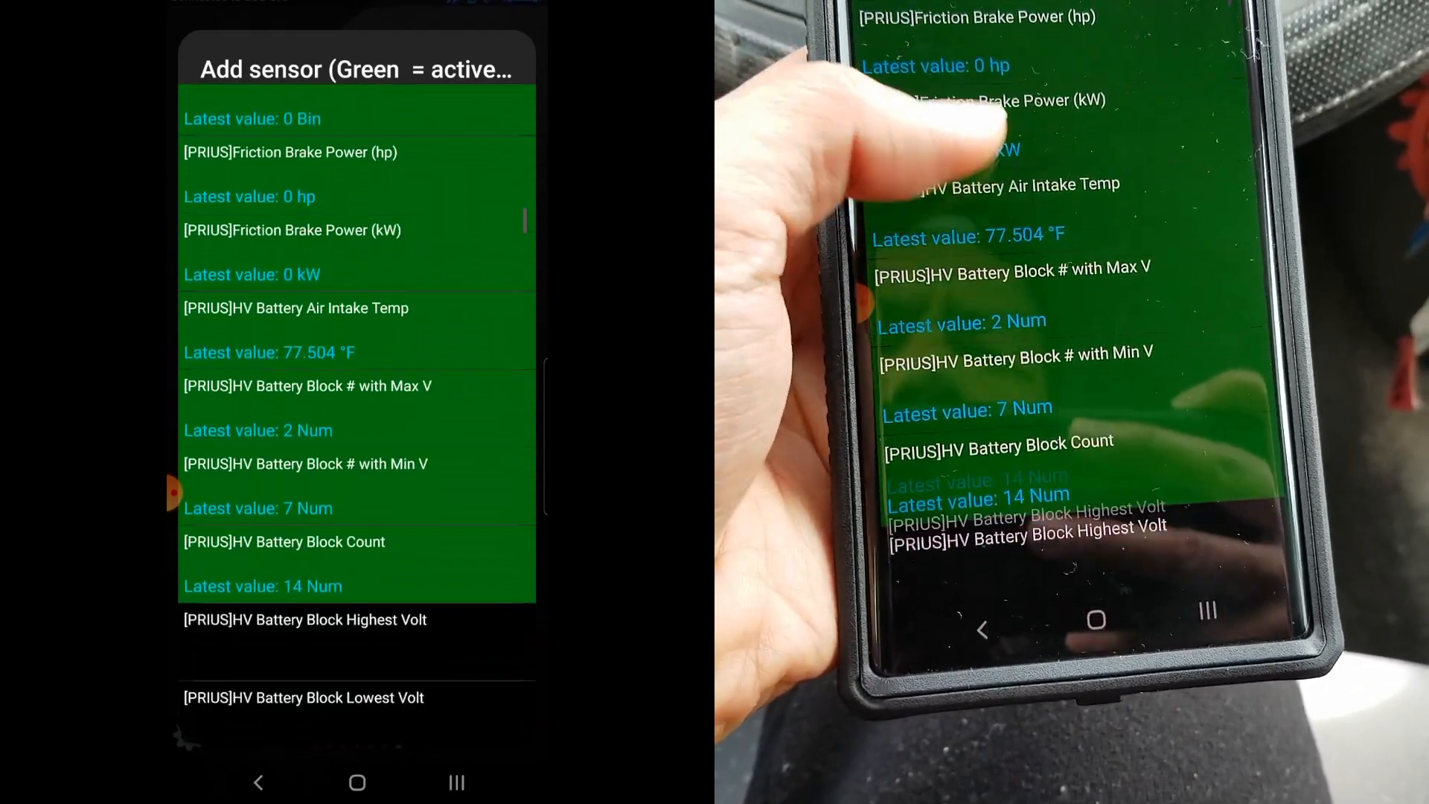
{"action": "scroll", "scroll_direction": "down", "scroll_amount": 3}
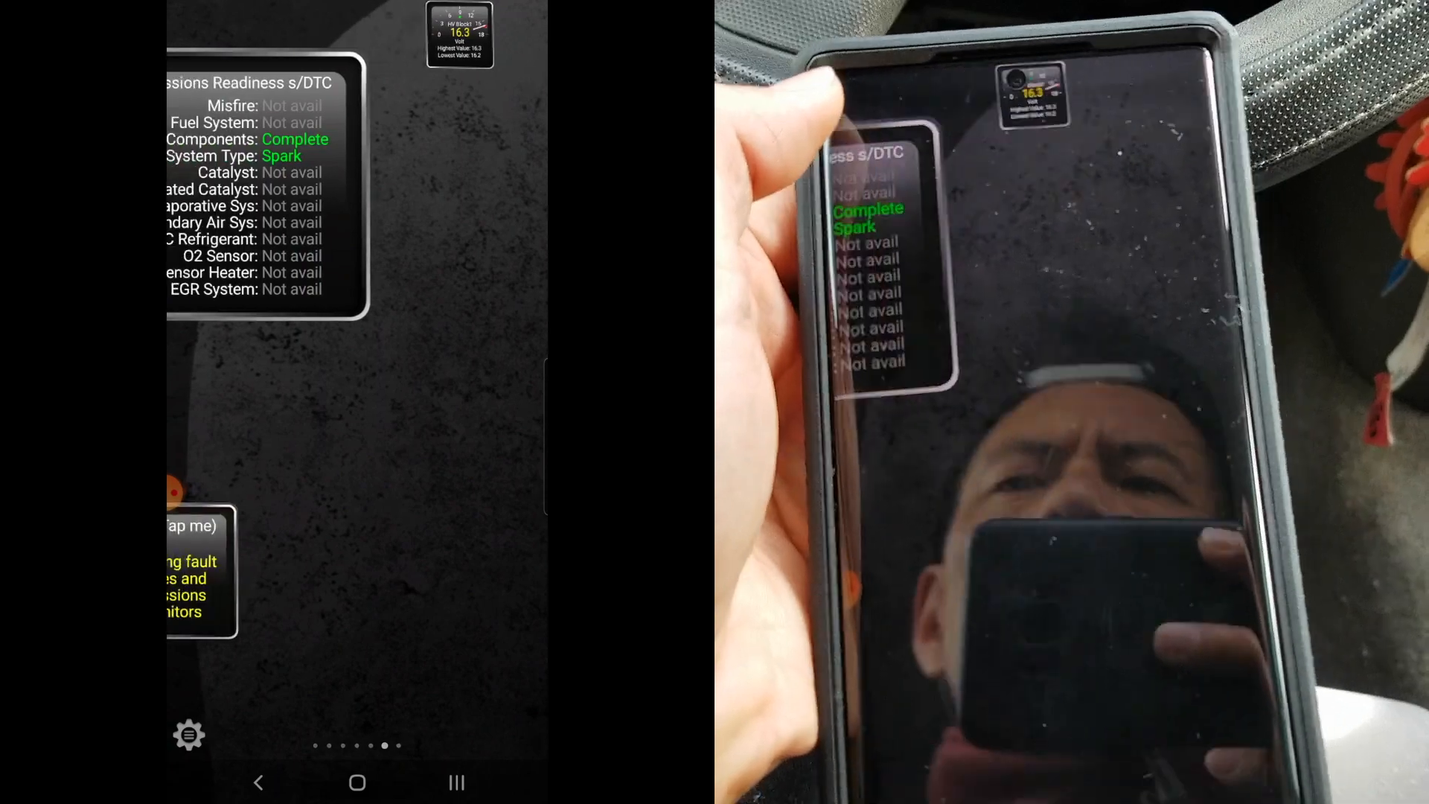
- Add another display and scroll to a second HV Battery Block voltage sensor
{"action": "left_click", "coordinate": [460, 34]}
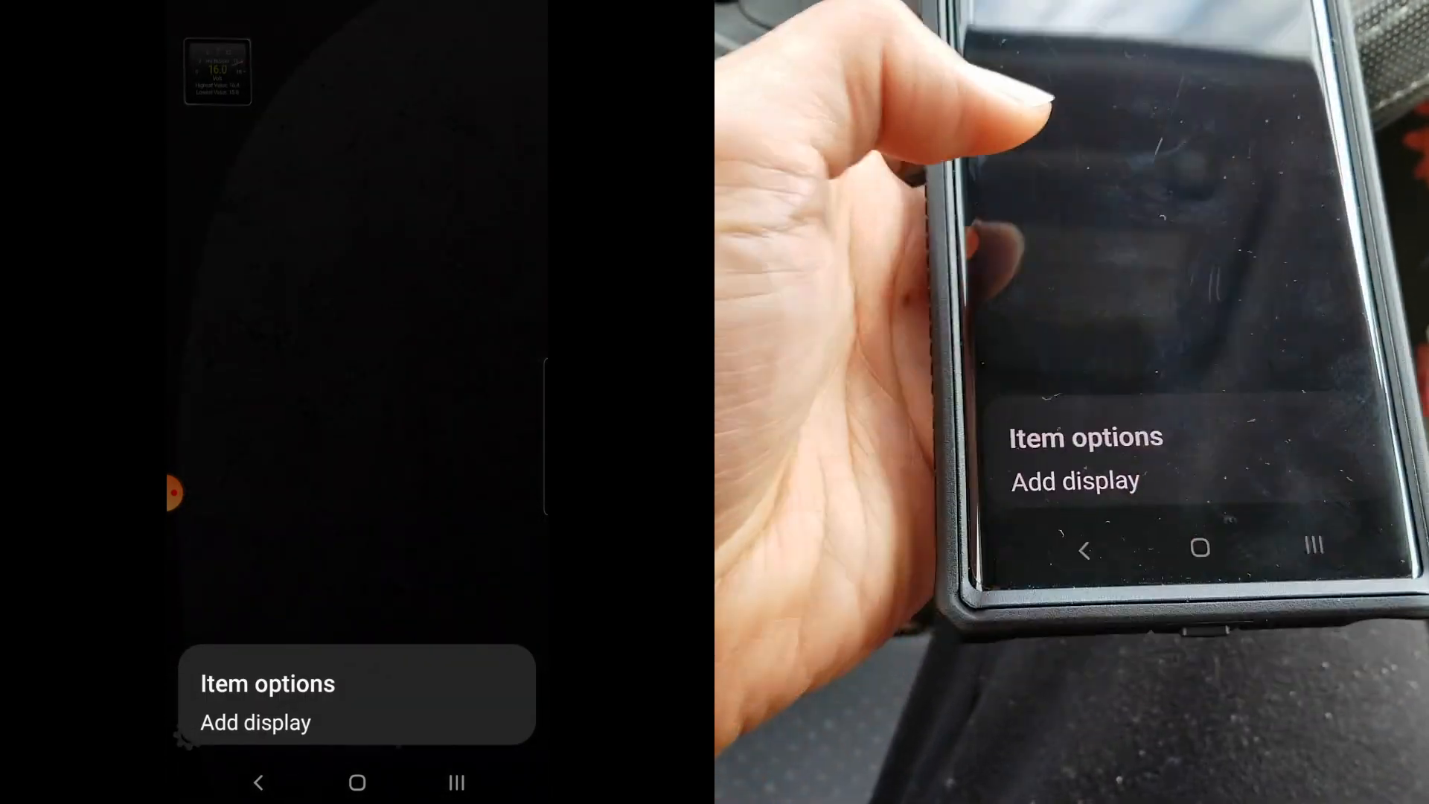
{"action": "left_click", "coordinate": [255, 722]}
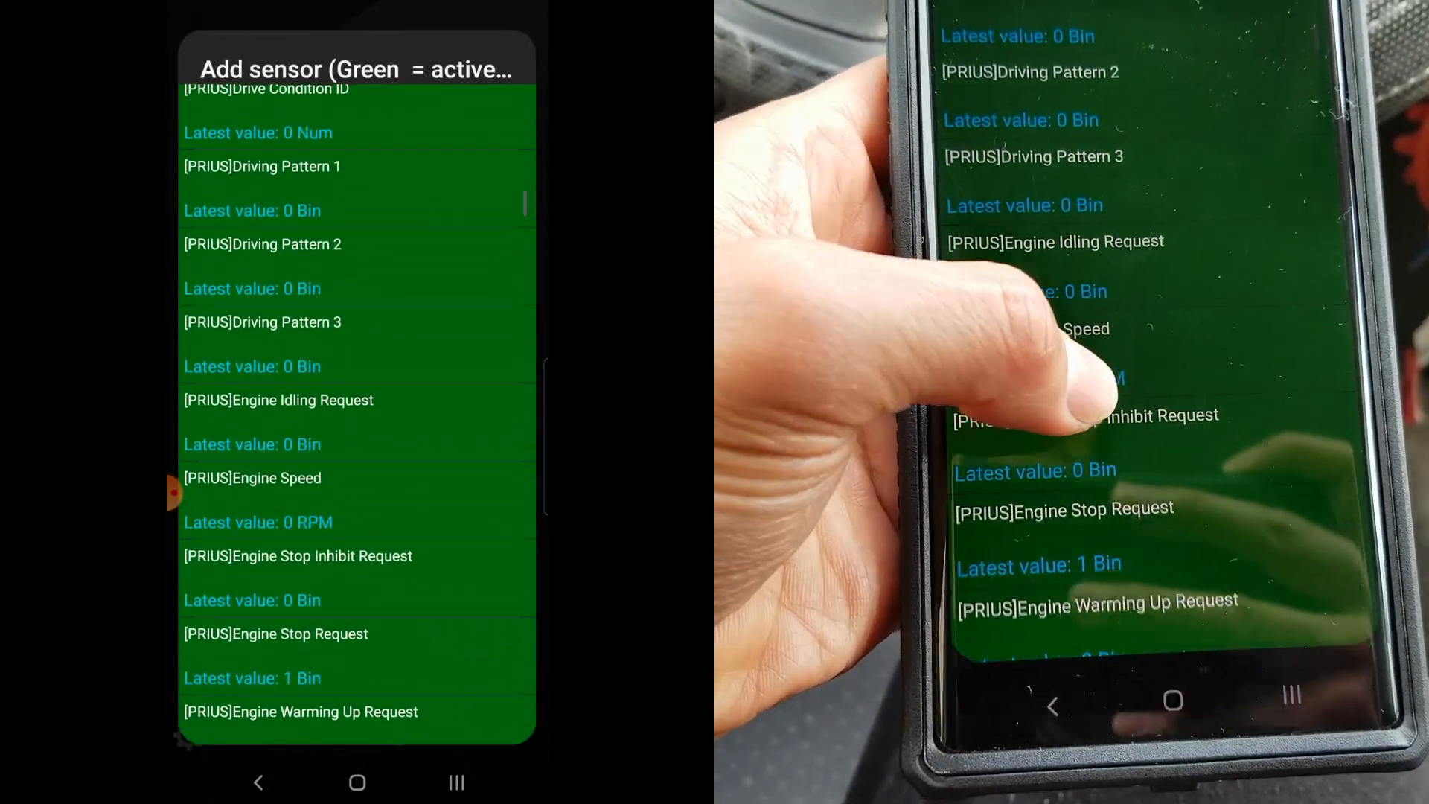
{"action": "scroll", "scroll_direction": "down", "scroll_amount": 3}
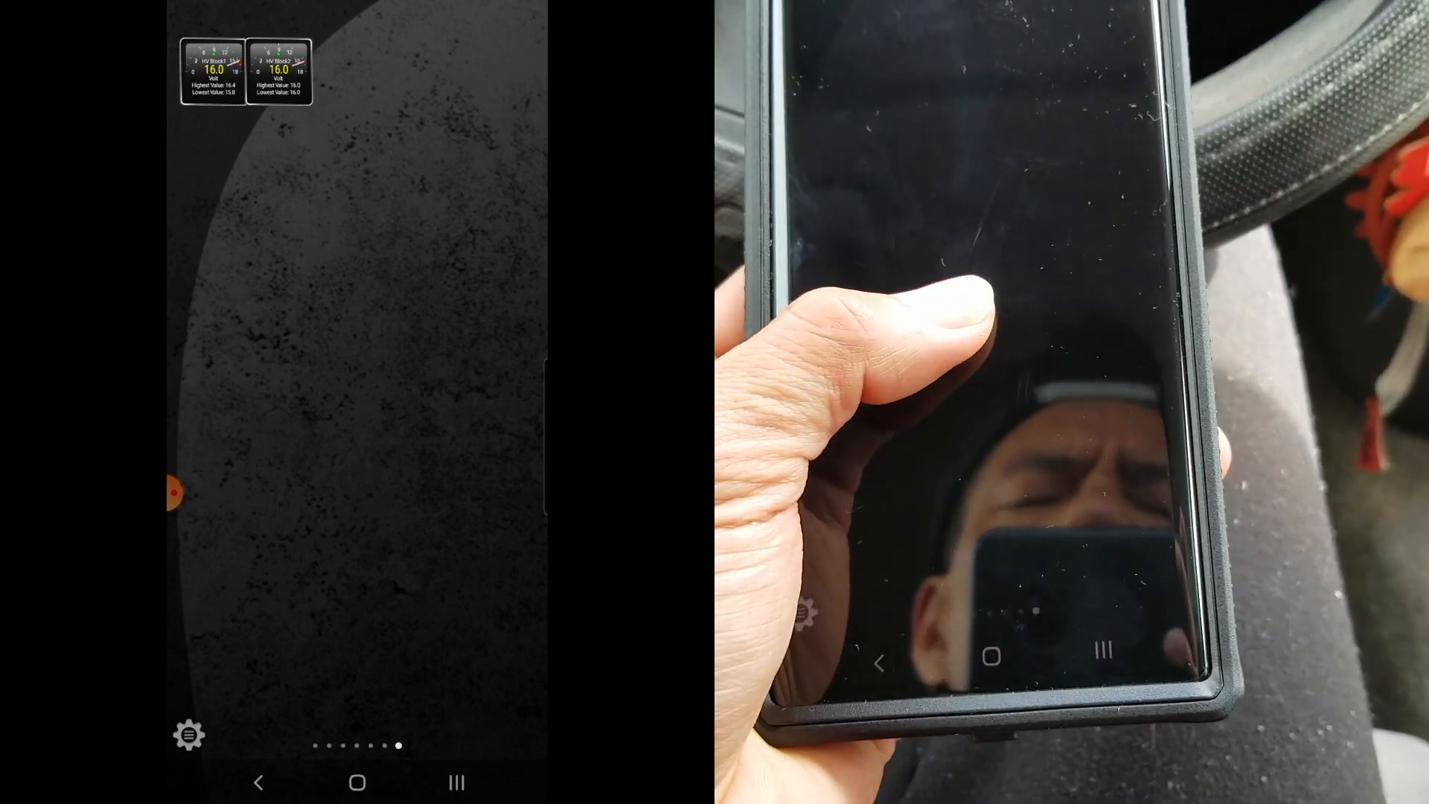
- Add a display and scroll to the [PRIUS]Auxiliary Battery Voltage sensor
{"action": "left_click", "coordinate": [190, 734]}
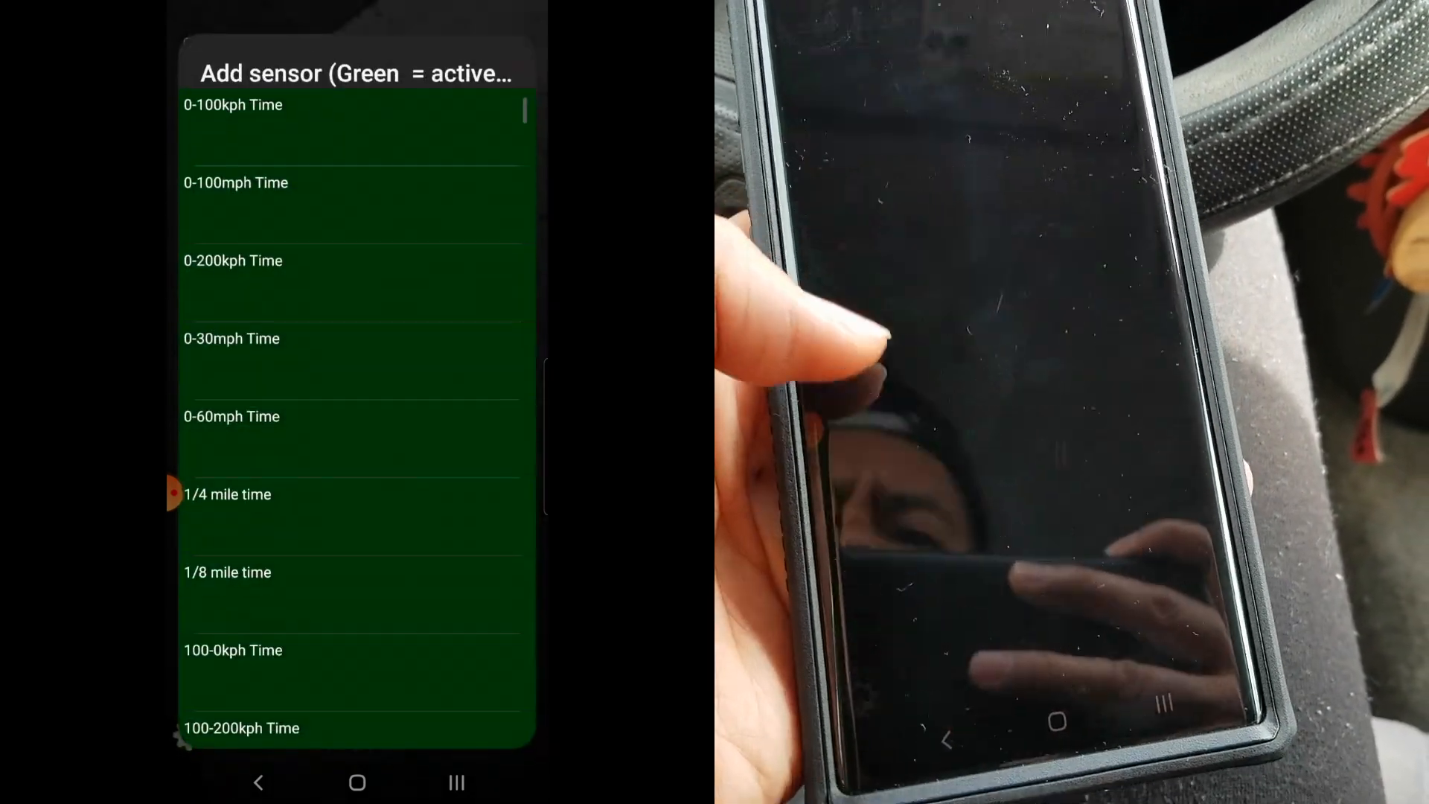
{"action": "scroll", "scroll_direction": "down", "scroll_amount": 3}
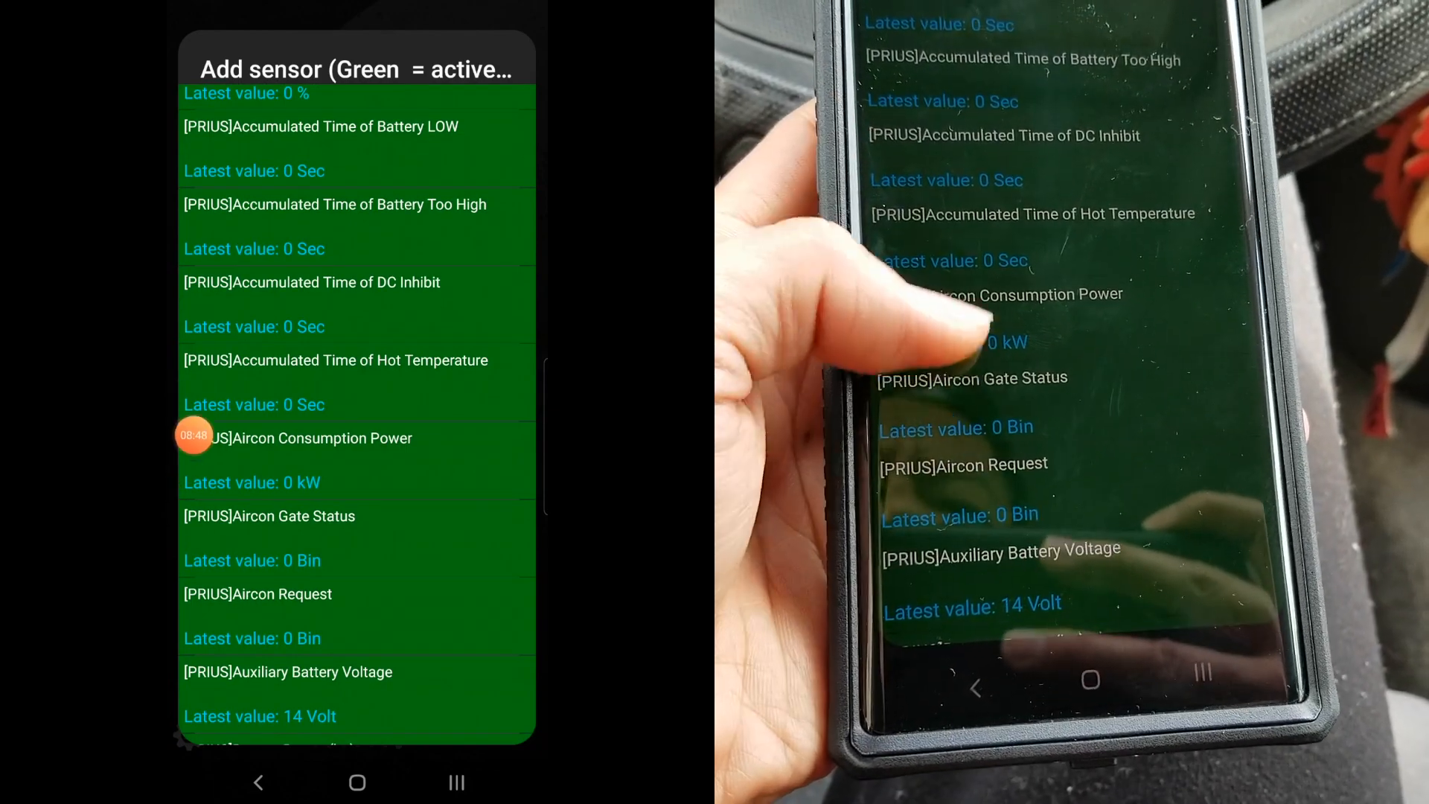
{"action": "scroll", "scroll_direction": "down", "scroll_amount": 3}
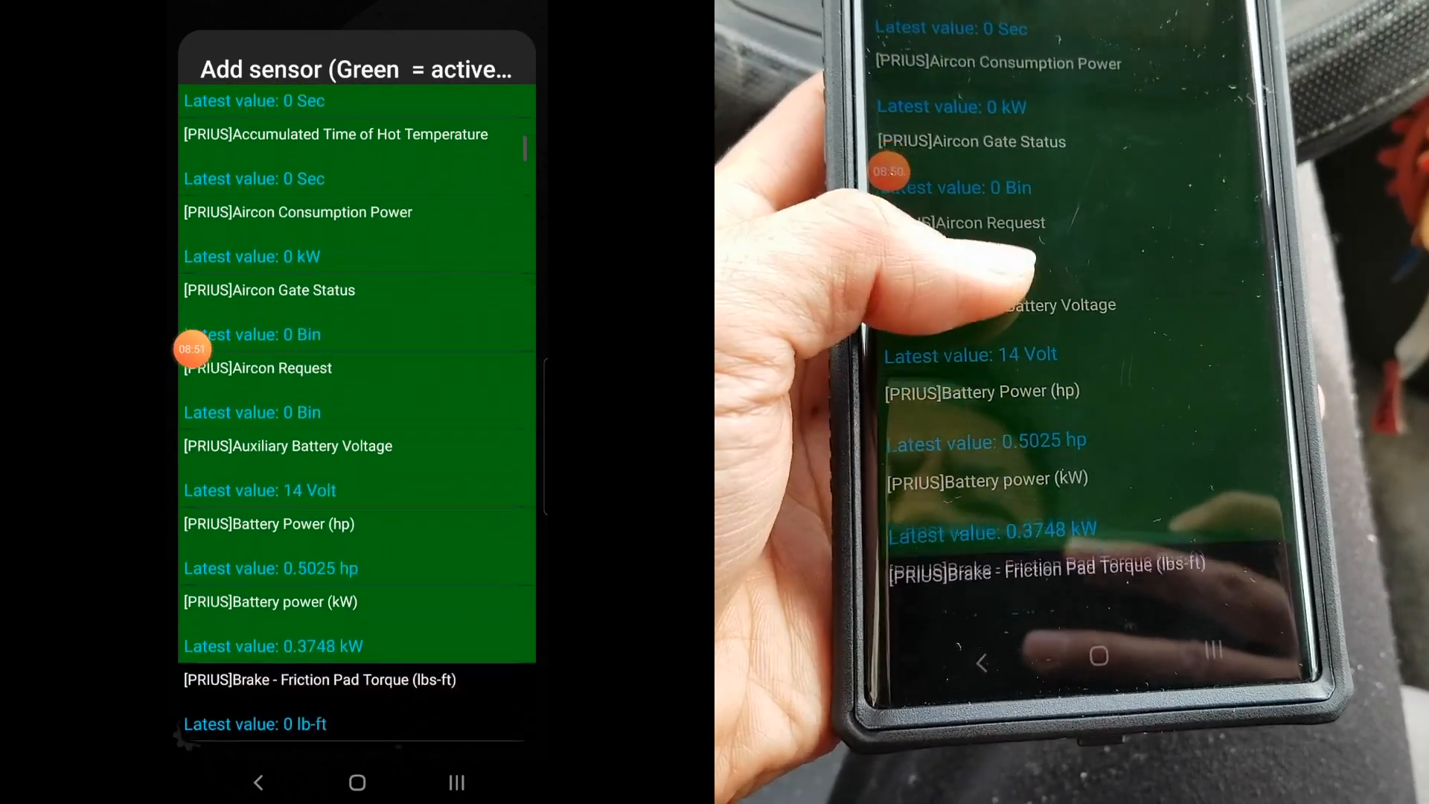
{"action": "scroll", "scroll_direction": "down", "scroll_amount": 3}
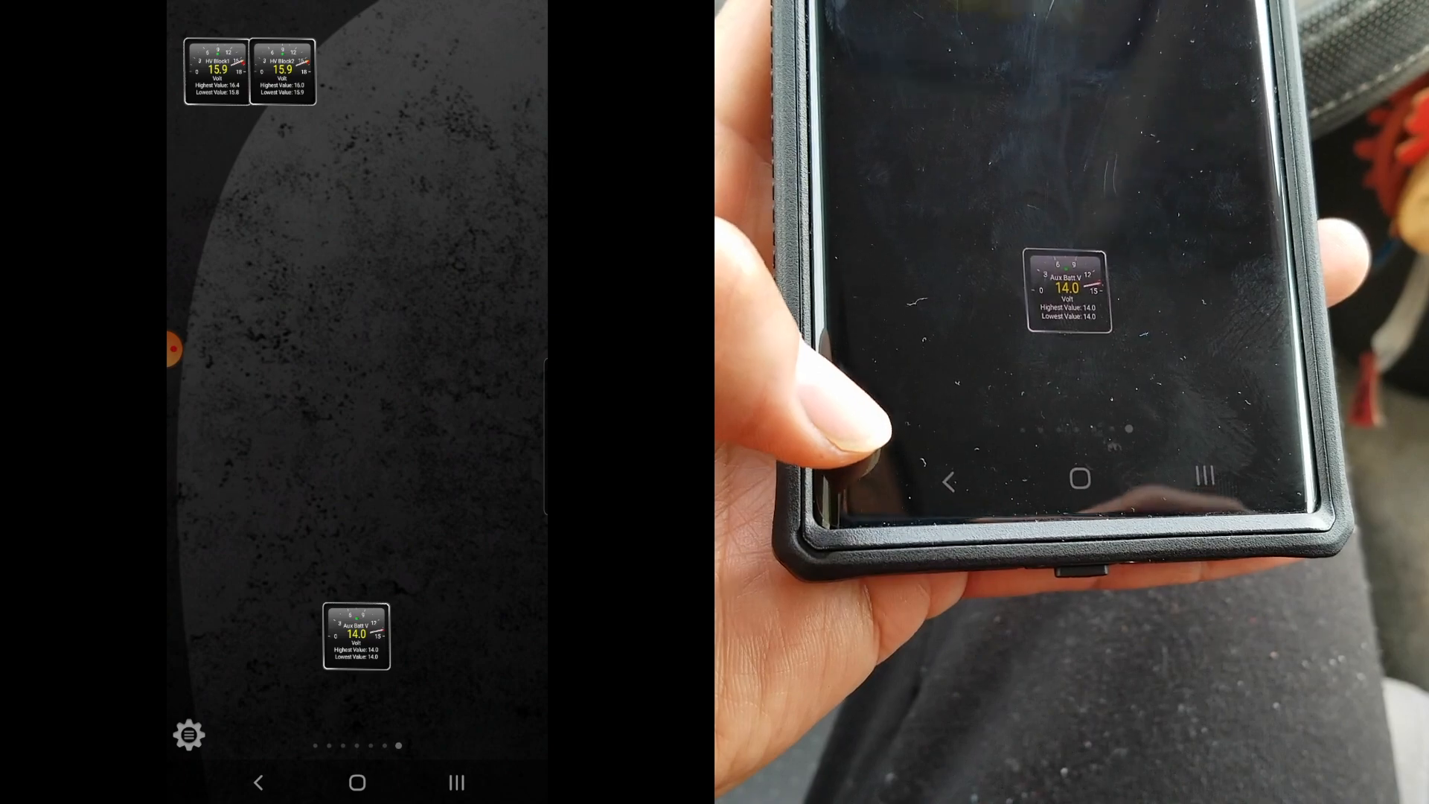
- Scroll the Add sensor list past Cruise Control and Engine PIDs to the HV Battery Block entries
{"action": "left_click", "coordinate": [189, 734]}
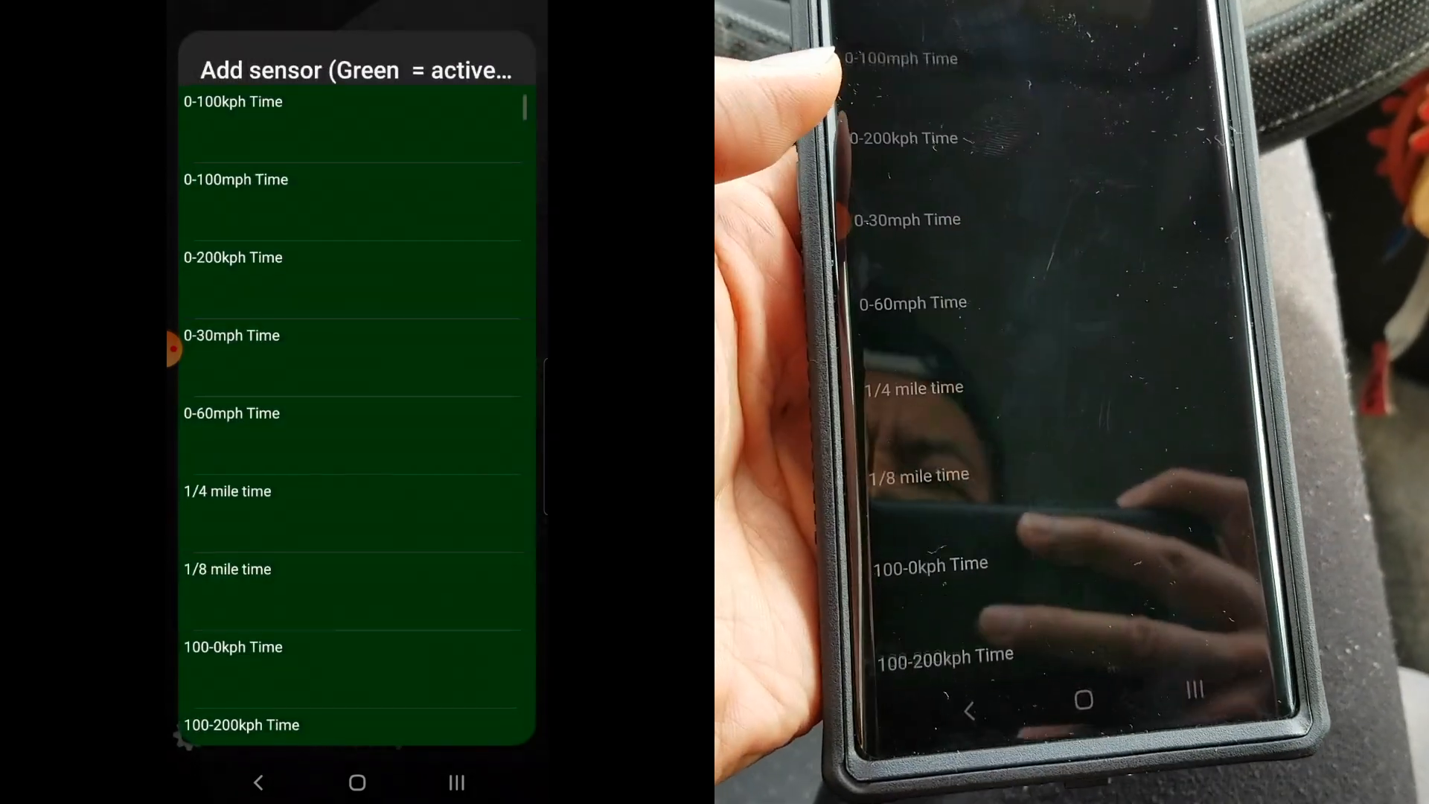
{"action": "scroll", "scroll_direction": "down", "scroll_amount": 3}
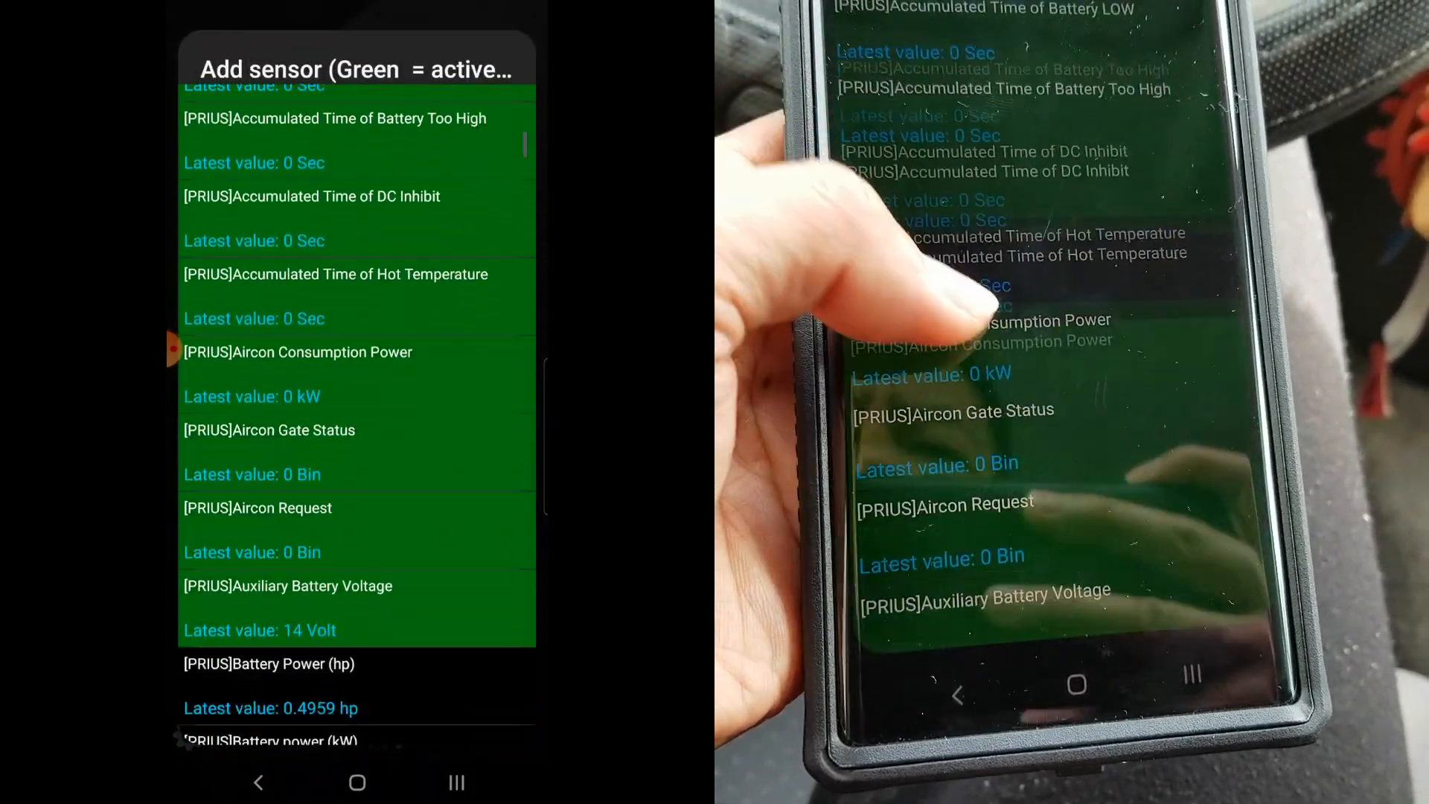
{"action": "scroll", "scroll_direction": "down", "scroll_amount": 3}
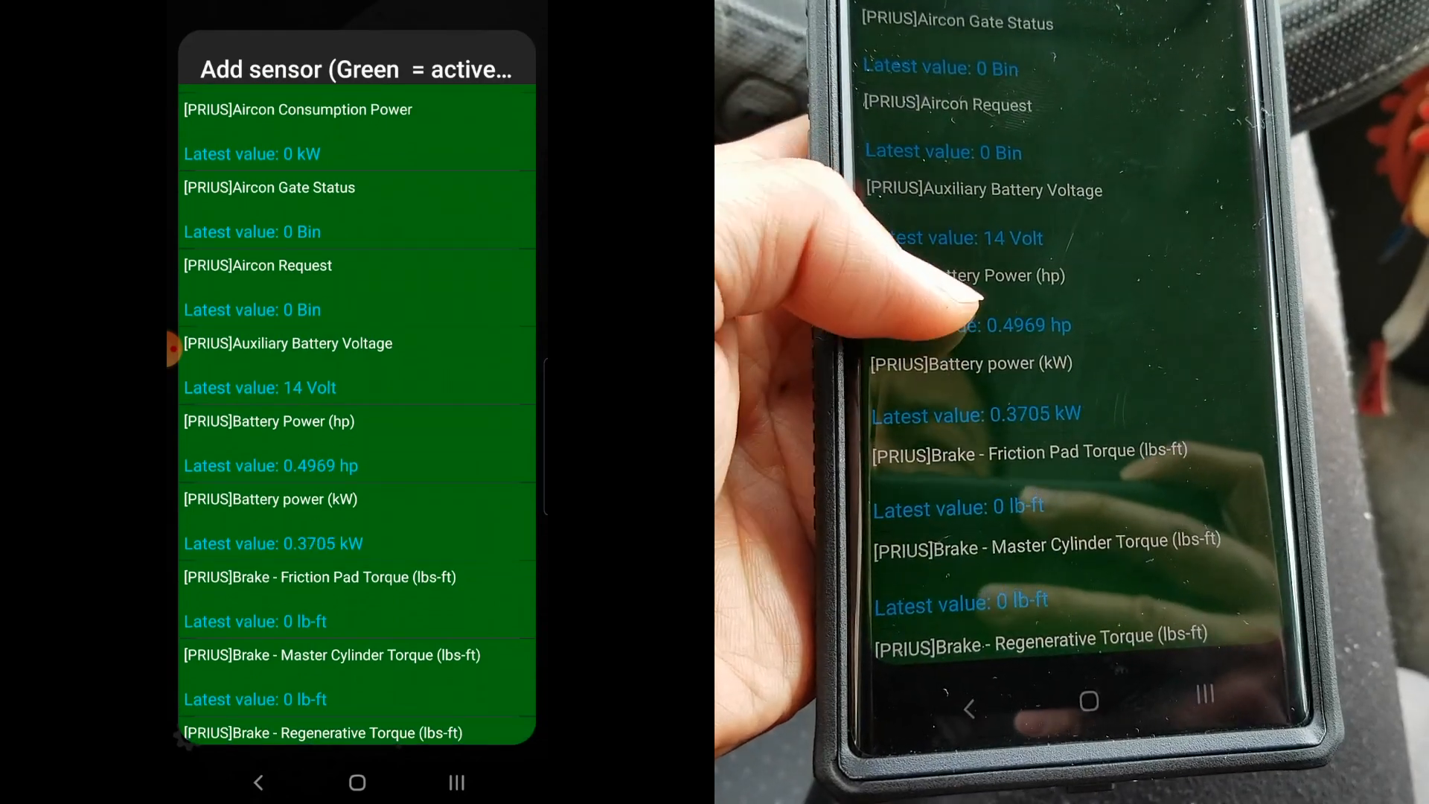
{"action": "scroll", "scroll_direction": "down", "scroll_amount": 3}
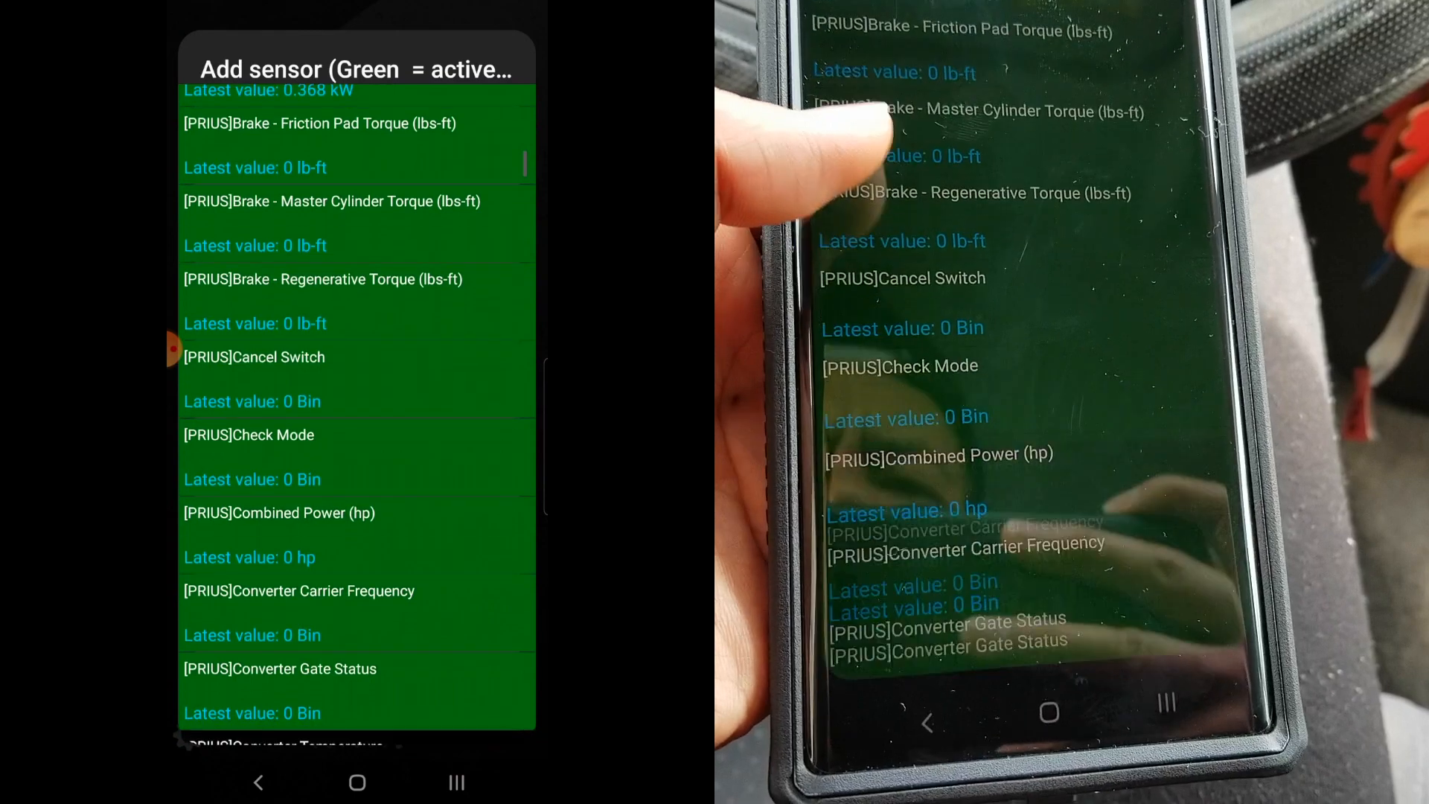
{"action": "scroll", "scroll_direction": "down", "scroll_amount": 3}
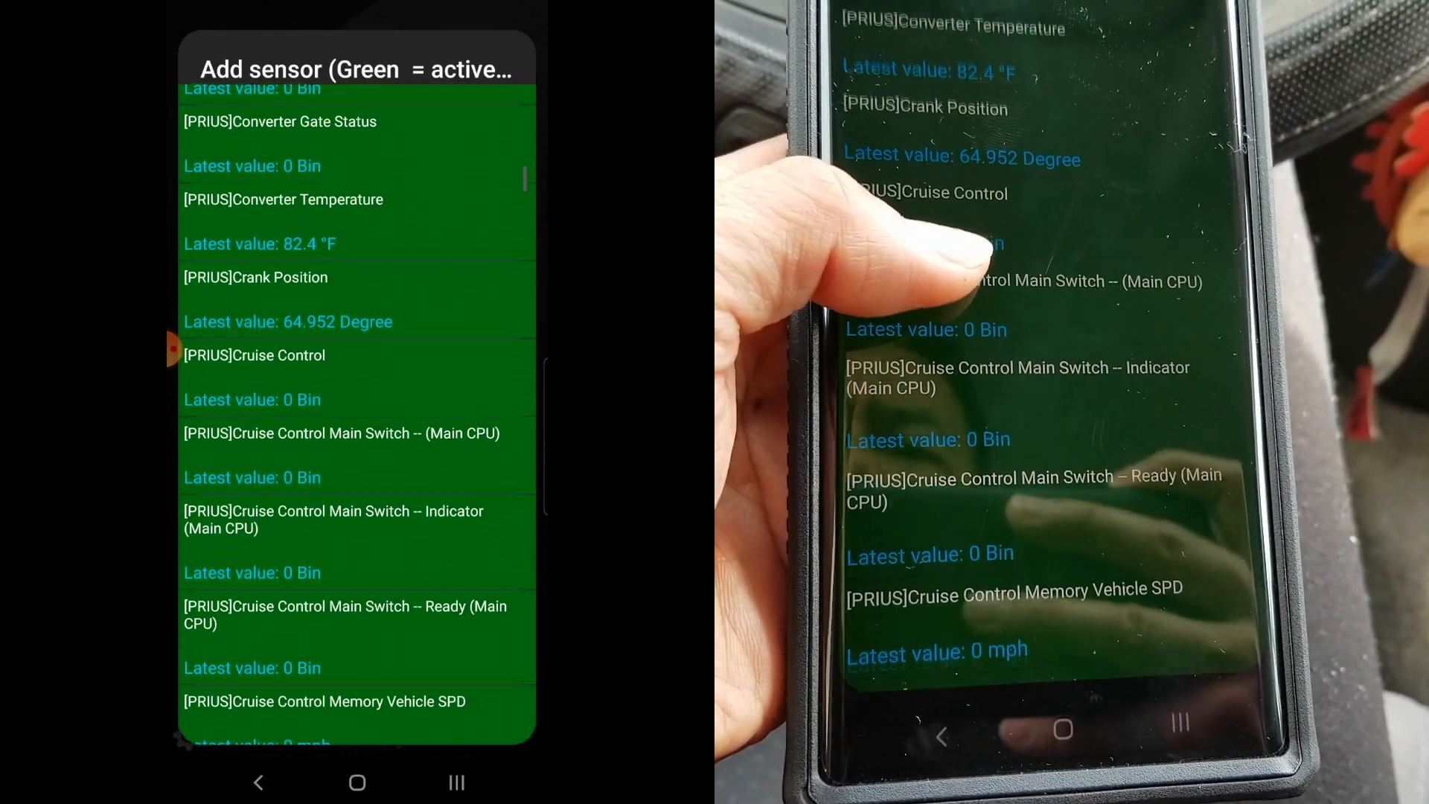
{"action": "scroll", "scroll_direction": "down", "scroll_amount": 3}
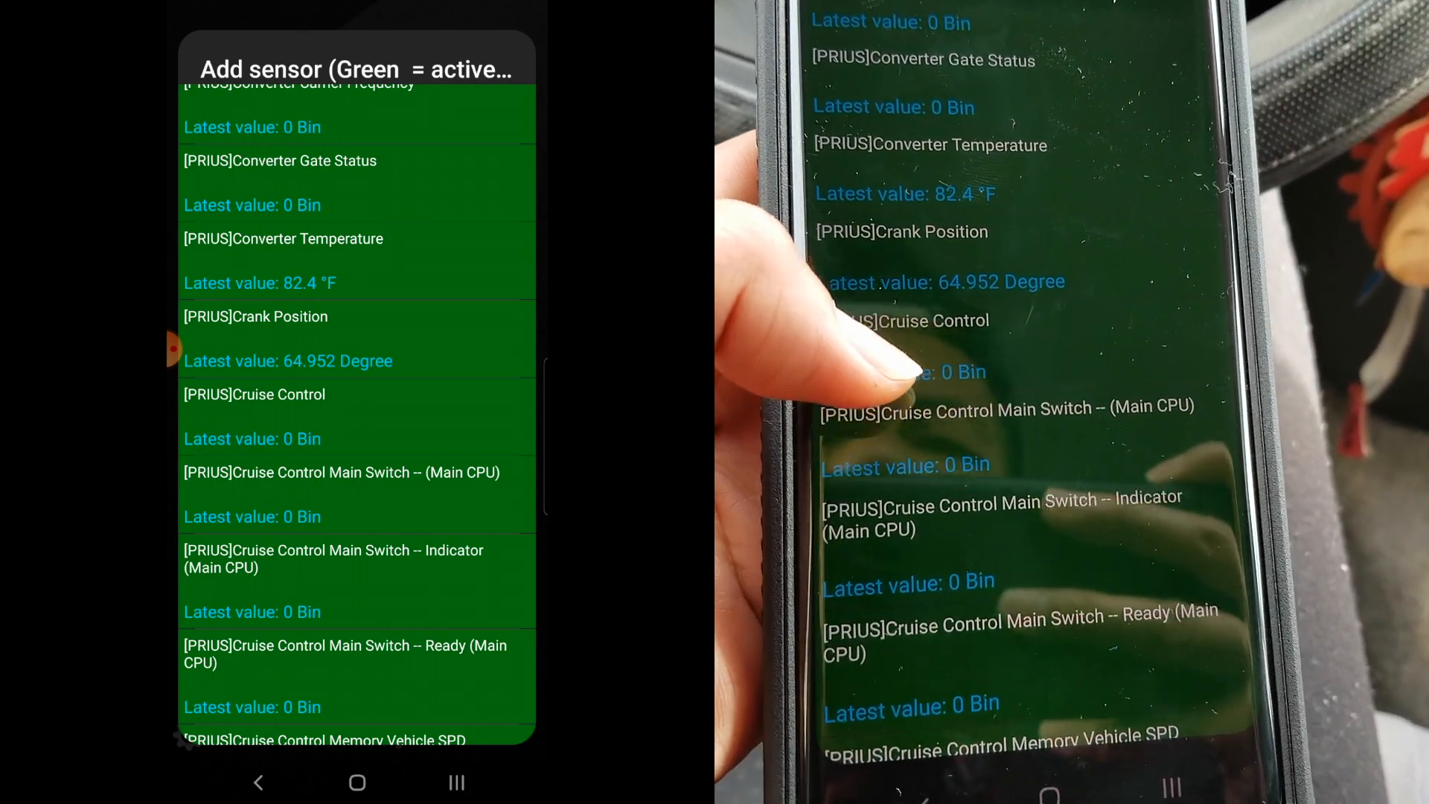
{"action": "scroll", "scroll_direction": "down", "scroll_amount": 3}
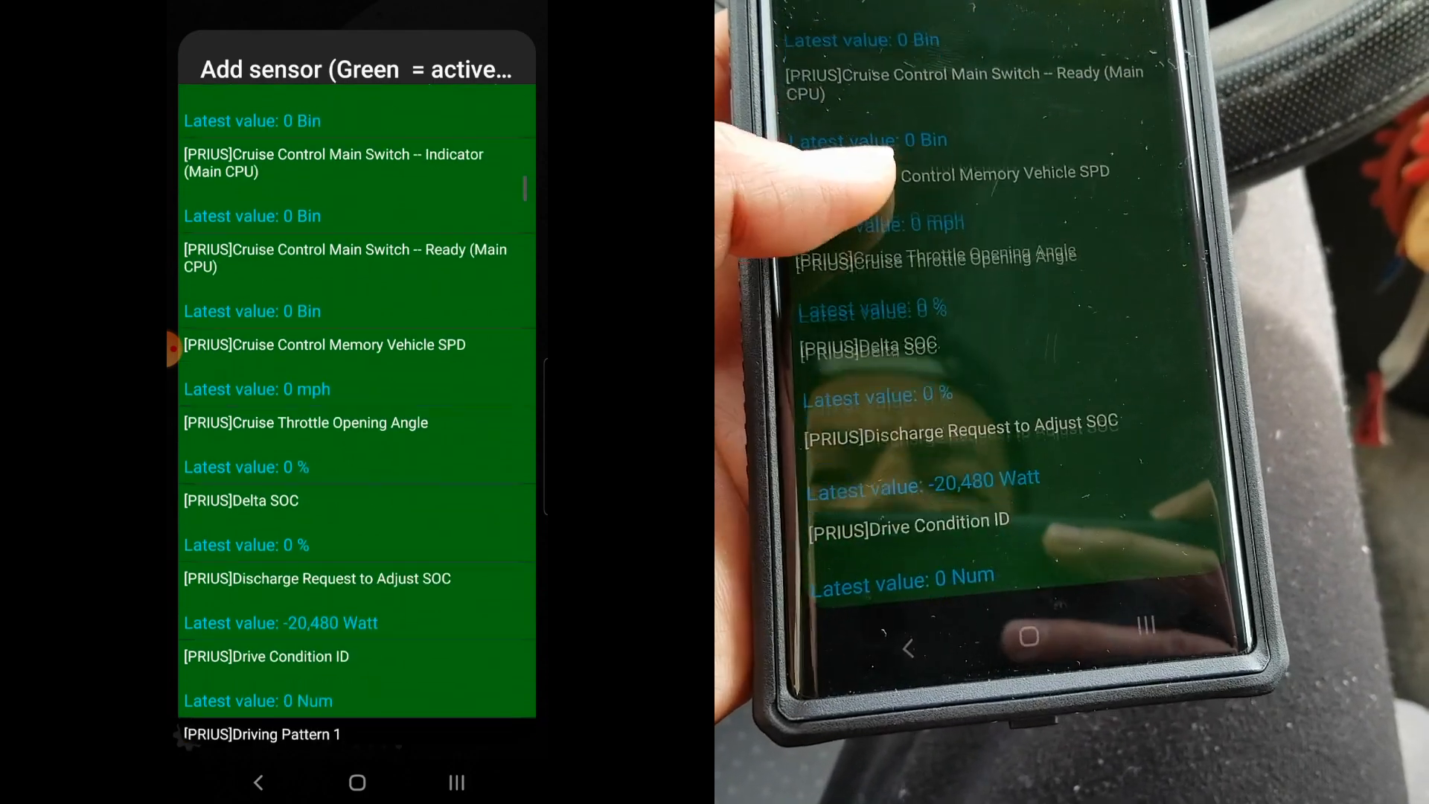
{"action": "scroll", "scroll_direction": "down", "scroll_amount": 3}
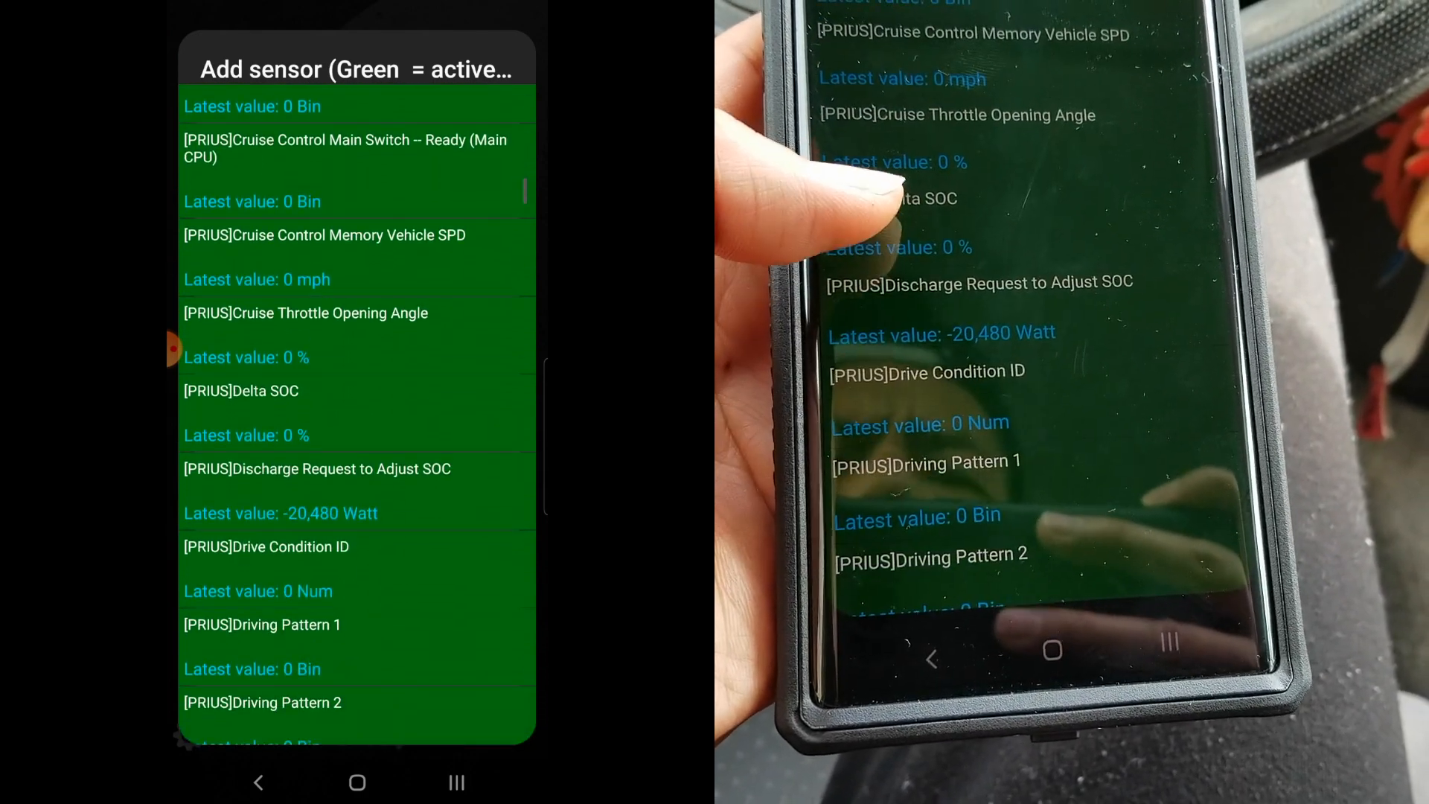
{"action": "scroll", "scroll_direction": "down", "scroll_amount": 3}
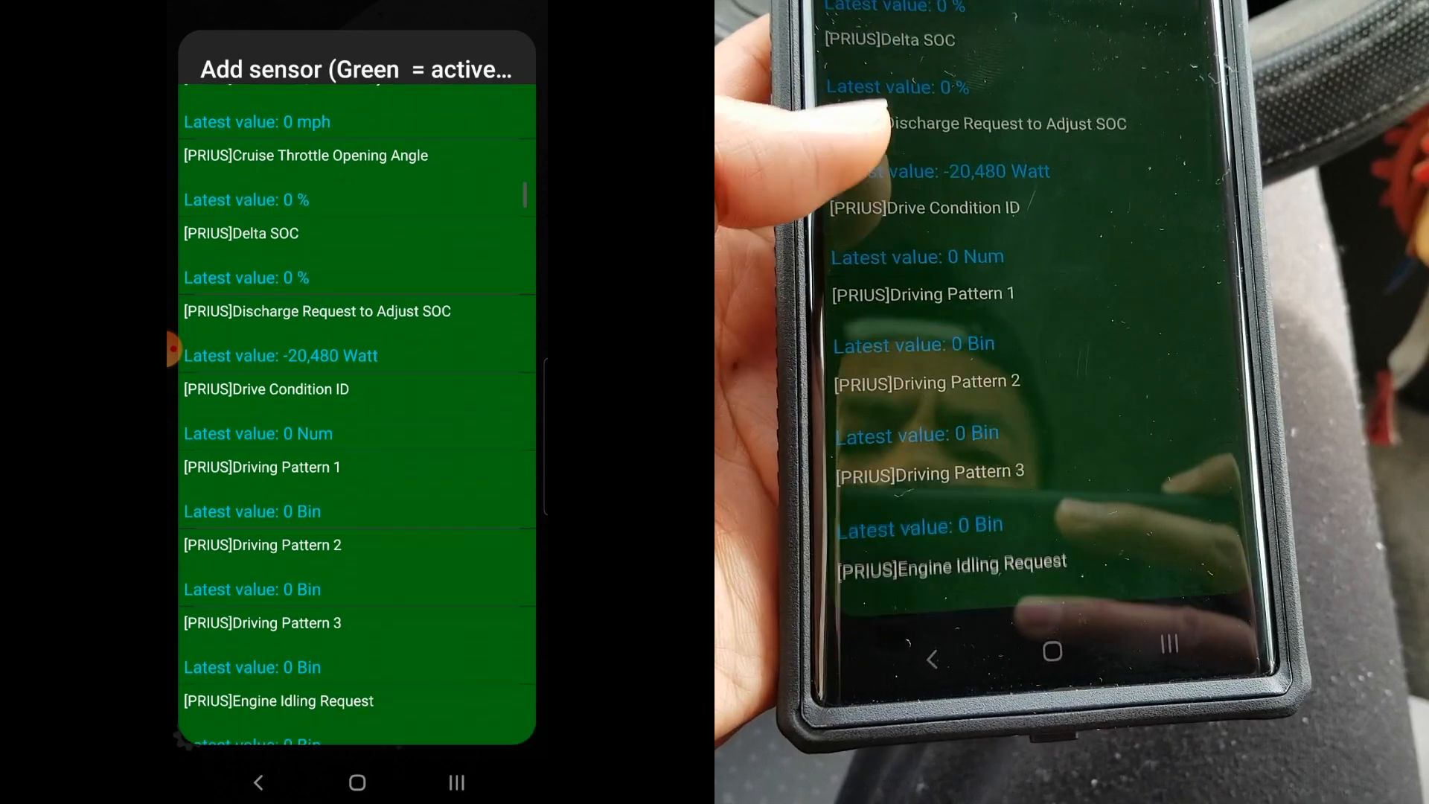
{"action": "scroll", "scroll_direction": "down", "scroll_amount": 3}
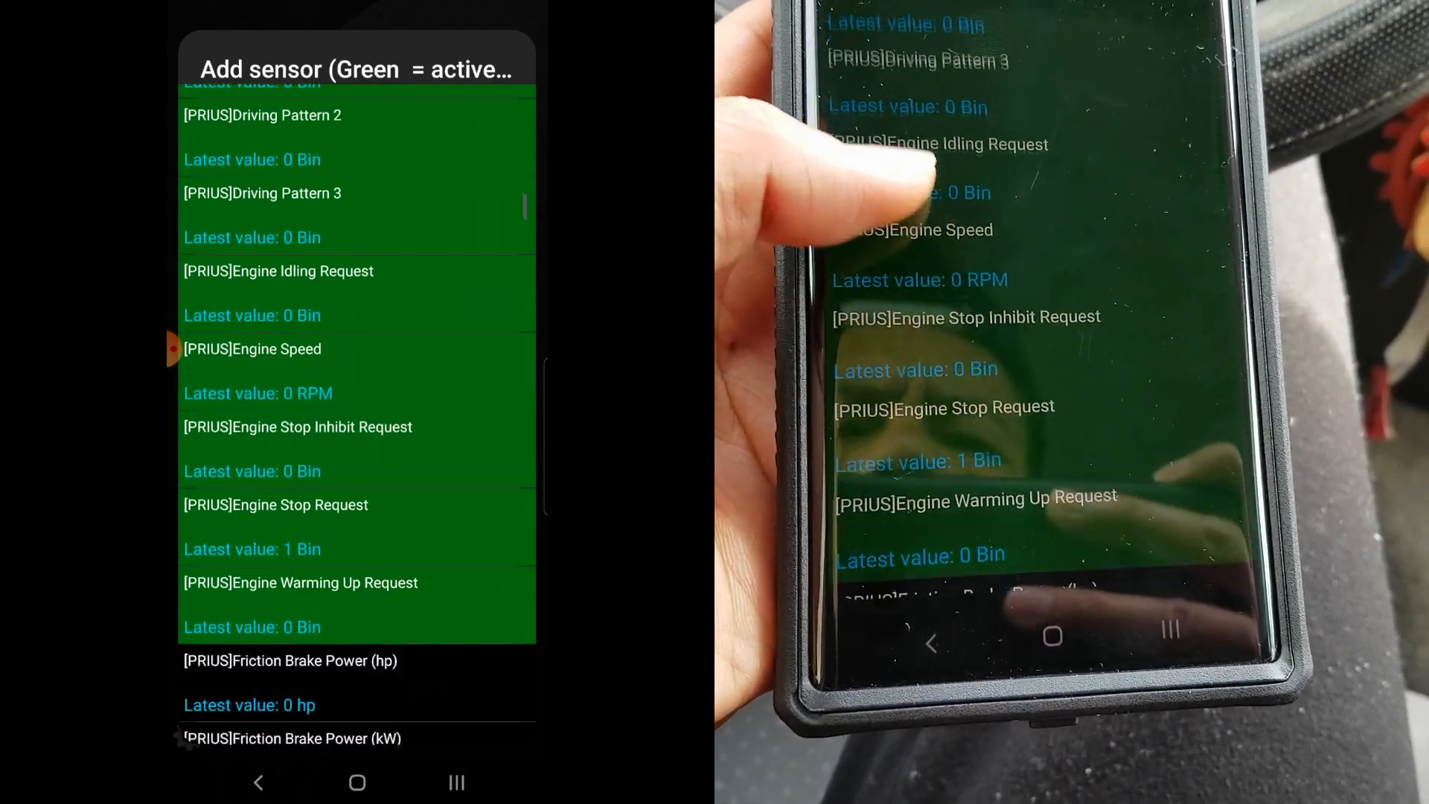
{"action": "scroll", "scroll_direction": "down", "scroll_amount": 3}
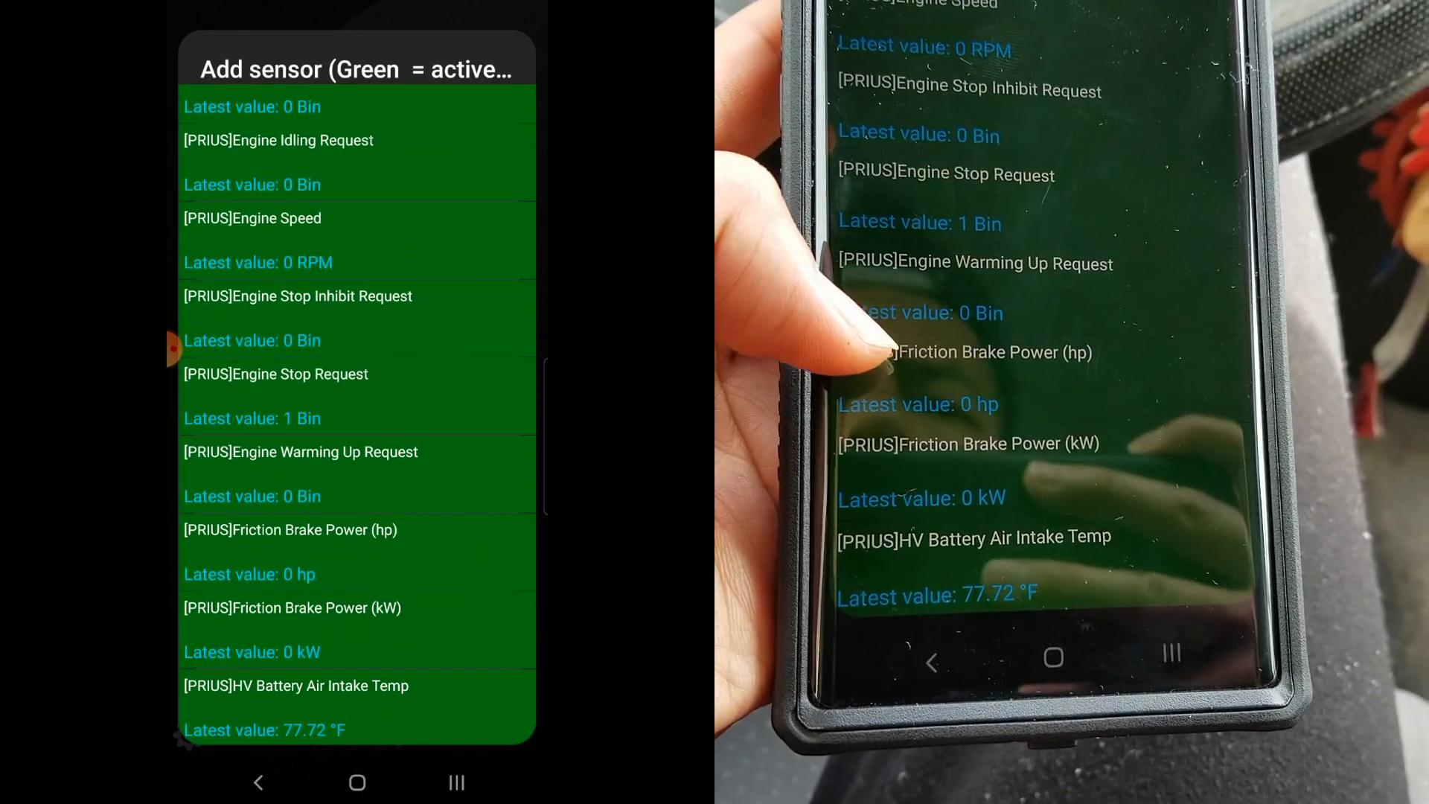
{"action": "scroll", "scroll_direction": "down", "scroll_amount": 3}
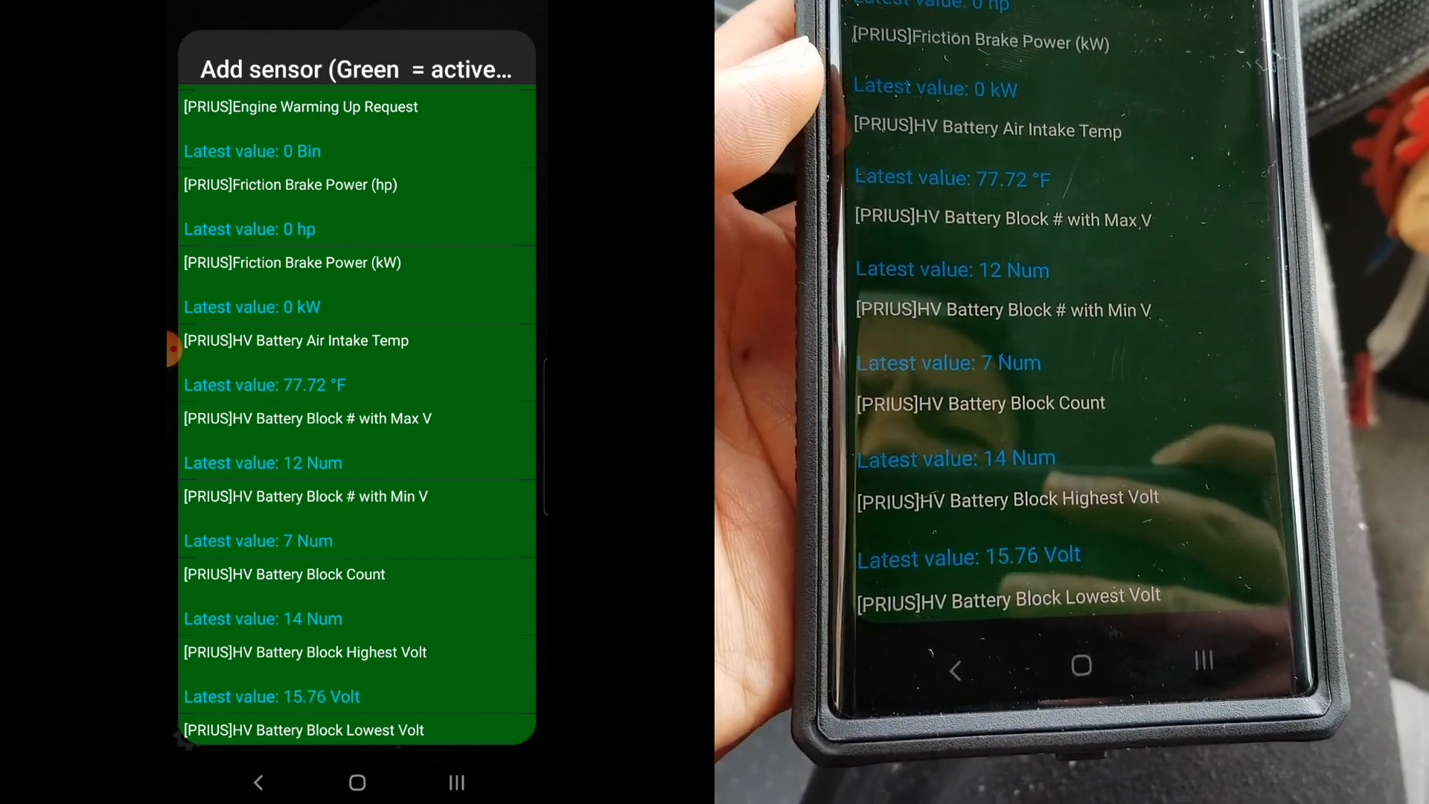
- Scroll the Add sensor list through HV Battery Block-01 to 14 voltages and internal resistances to the MG1 sensors
{"action": "scroll", "scroll_direction": "down", "scroll_amount": 3}
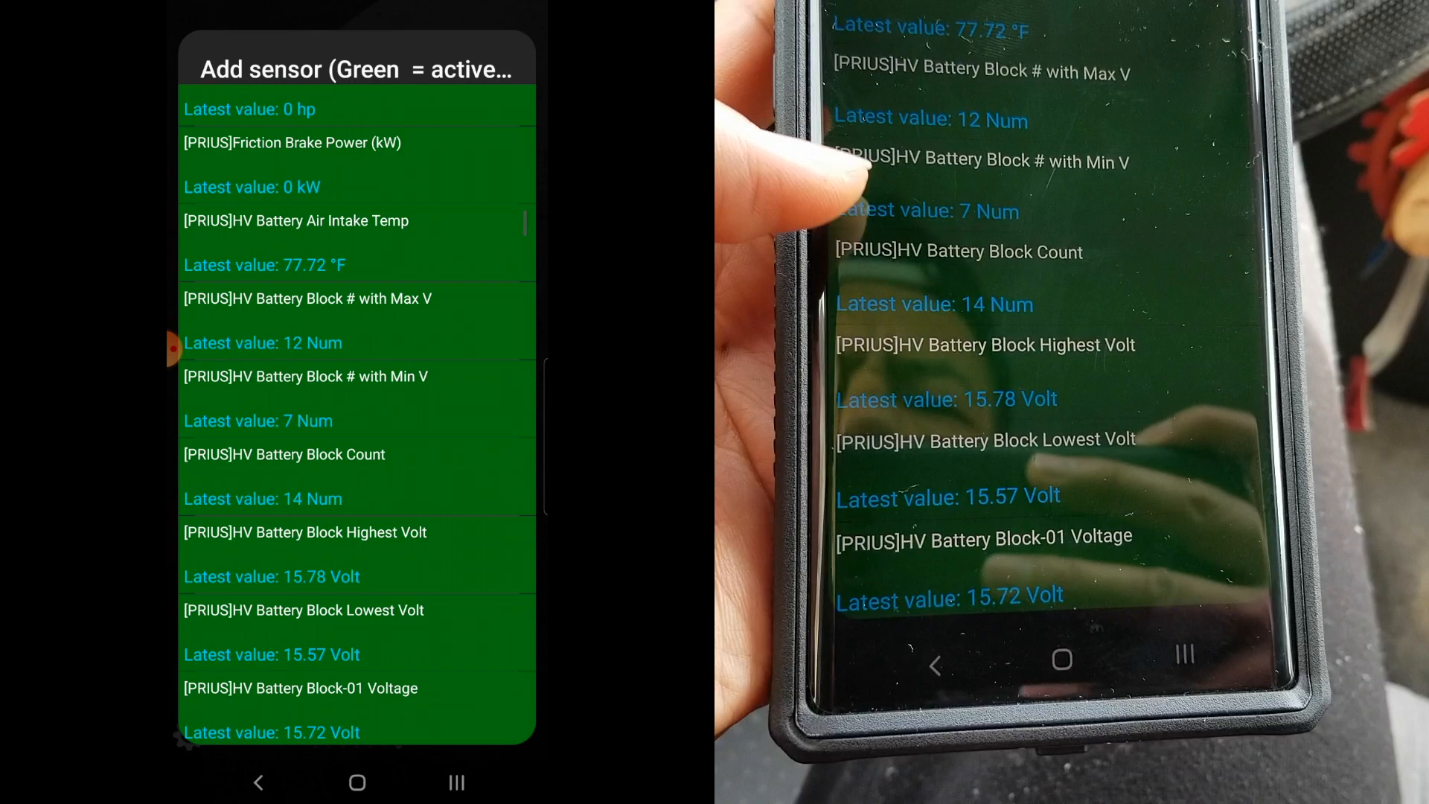
{"action": "scroll", "scroll_direction": "down", "scroll_amount": 3}
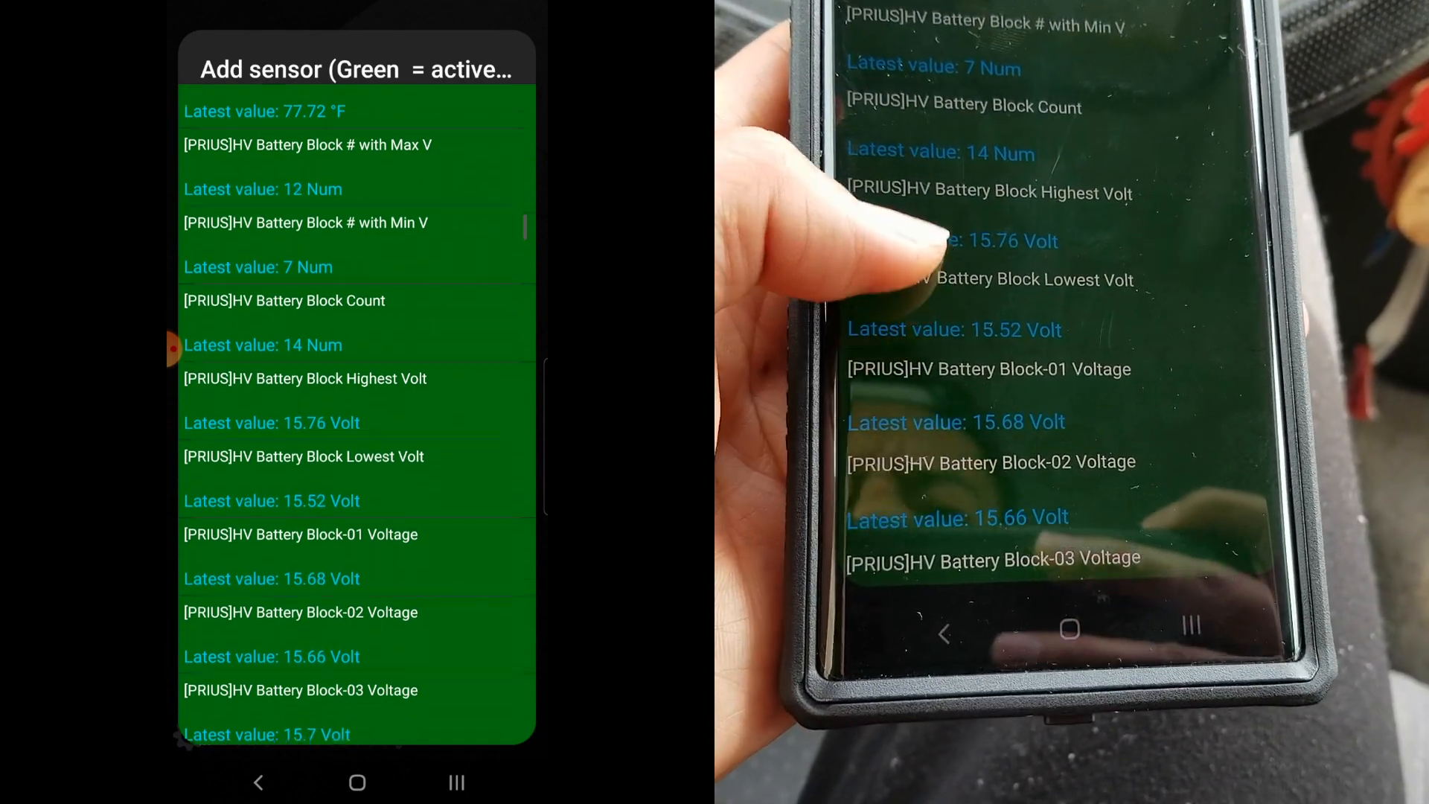
{"action": "scroll", "scroll_direction": "down", "scroll_amount": 3}
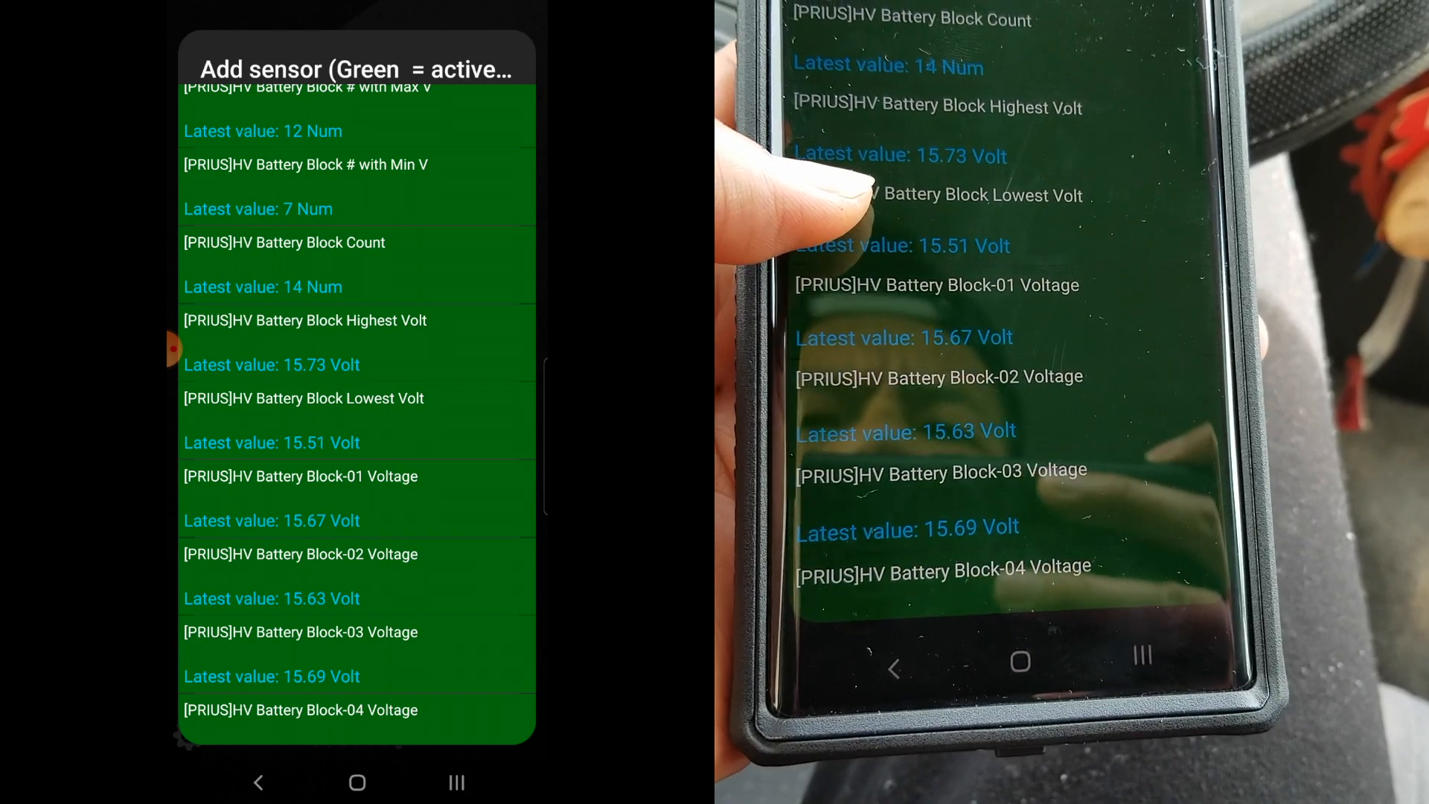
{"action": "scroll", "scroll_direction": "down", "scroll_amount": 3}
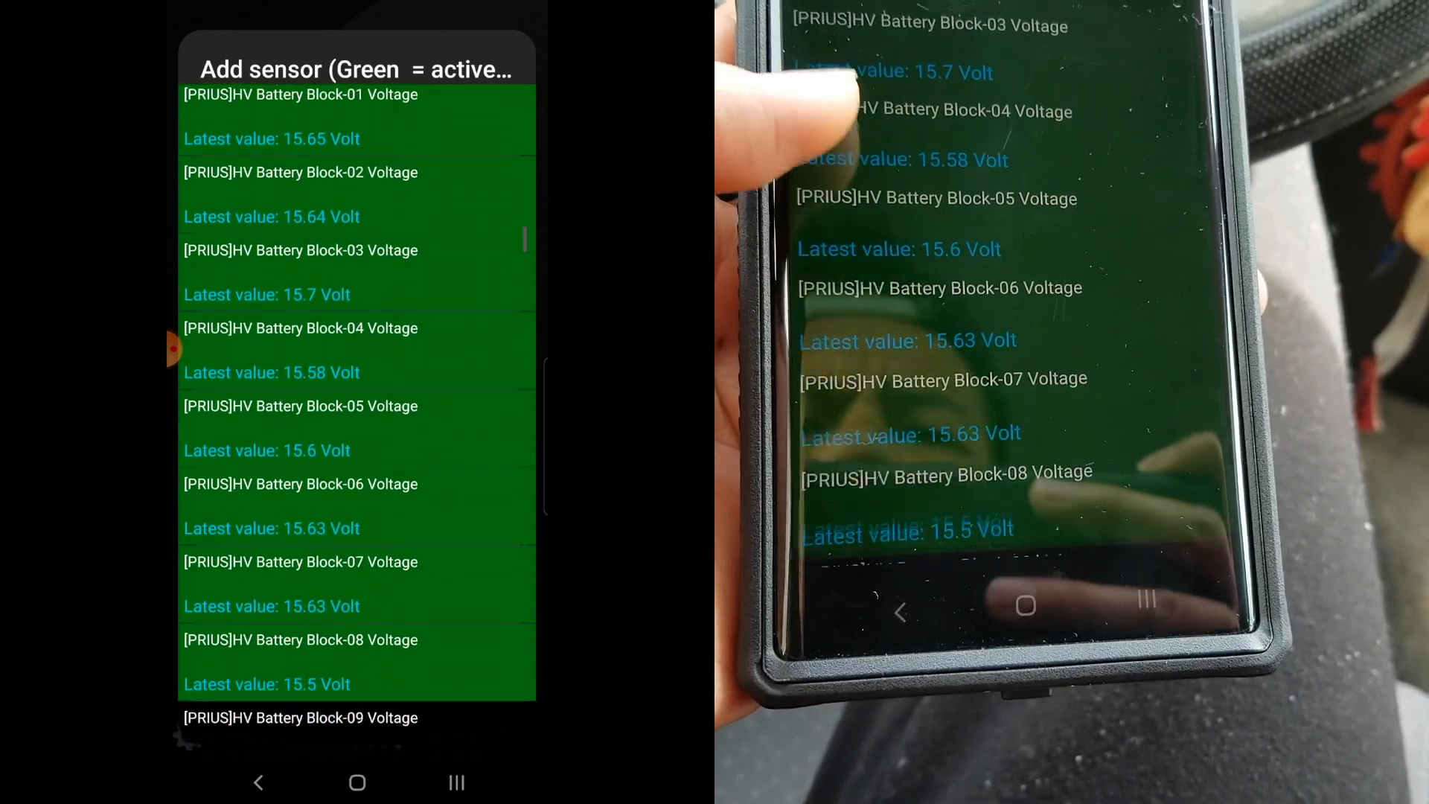
{"action": "scroll", "scroll_direction": "down", "scroll_amount": 3}
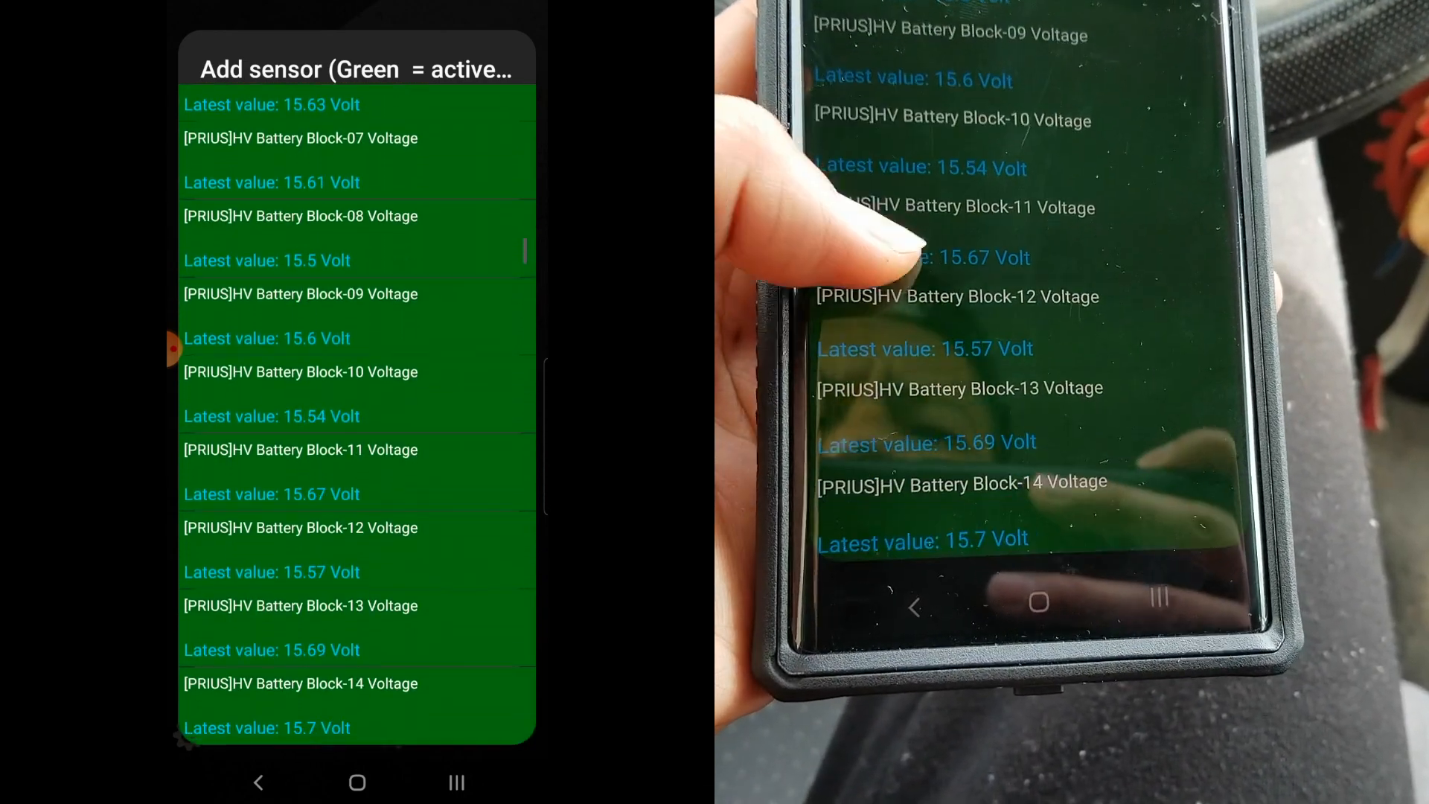
{"action": "scroll", "scroll_direction": "down", "scroll_amount": 3}
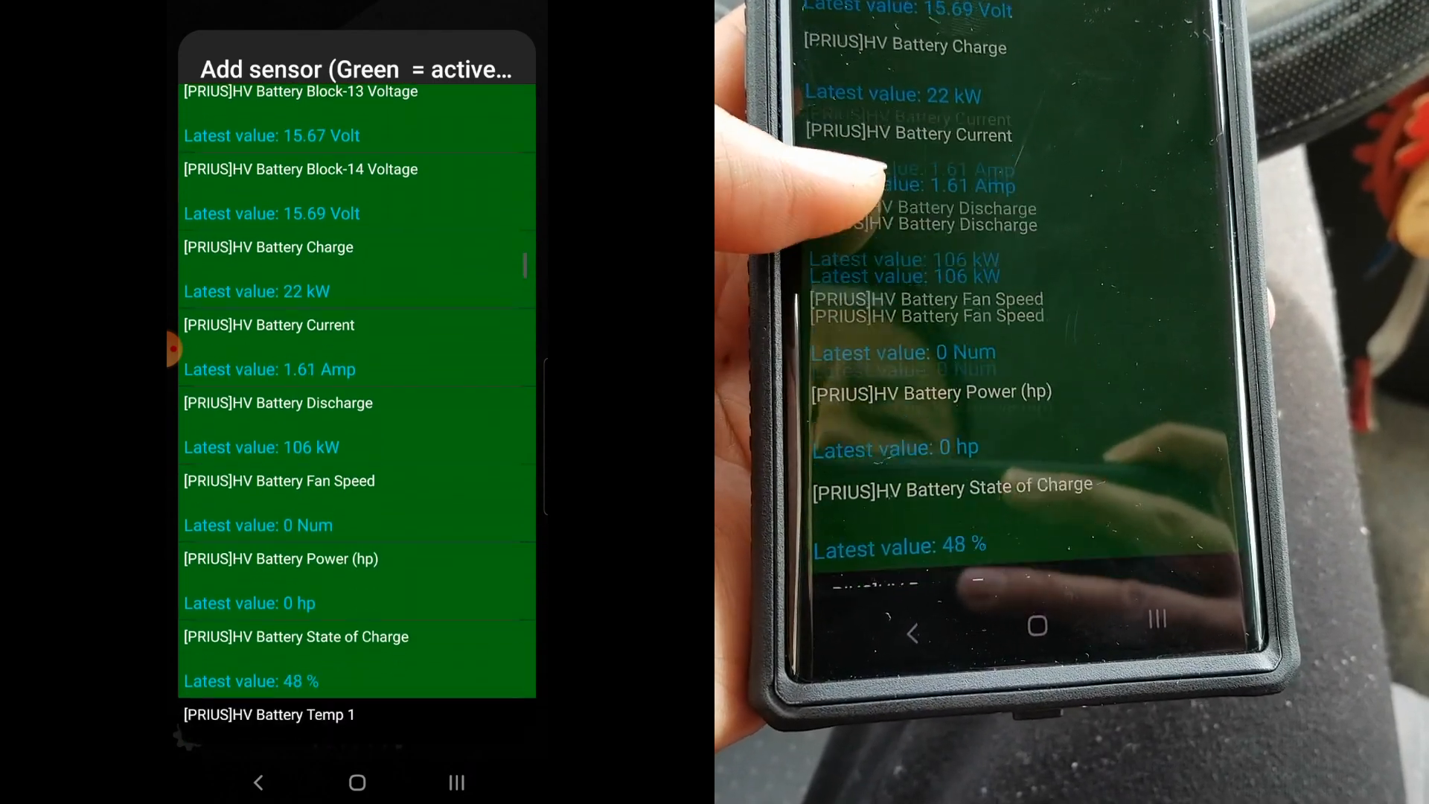
{"action": "scroll", "scroll_direction": "down", "scroll_amount": 3}
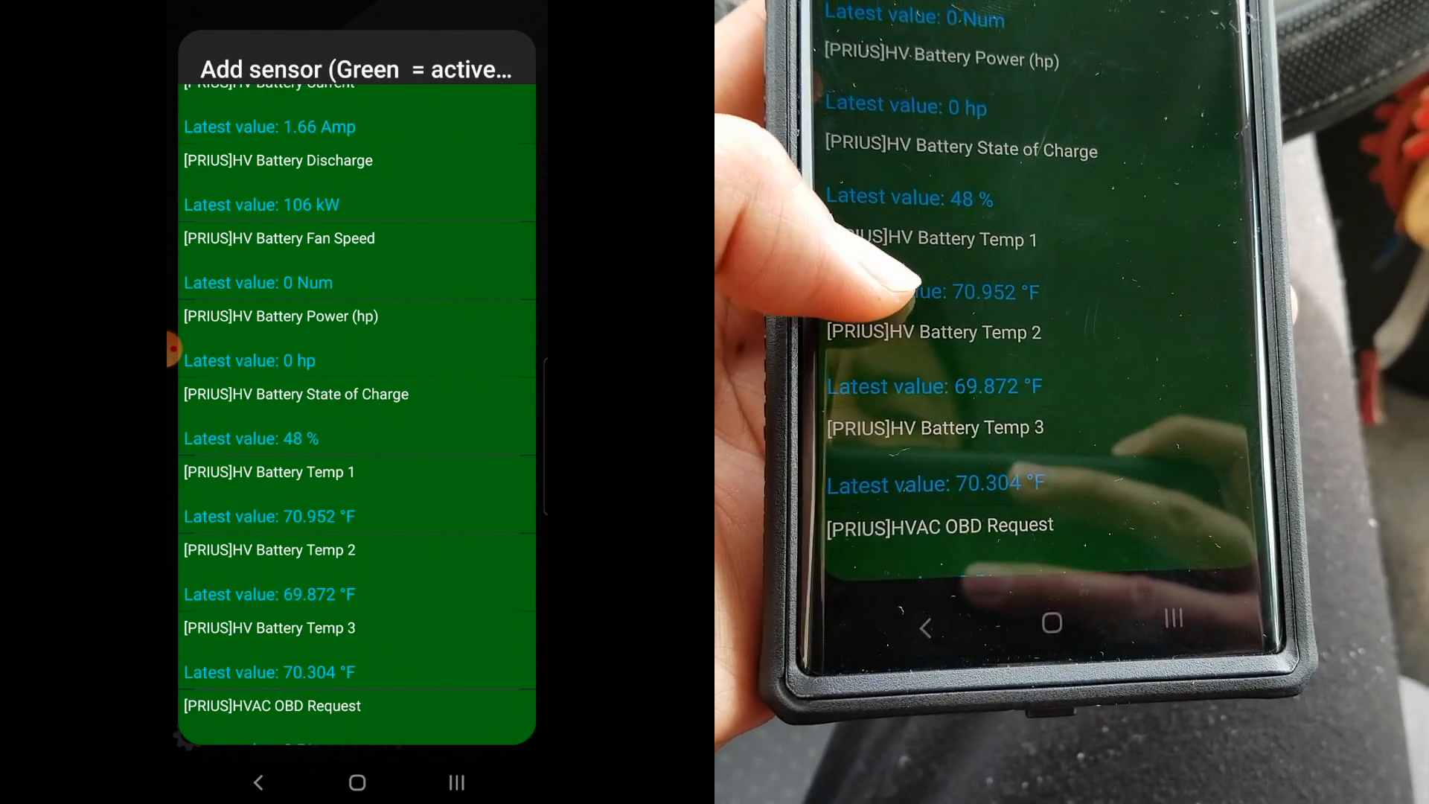
{"action": "scroll", "scroll_direction": "down", "scroll_amount": 3}
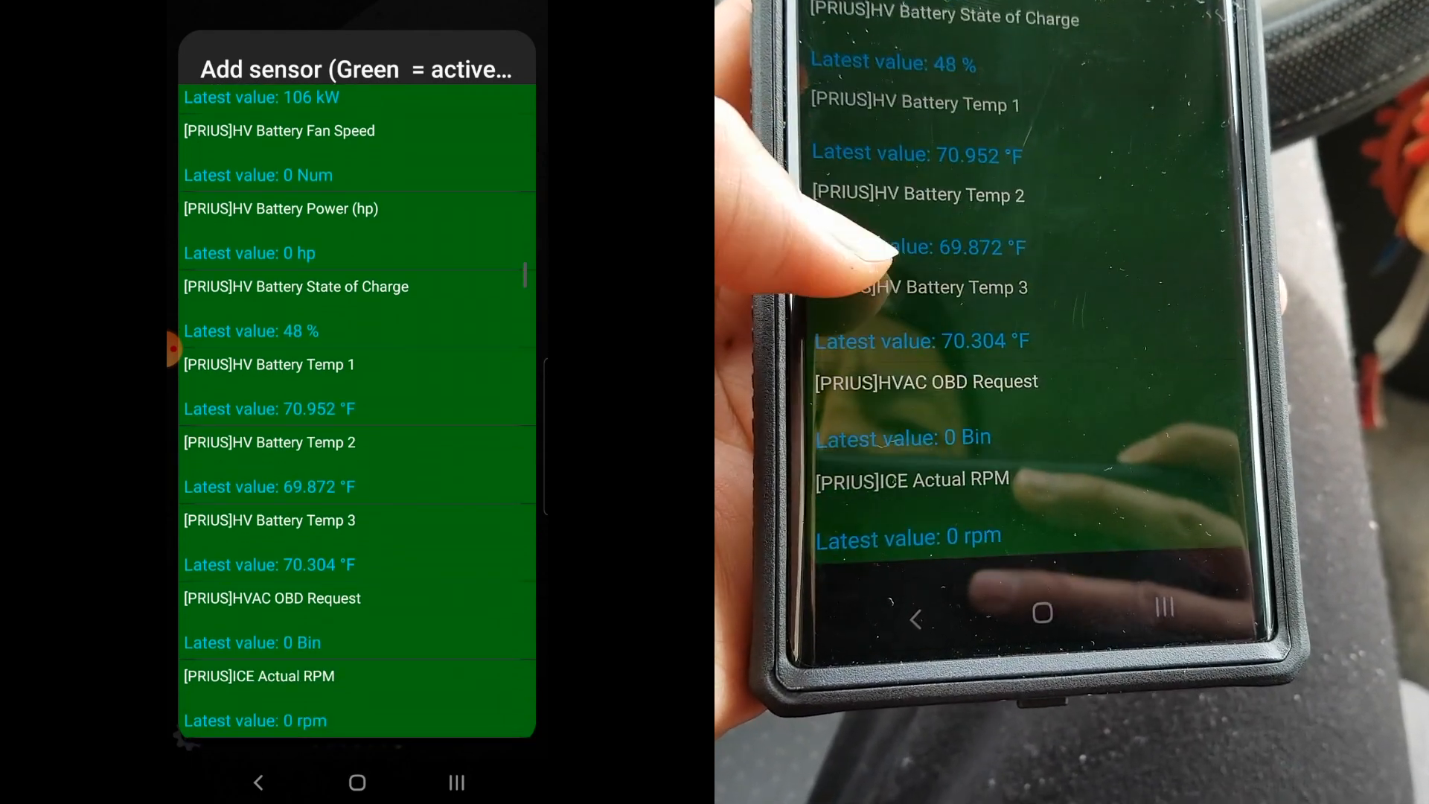
{"action": "scroll", "scroll_direction": "down", "scroll_amount": 3}
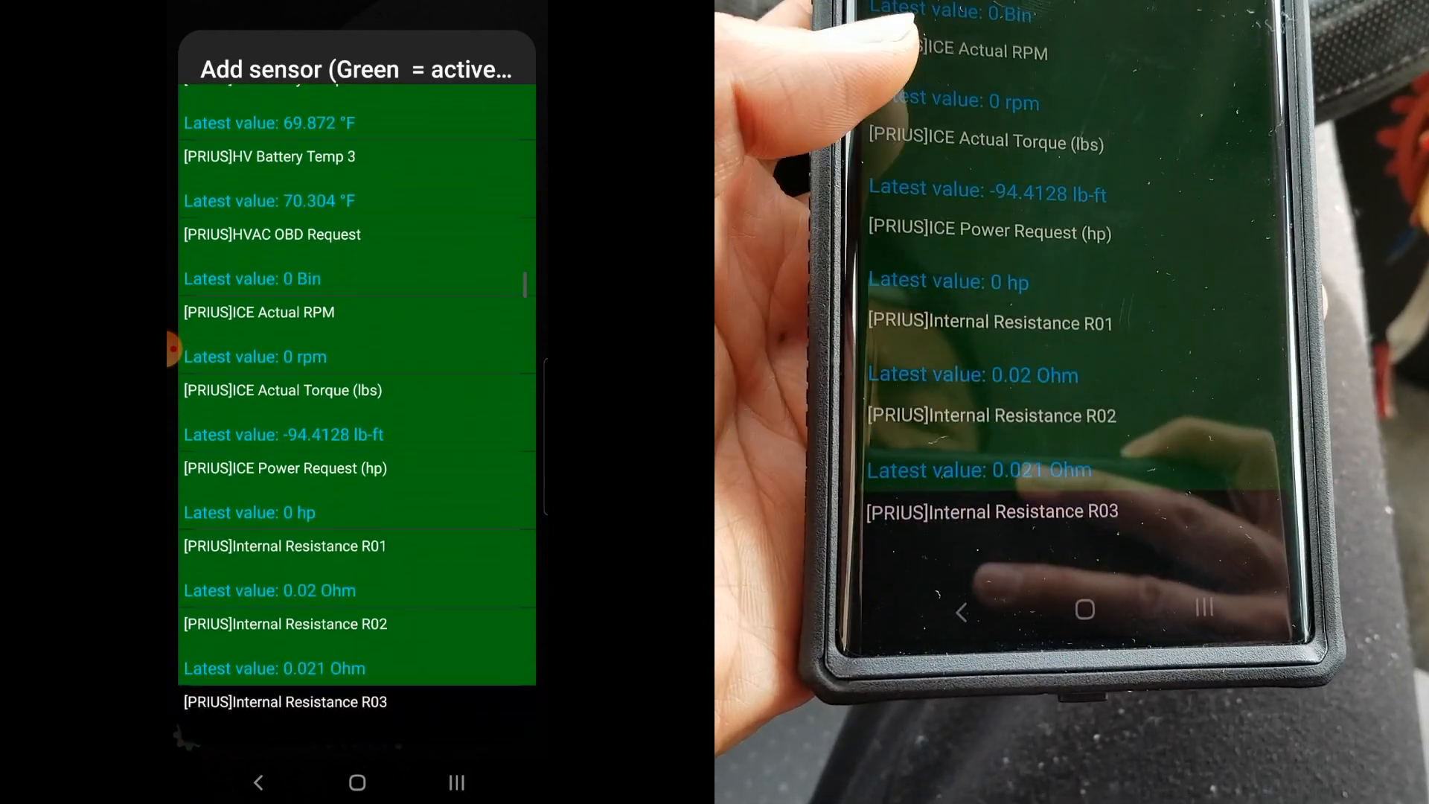
{"action": "scroll", "scroll_direction": "down", "scroll_amount": 3}
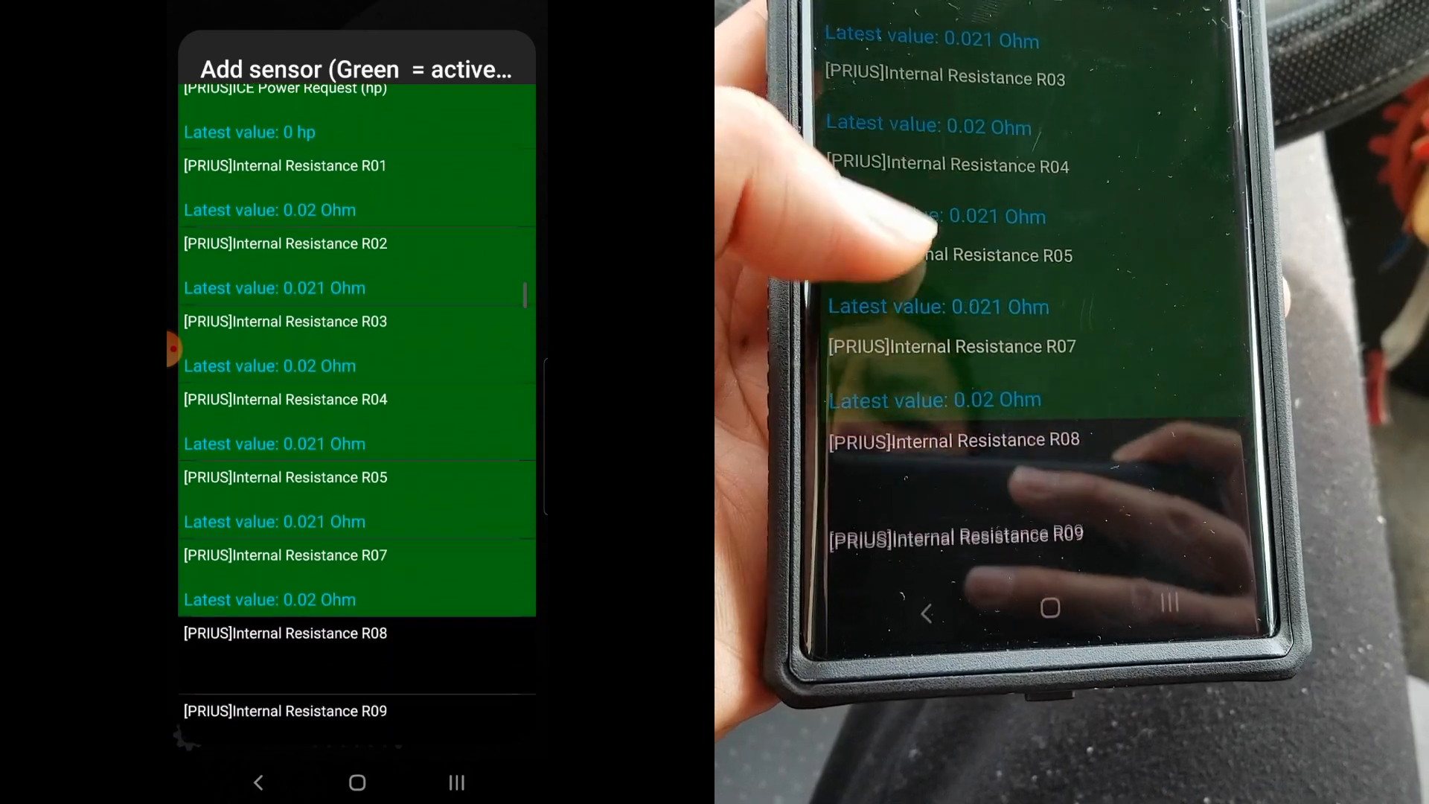
{"action": "scroll", "scroll_direction": "down", "scroll_amount": 3}
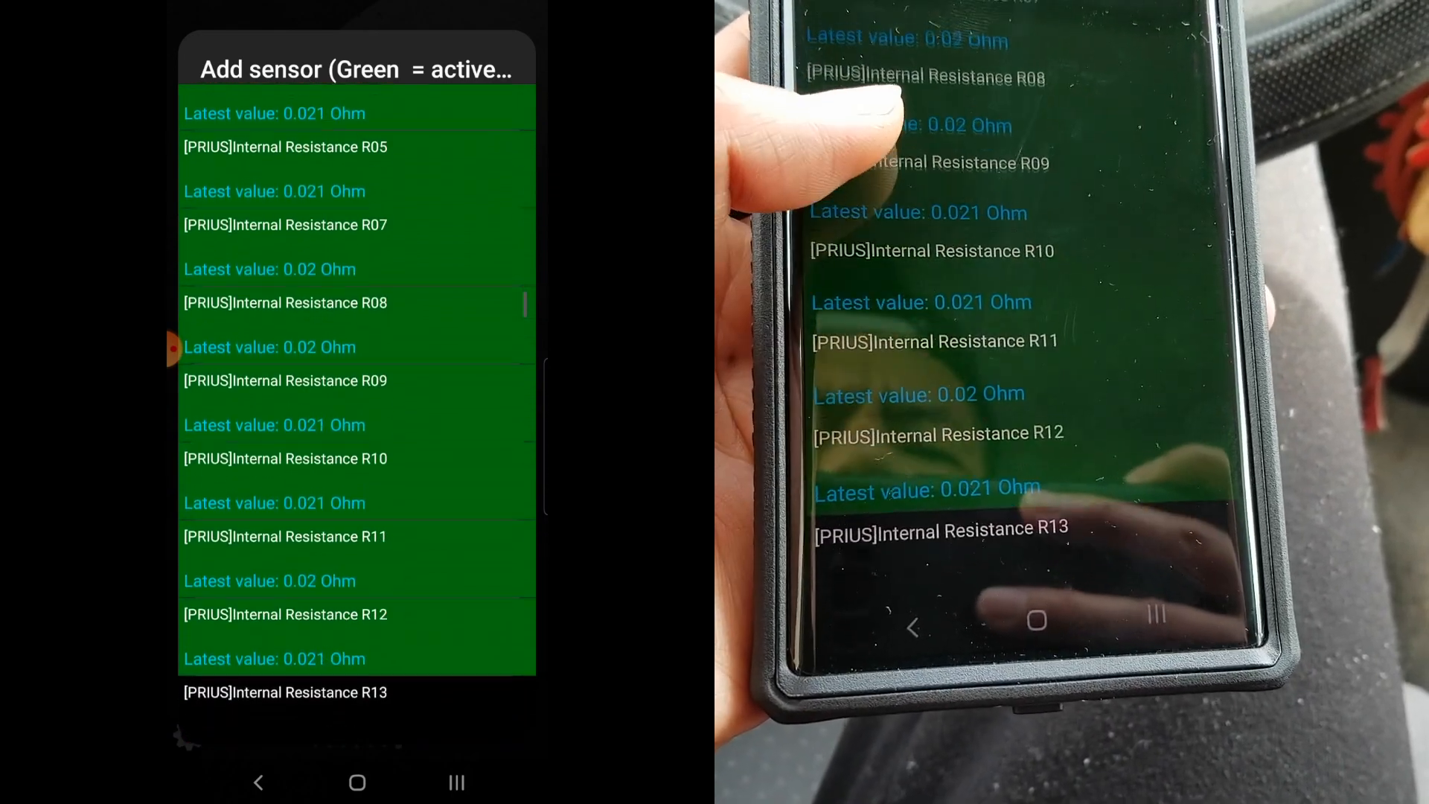
{"action": "scroll", "scroll_direction": "down", "scroll_amount": 3}
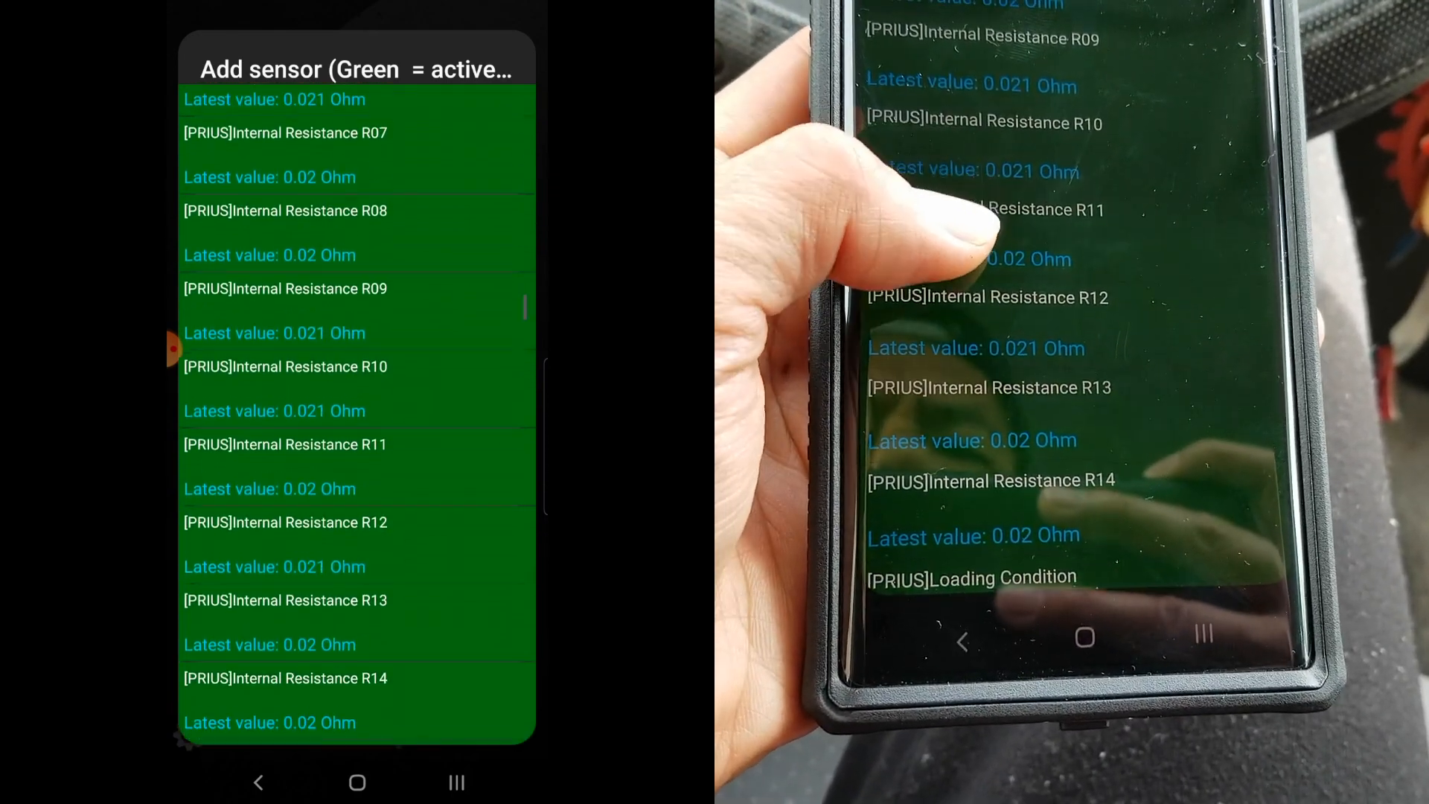
{"action": "scroll", "scroll_direction": "down", "scroll_amount": 3}
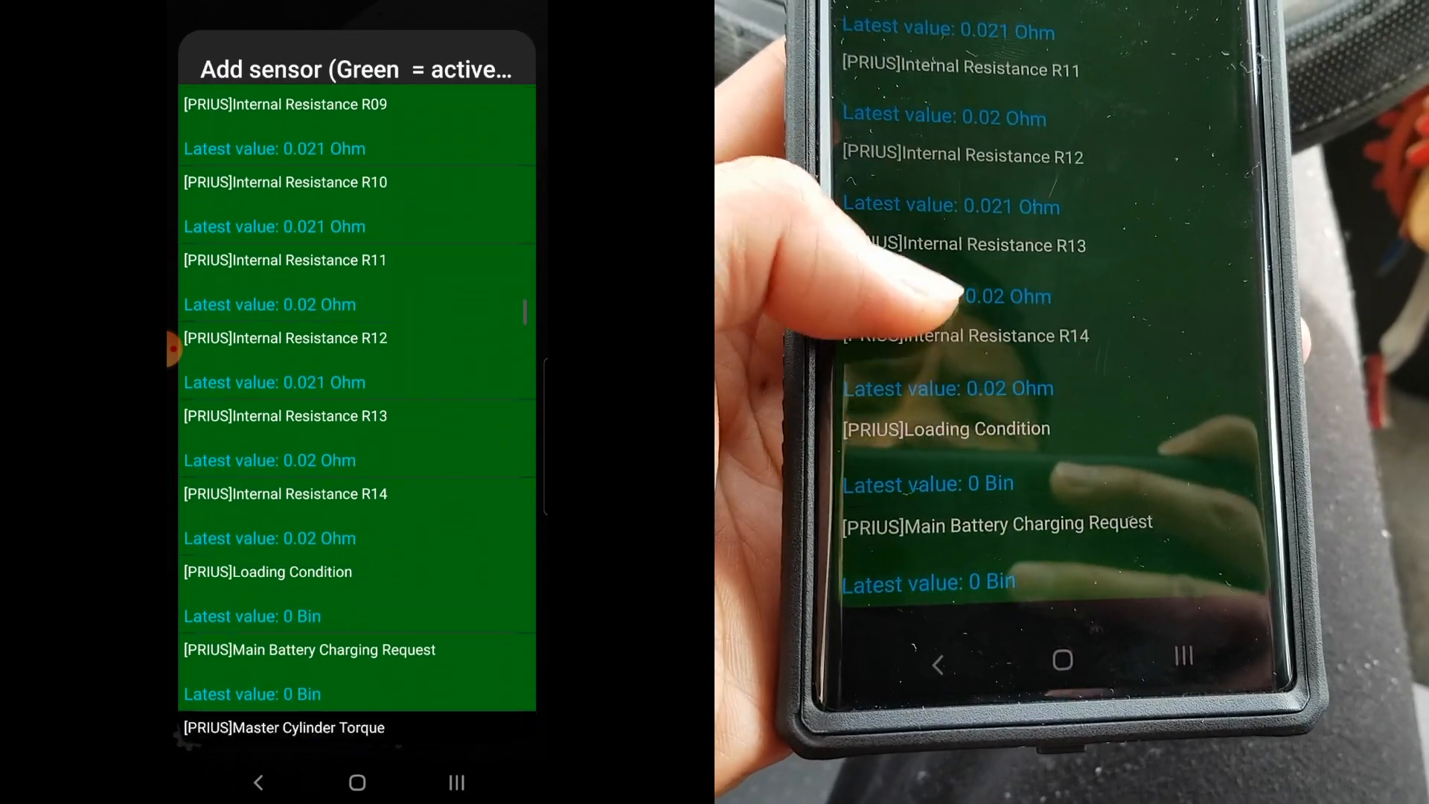
{"action": "scroll", "scroll_direction": "down", "scroll_amount": 3}
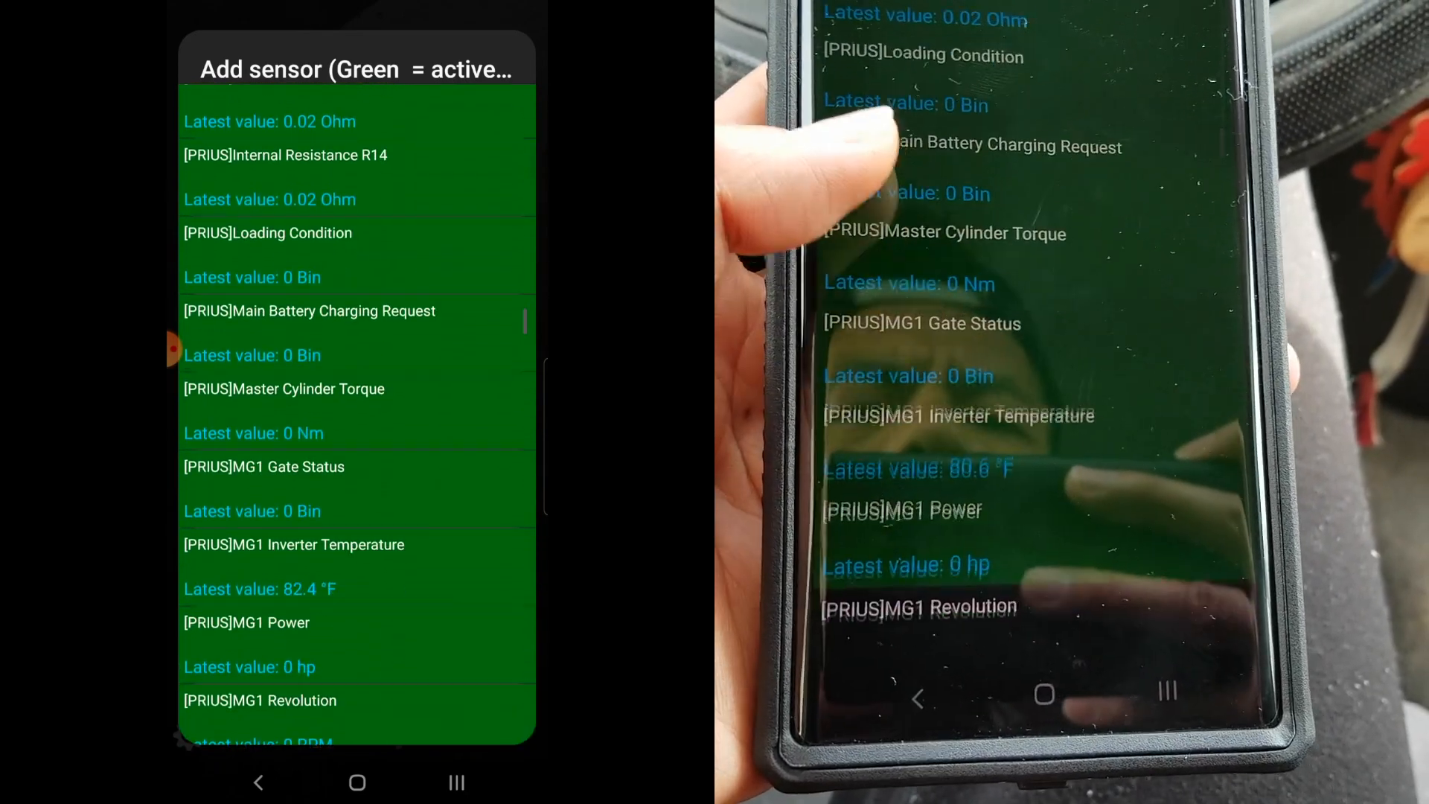
{"action": "scroll", "scroll_direction": "down", "scroll_amount": 3}
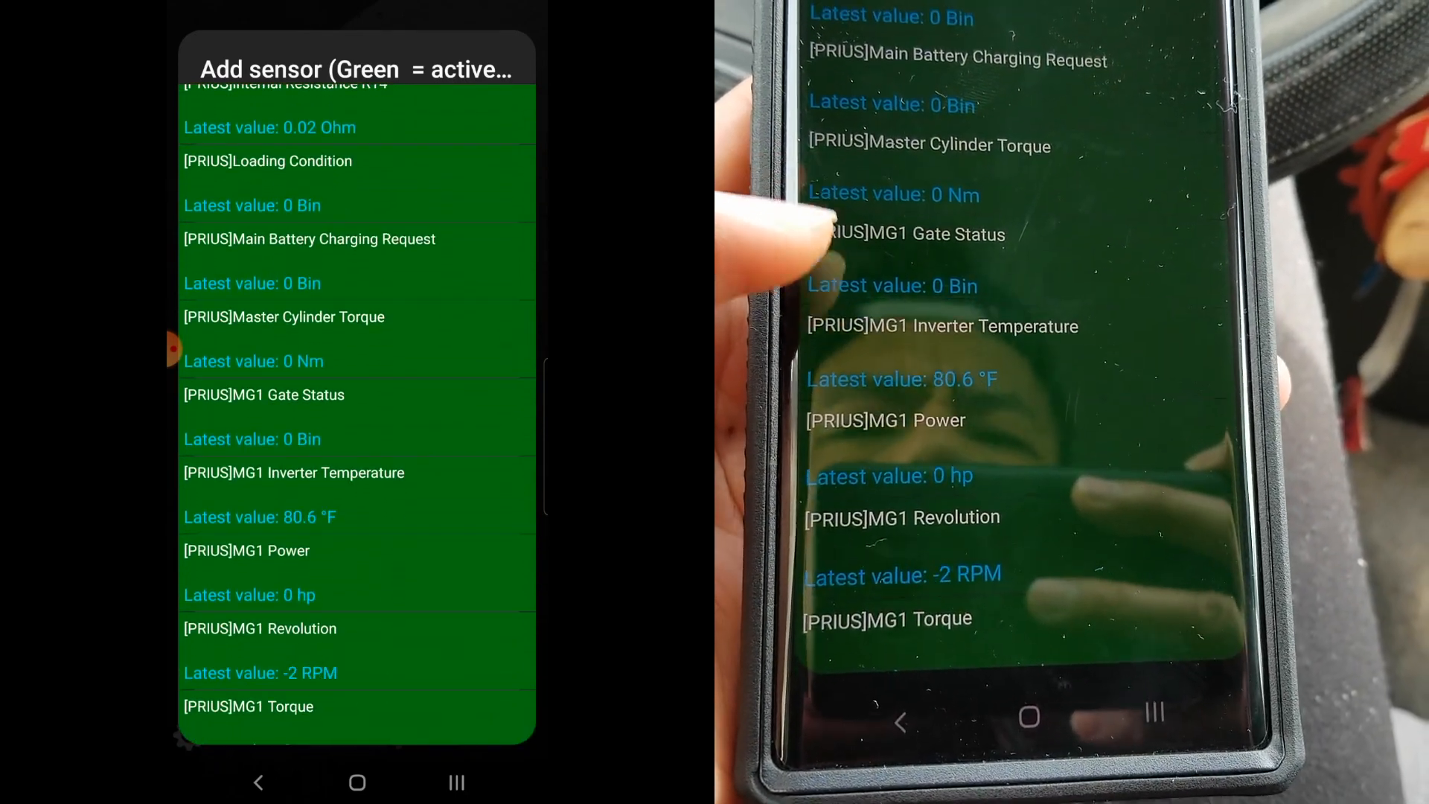